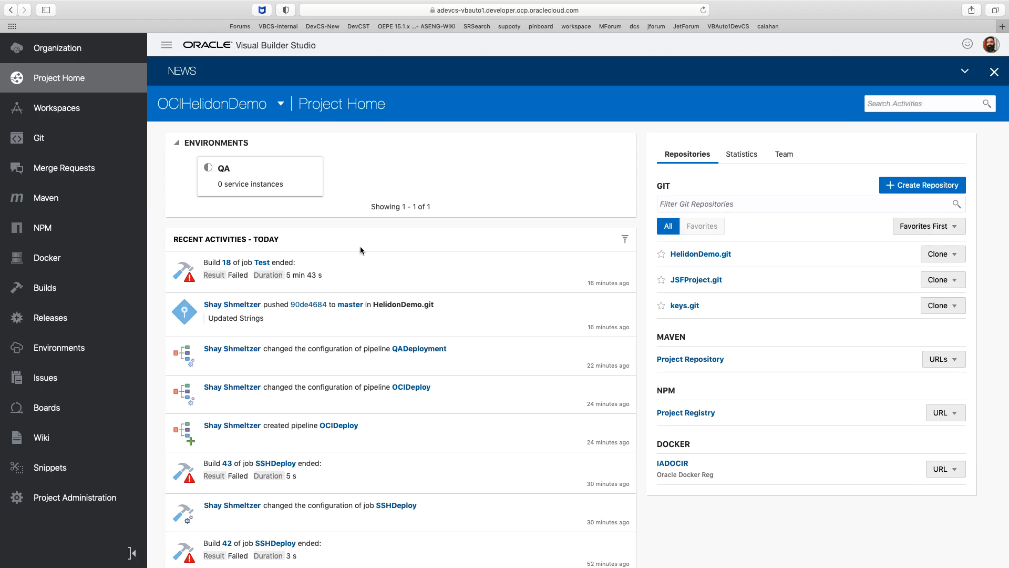
{"action": "mouse_move", "coordinate": [249, 118]}
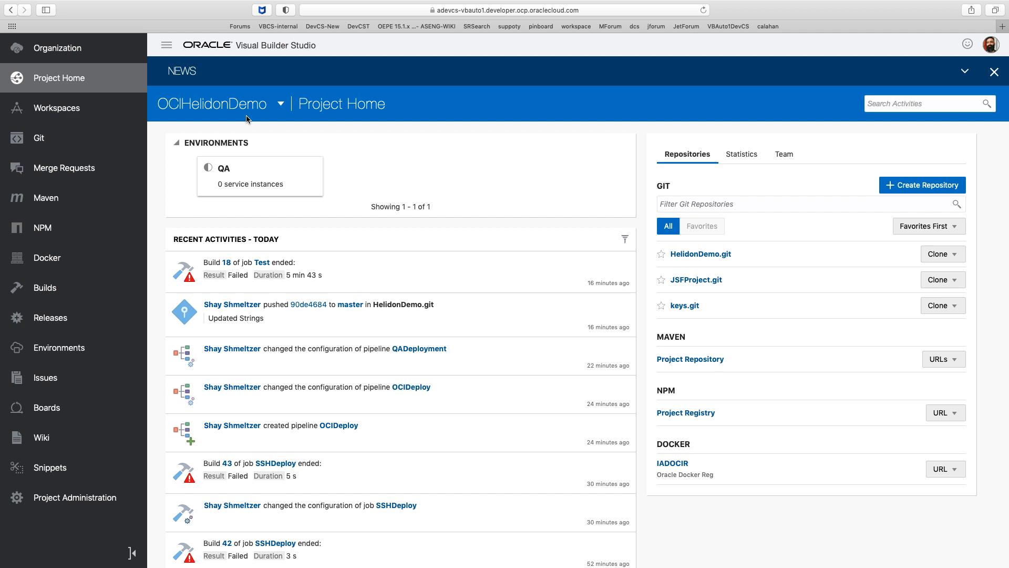
Open failed build 18 of the Test job and view its test results.
{"action": "scroll", "scroll_direction": "down", "scroll_amount": 3}
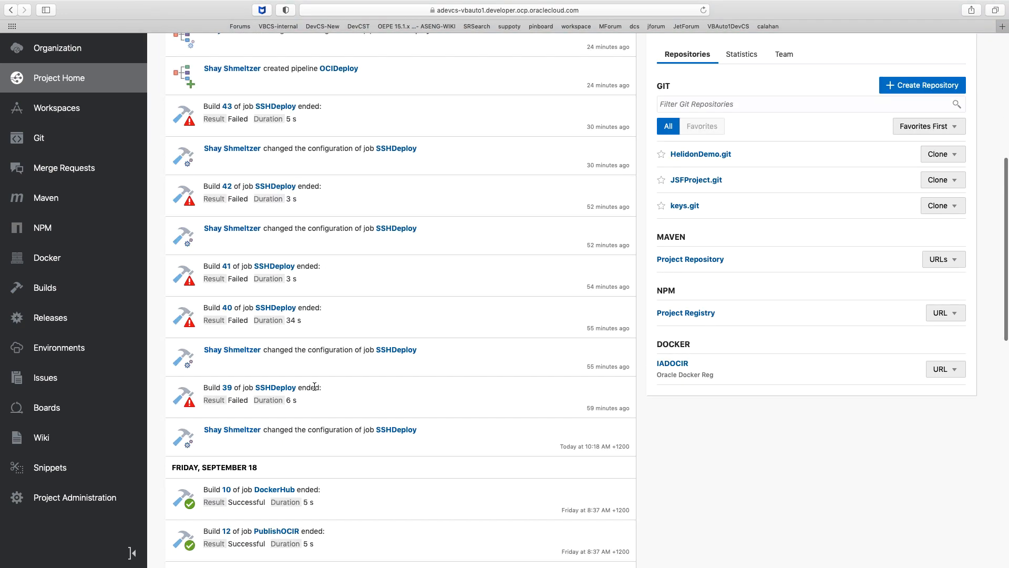
{"action": "scroll", "scroll_direction": "up", "scroll_amount": 3}
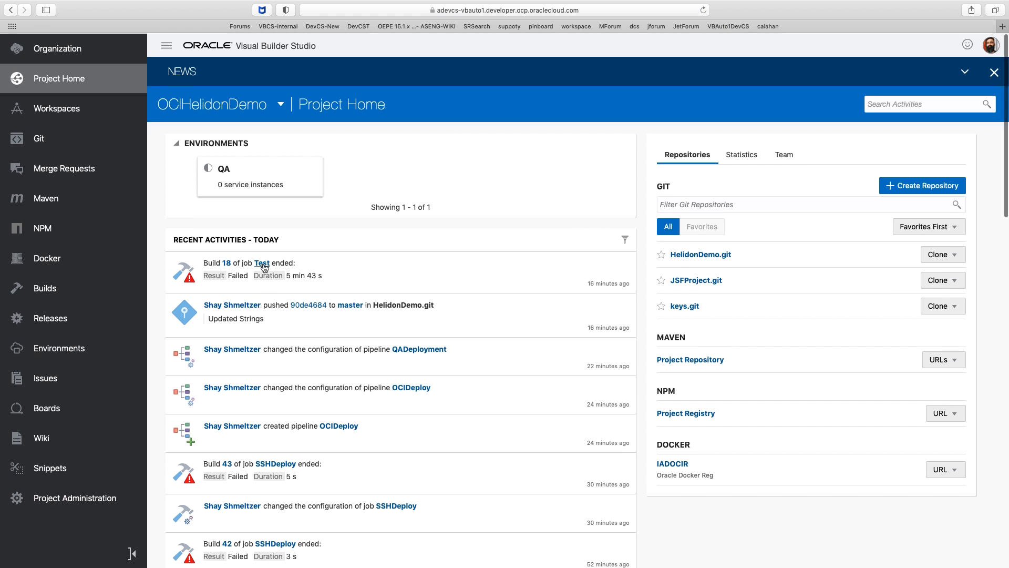
{"action": "left_click", "coordinate": [45, 288]}
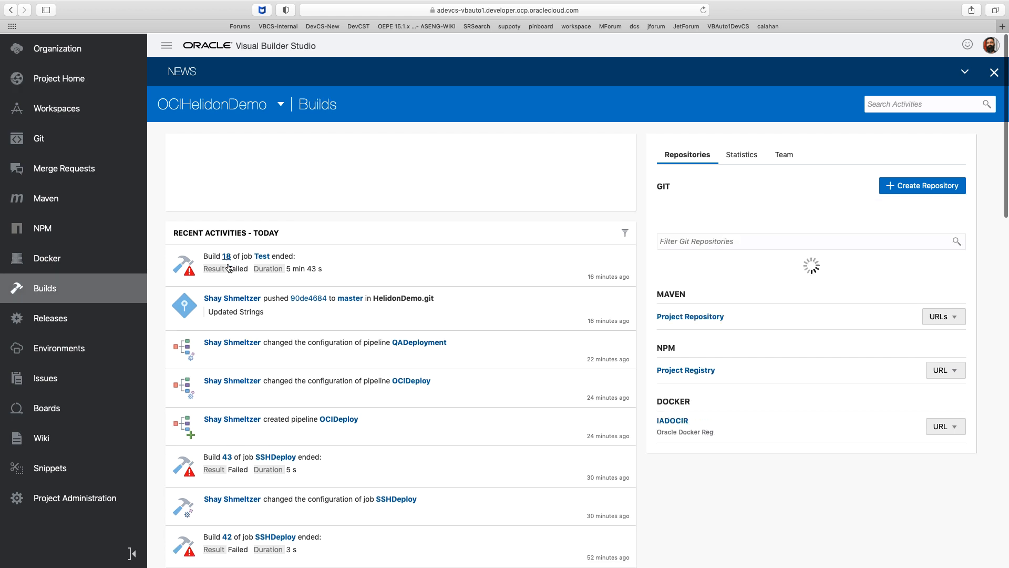
{"action": "left_click", "coordinate": [226, 256]}
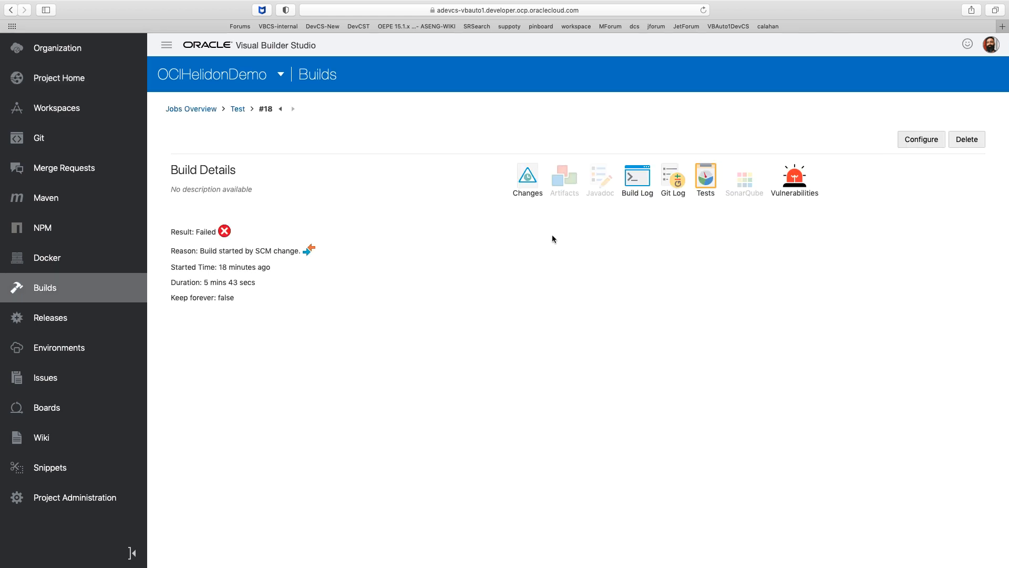
{"action": "left_click", "coordinate": [705, 174]}
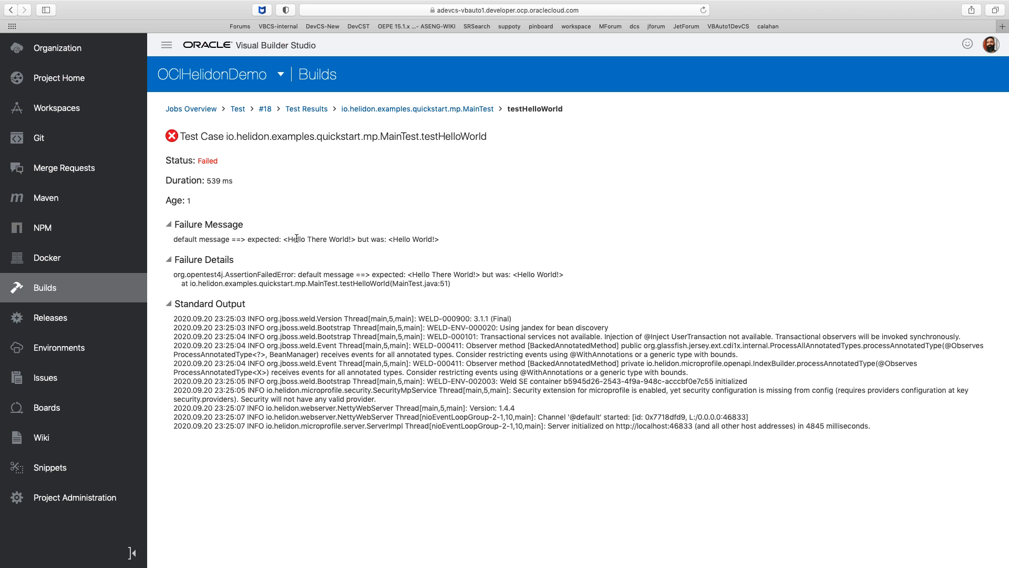
Review the testHelloWorld failure text (Hello There vs Hello World) and return to build 18's details.
{"action": "double_click", "coordinate": [299, 238]}
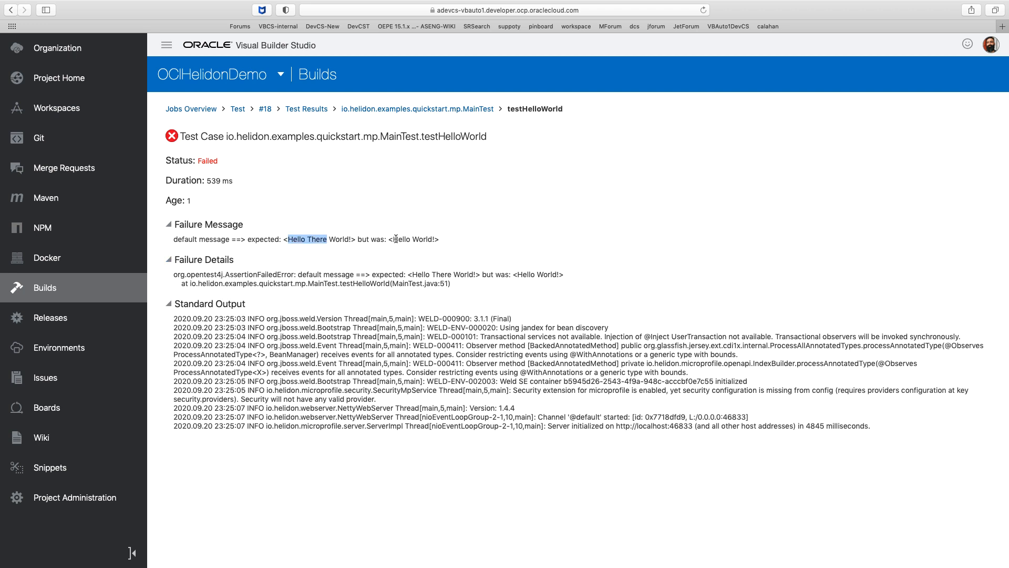
{"action": "double_click", "coordinate": [417, 239]}
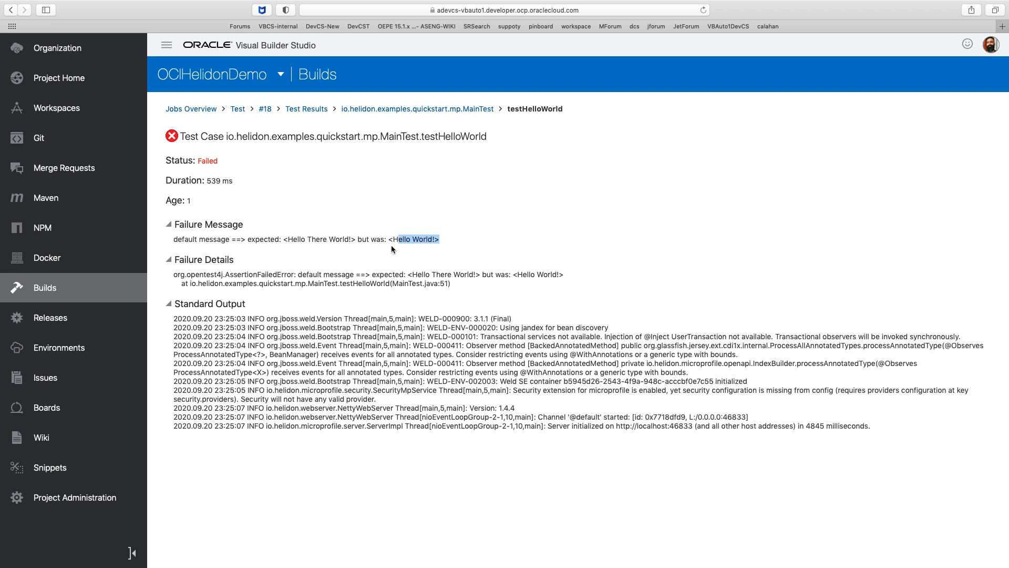
{"action": "mouse_move", "coordinate": [309, 180]}
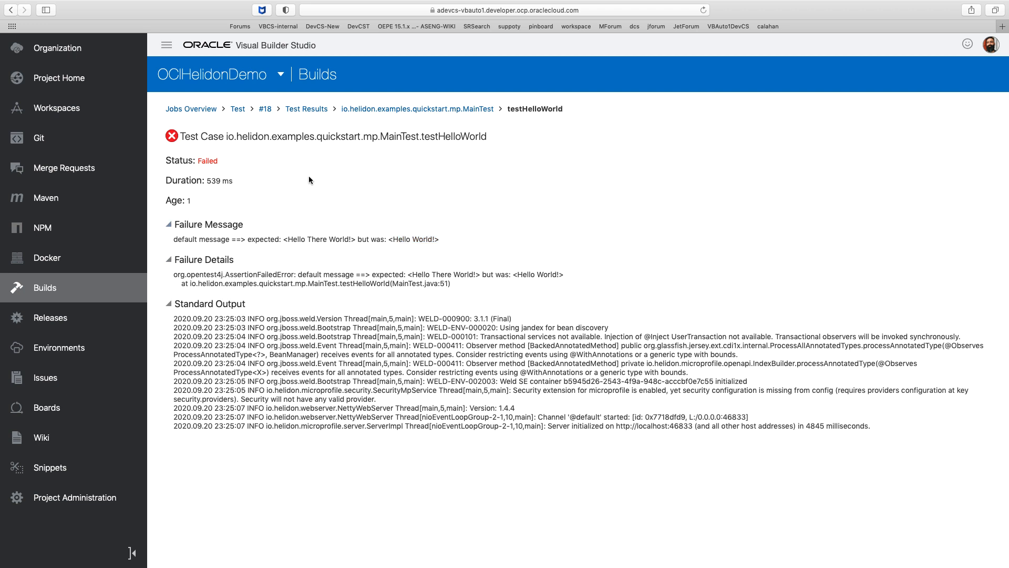
{"action": "left_click", "coordinate": [265, 108]}
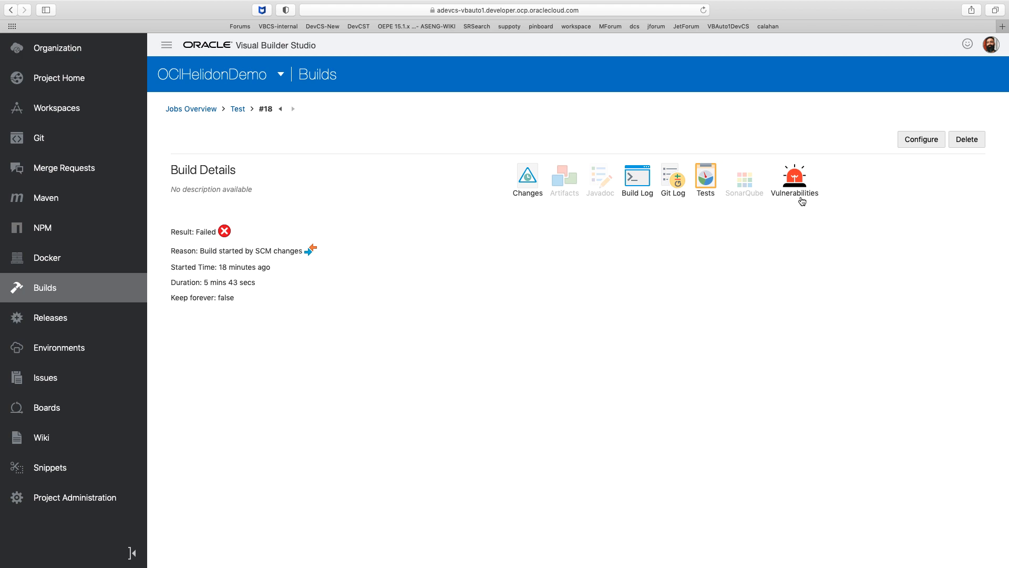
View build 18's vulnerabilities, expand netty-transport's CVE-2020-11612 and open its NVD page.
{"action": "left_click", "coordinate": [795, 176]}
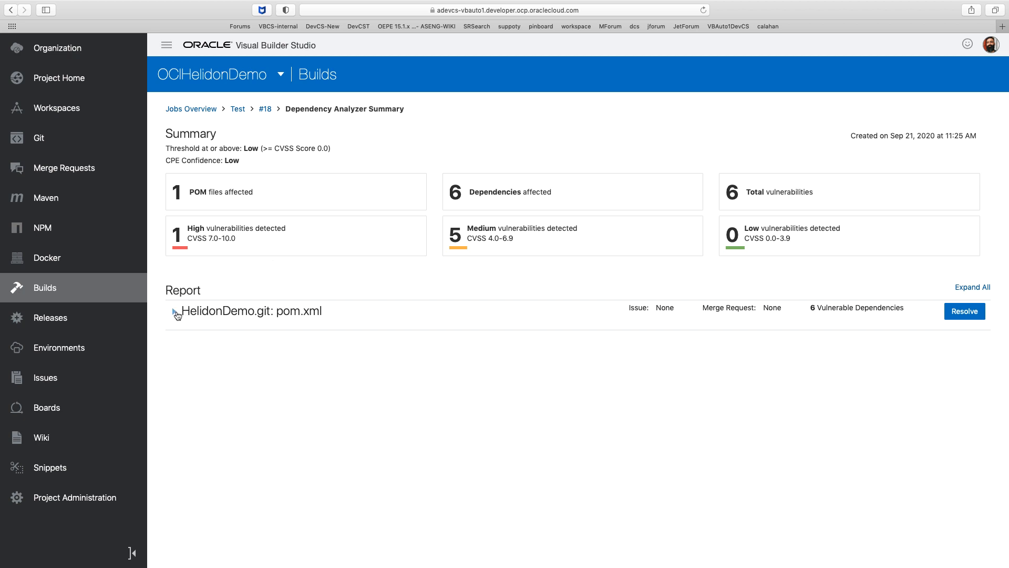
{"action": "left_click", "coordinate": [175, 312]}
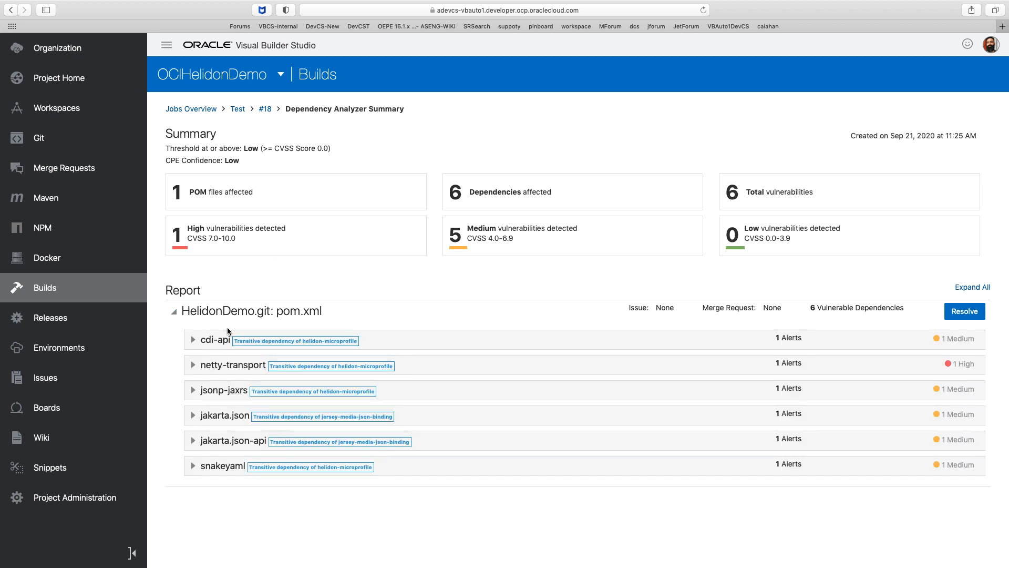
{"action": "mouse_move", "coordinate": [1003, 419]}
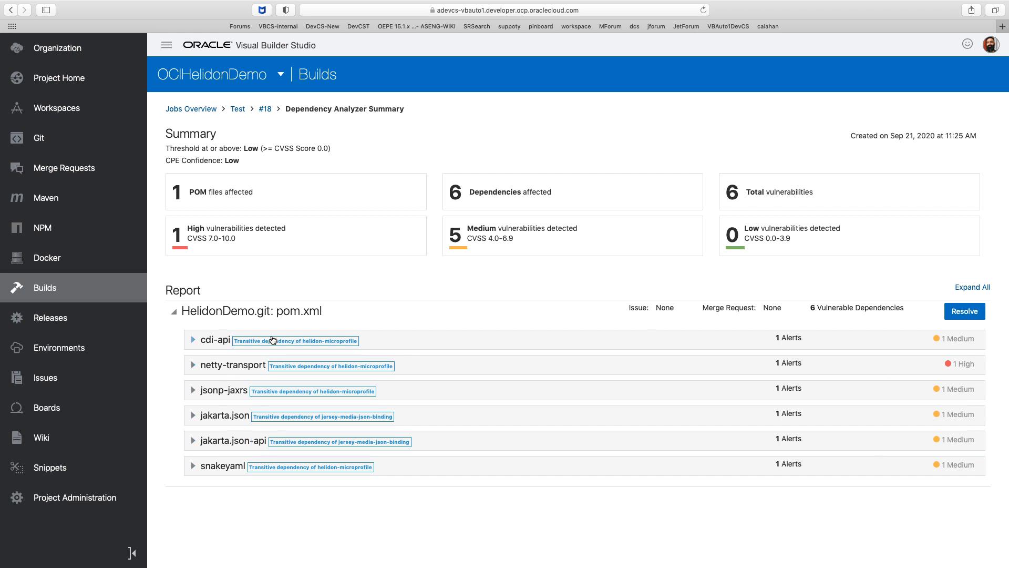
{"action": "mouse_move", "coordinate": [192, 366]}
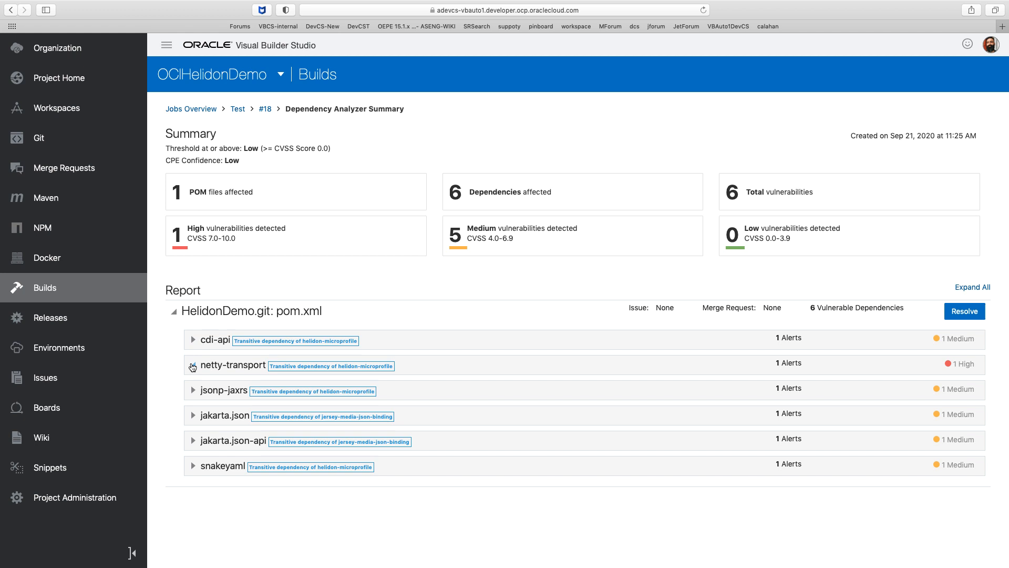
{"action": "left_click", "coordinate": [193, 365]}
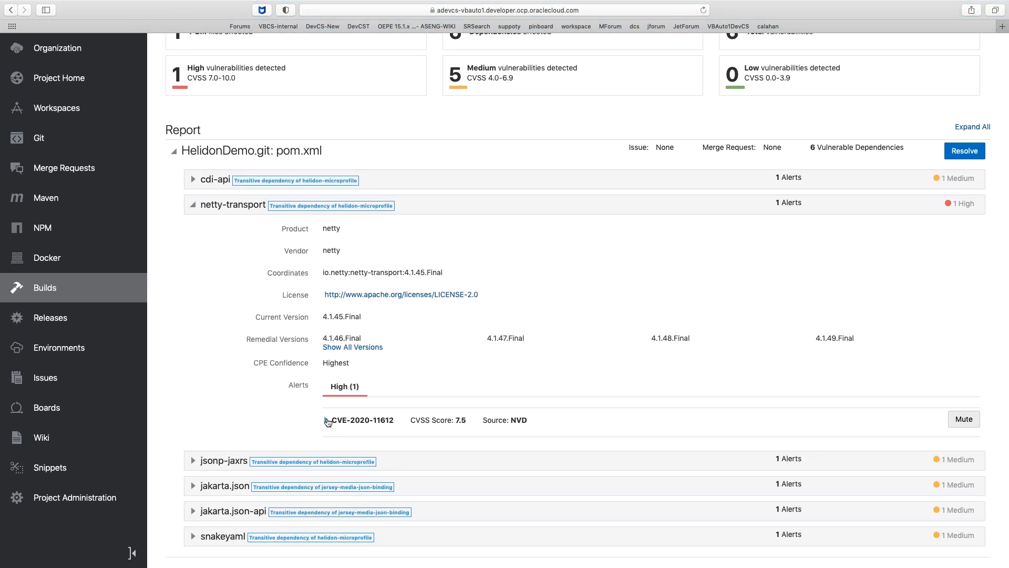
{"action": "left_click", "coordinate": [327, 419]}
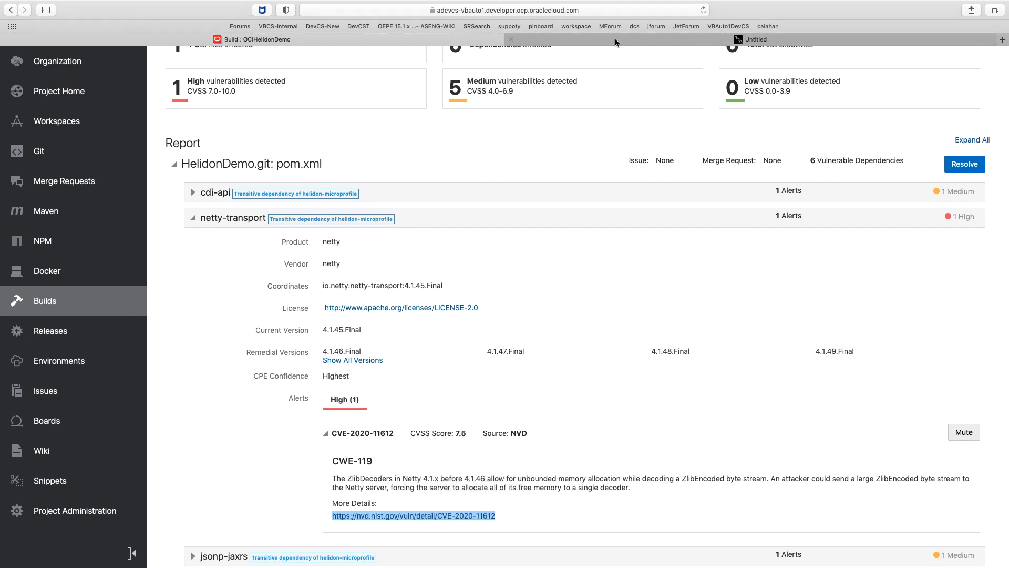
{"action": "left_click", "coordinate": [412, 515]}
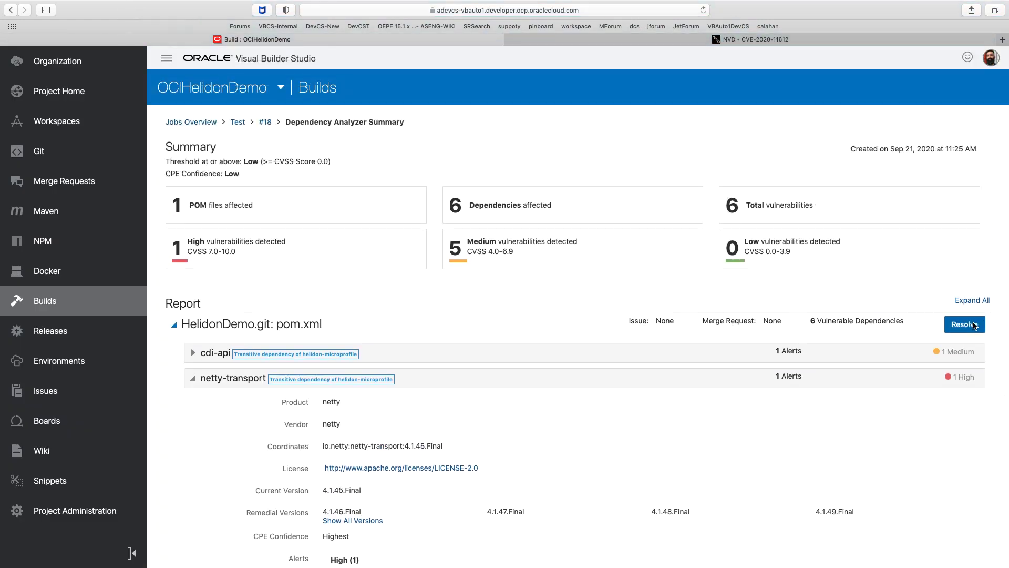
{"action": "left_click", "coordinate": [964, 325]}
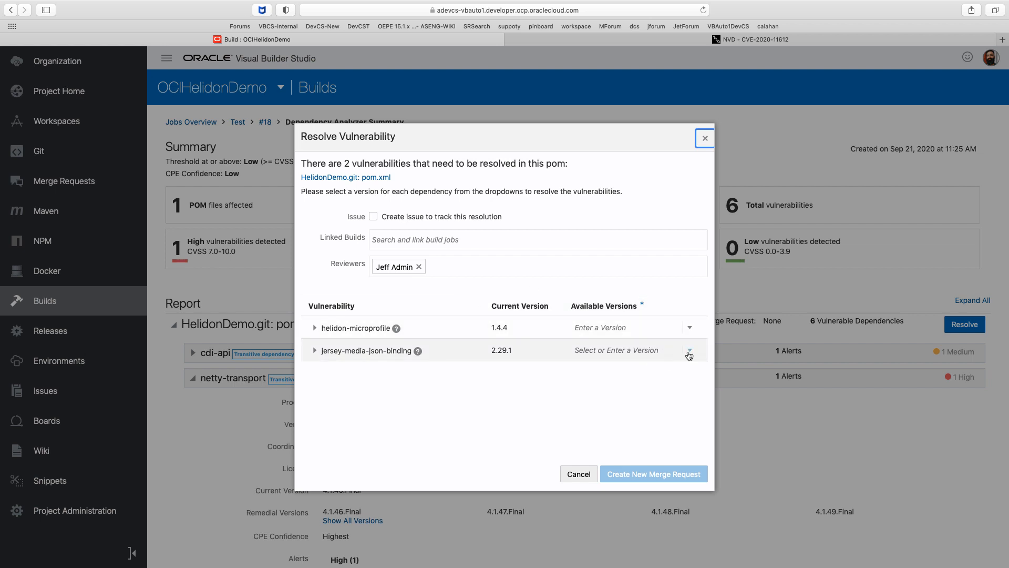
{"action": "type", "text": "3.0.0"}
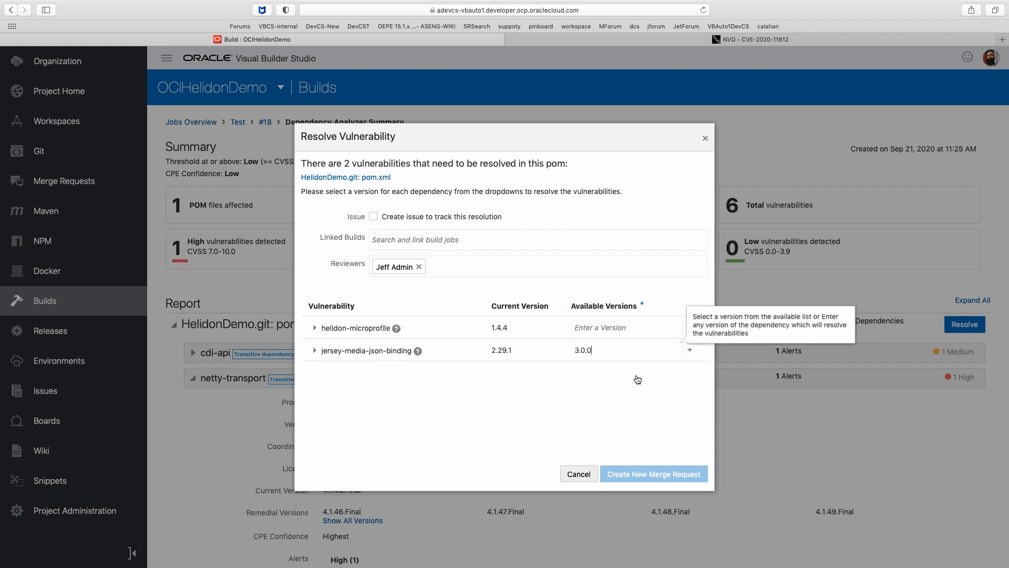
{"action": "mouse_move", "coordinate": [629, 381]}
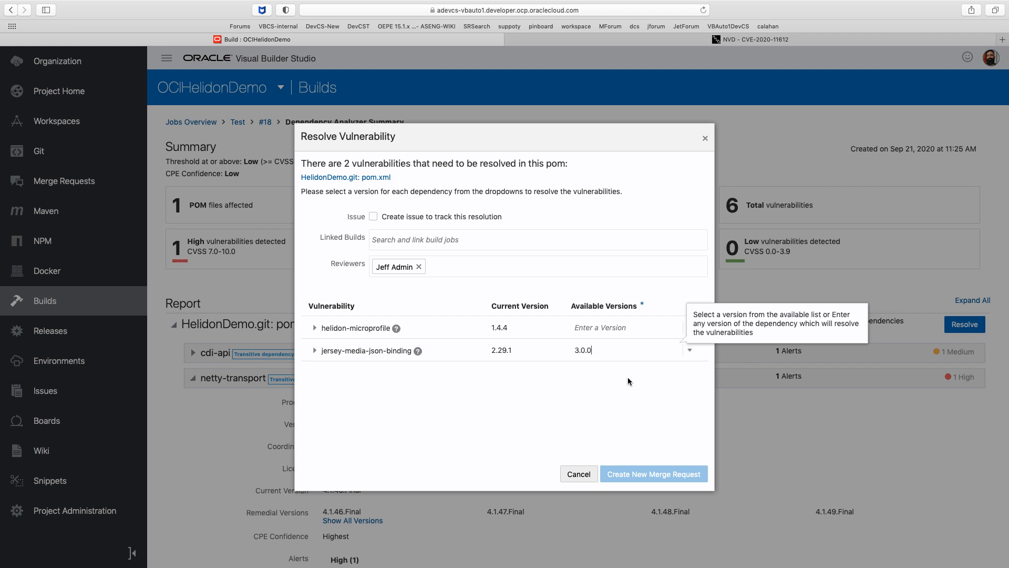
{"action": "left_click", "coordinate": [577, 474]}
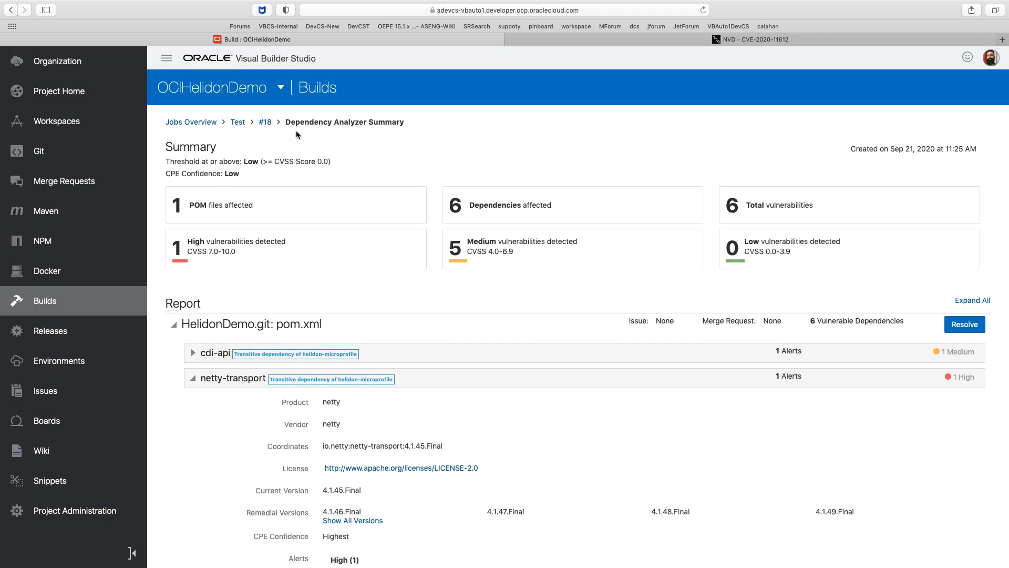
{"action": "mouse_move", "coordinate": [260, 135]}
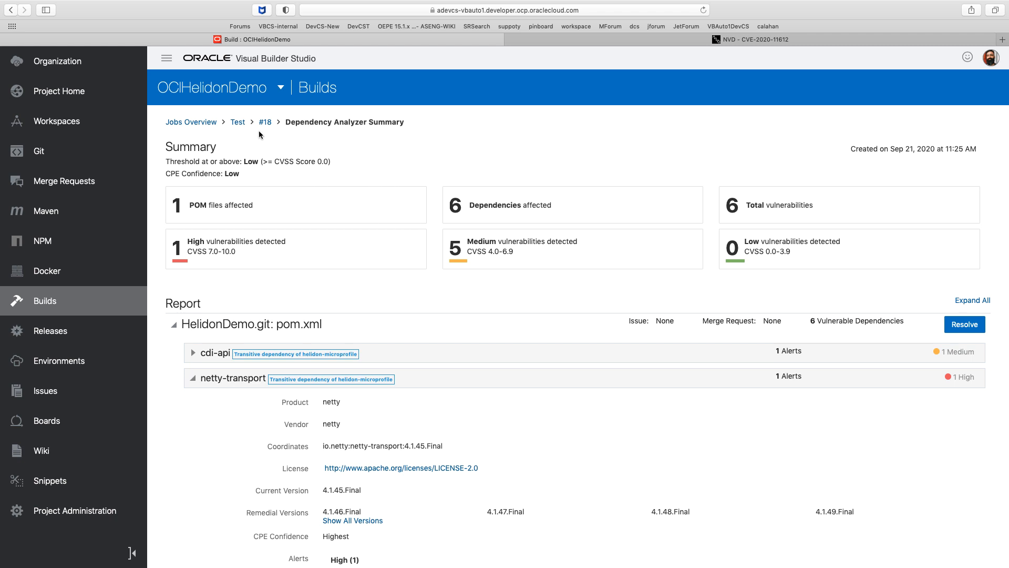
{"action": "mouse_move", "coordinate": [238, 122]}
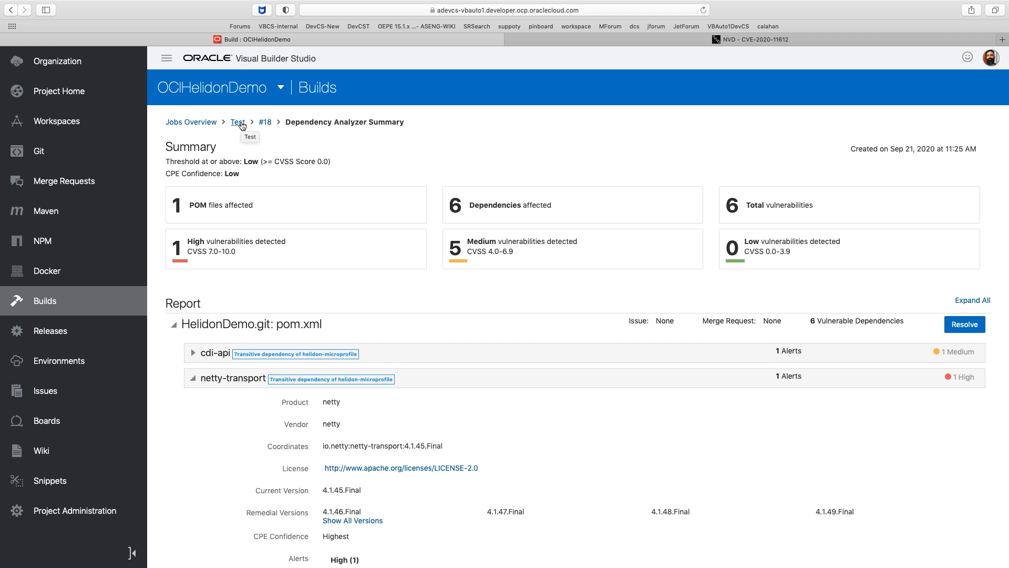
Go to the project's Issues page listing recently changed issues.
{"action": "left_click", "coordinate": [45, 391]}
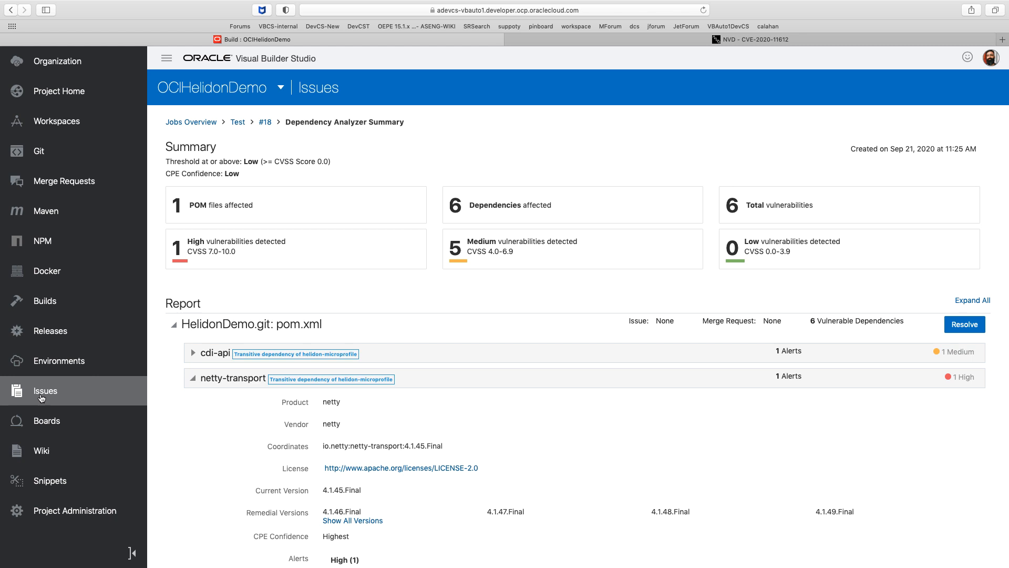
{"action": "left_click", "coordinate": [44, 391]}
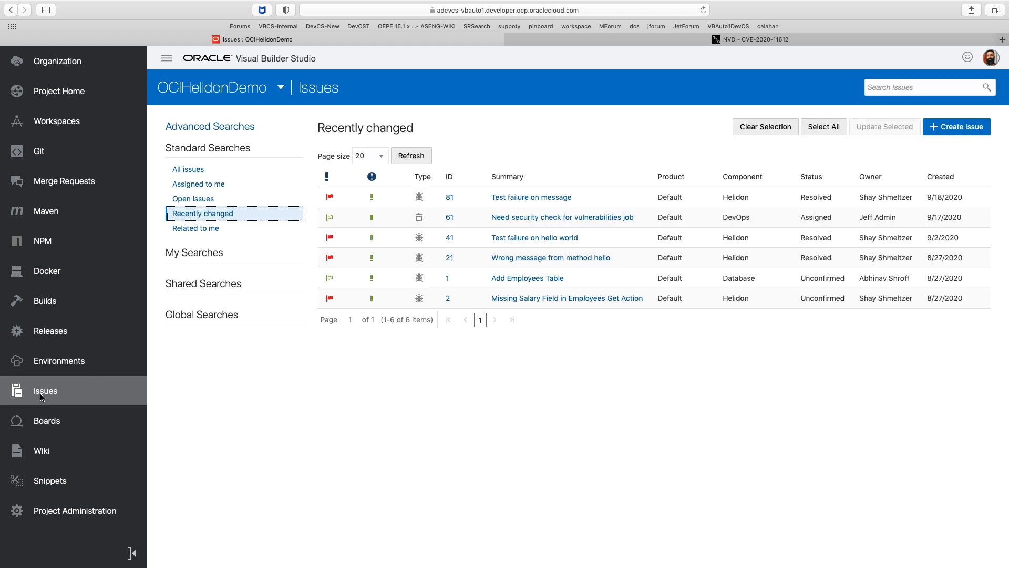
{"action": "mouse_move", "coordinate": [54, 377]}
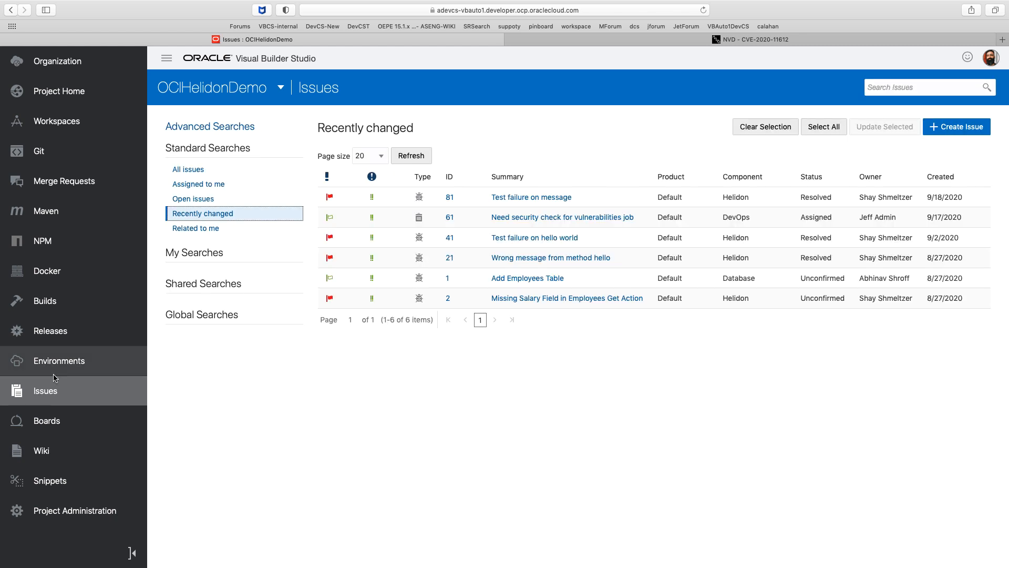
{"action": "mouse_move", "coordinate": [918, 146]}
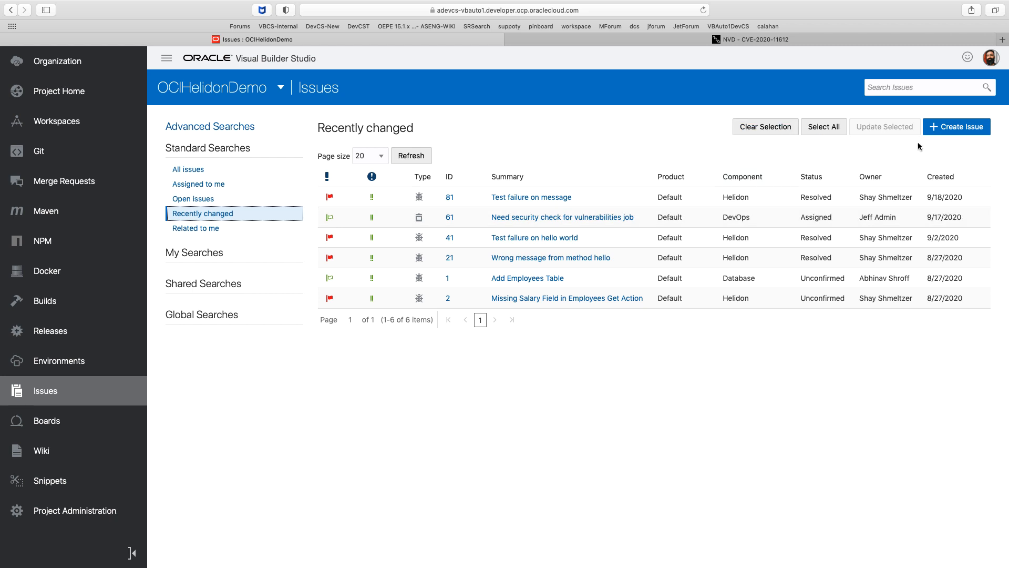
Start a new issue with summary 'Test Failure on Hello Message'.
{"action": "left_click", "coordinate": [956, 126]}
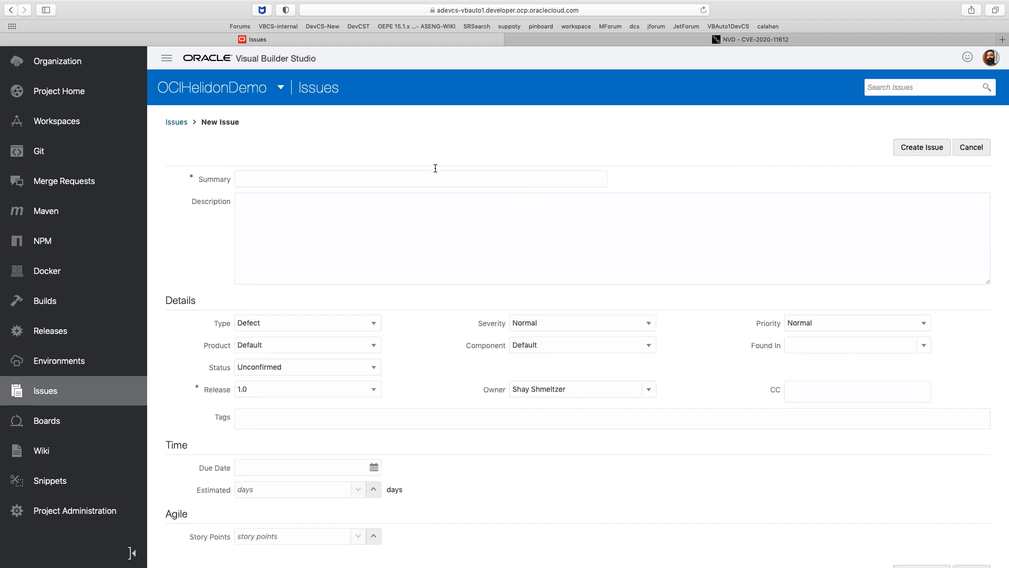
{"action": "type", "text": "Test"}
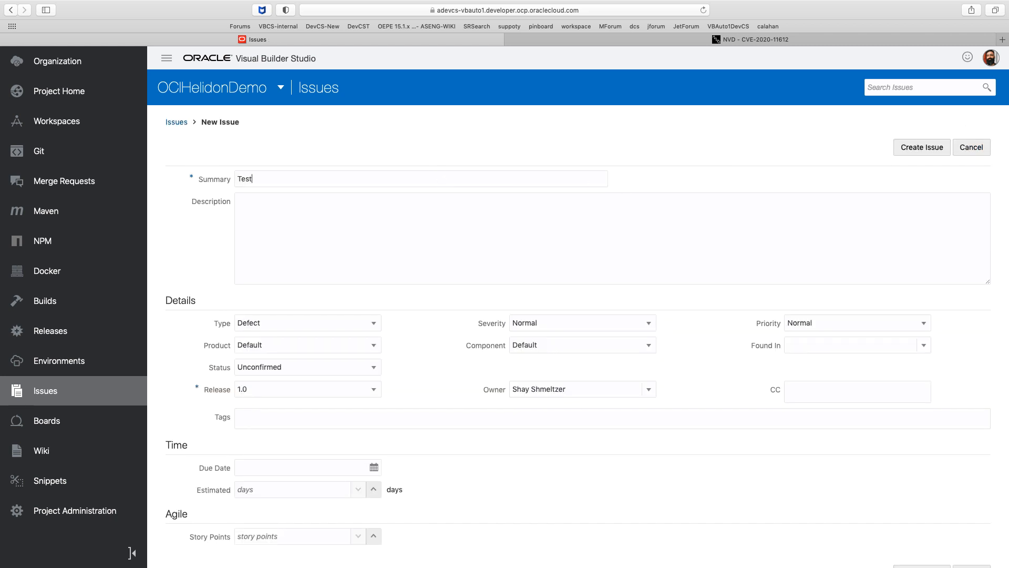
{"action": "type", "text": "Failure"}
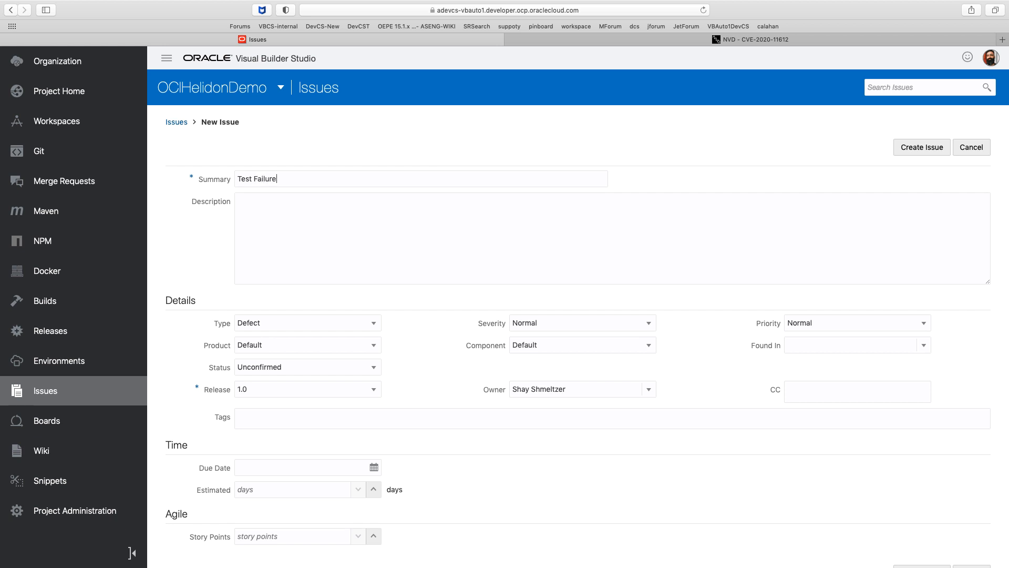
{"action": "type", "text": "on Hello Me"}
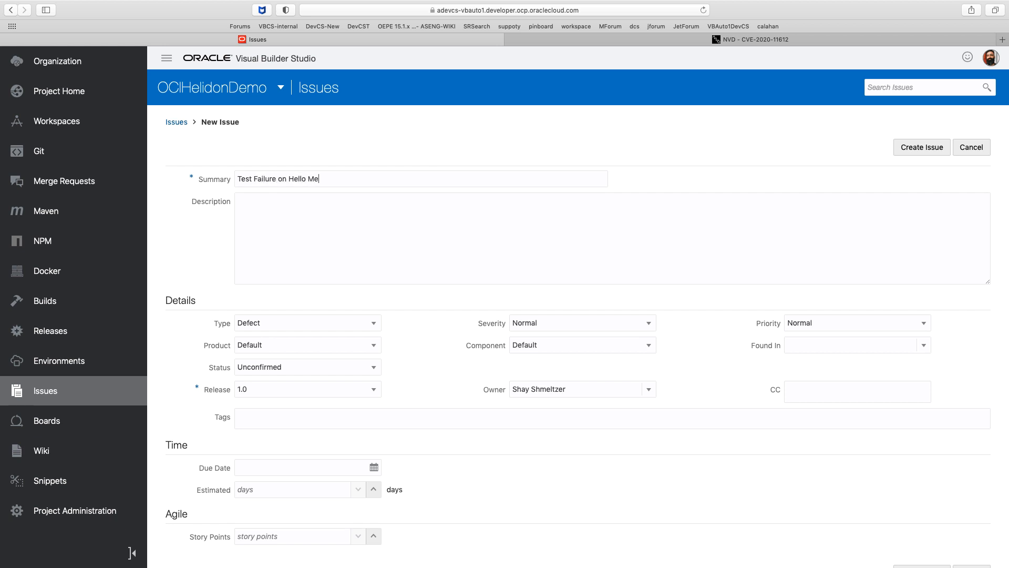
{"action": "type", "text": "ssage"}
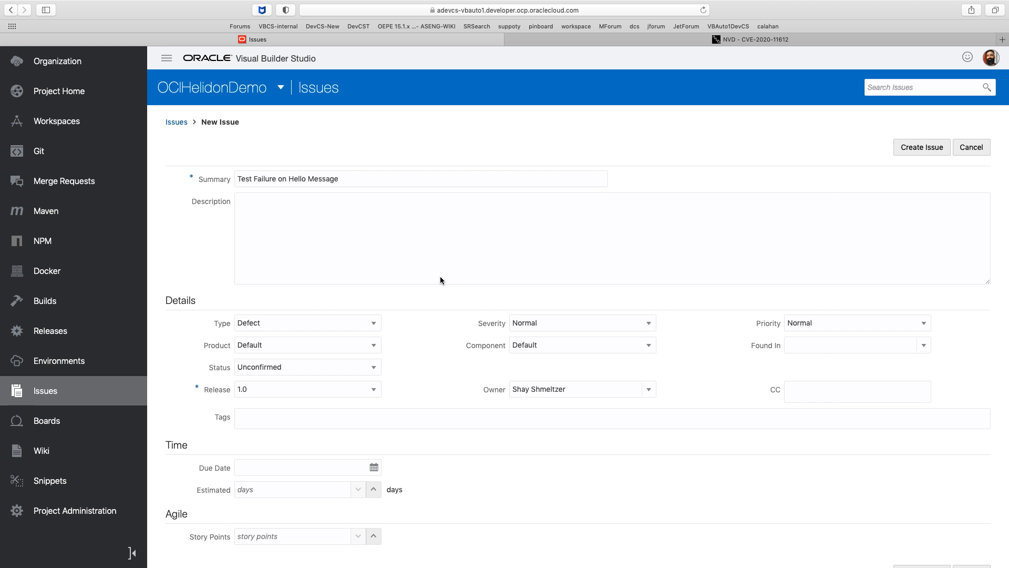
{"action": "left_click", "coordinate": [374, 323]}
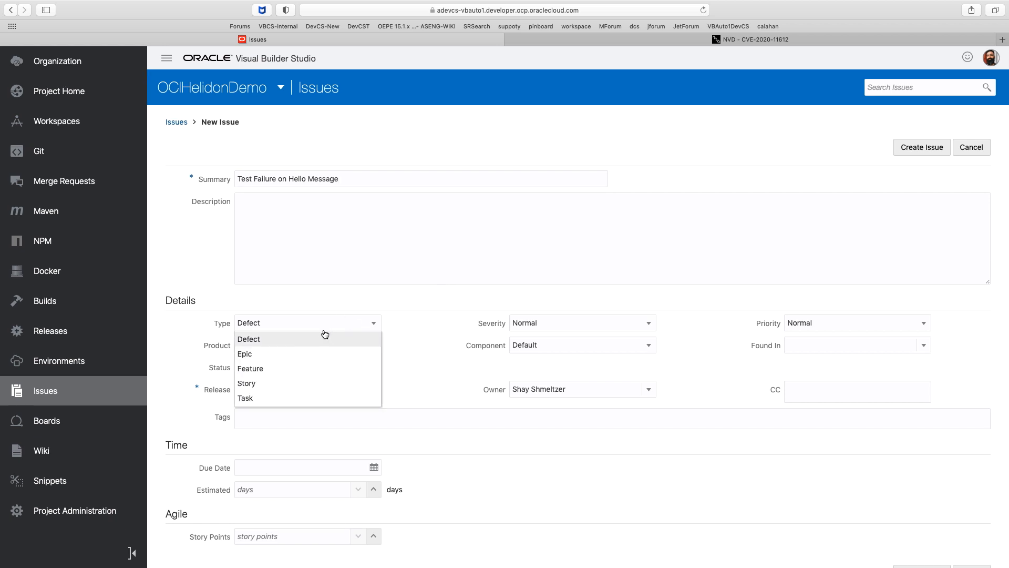
{"action": "mouse_move", "coordinate": [296, 391]}
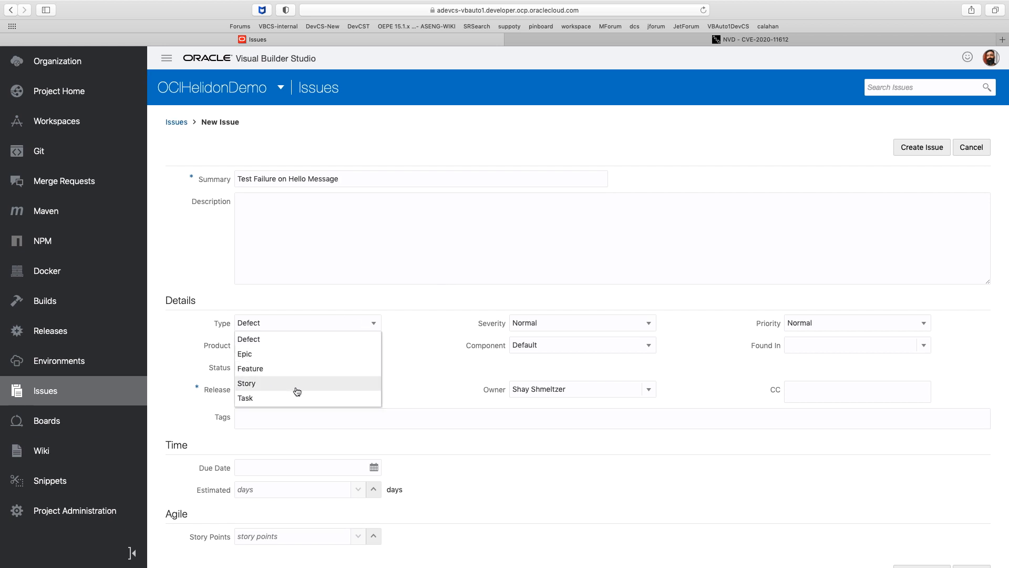
{"action": "mouse_move", "coordinate": [290, 369]}
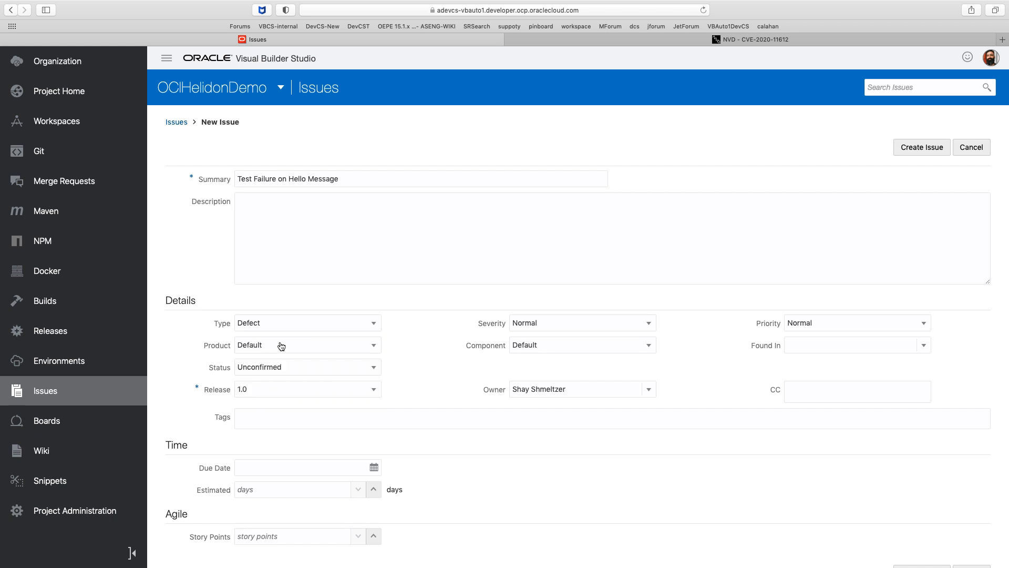
{"action": "mouse_move", "coordinate": [822, 329]}
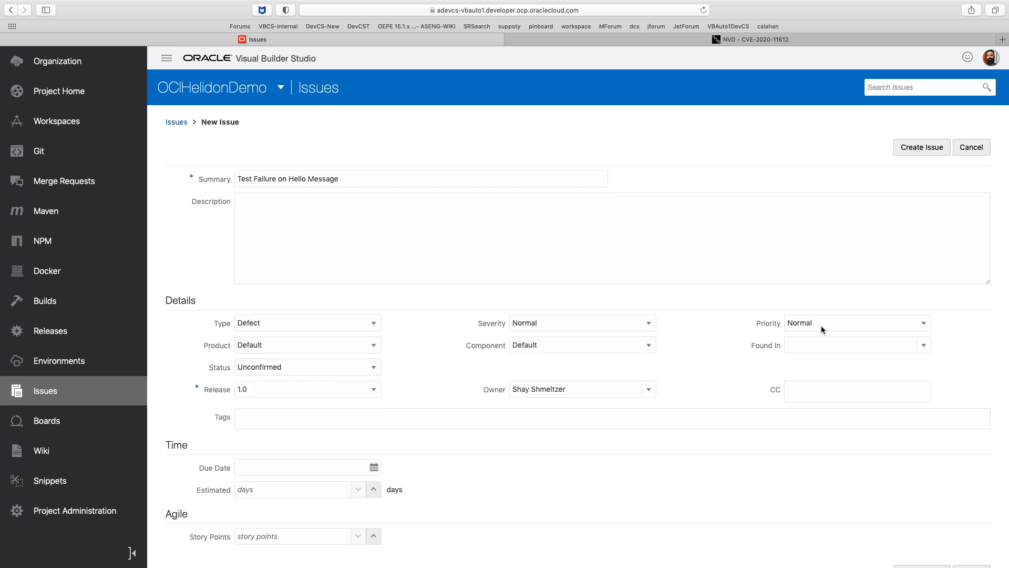
Set priority High, component Helidon and due date 09/22/20.
{"action": "left_click", "coordinate": [856, 323]}
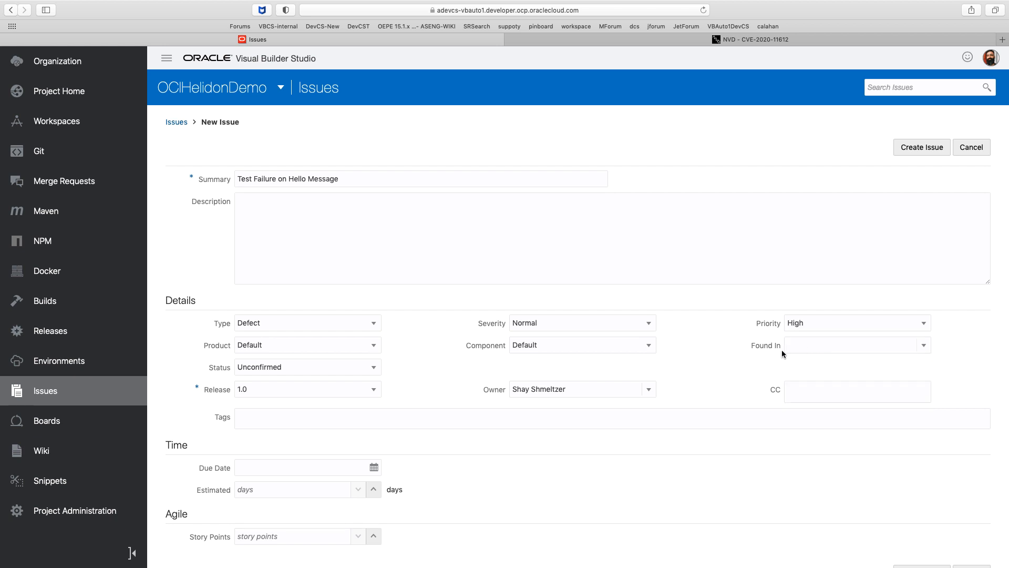
{"action": "mouse_move", "coordinate": [586, 348]}
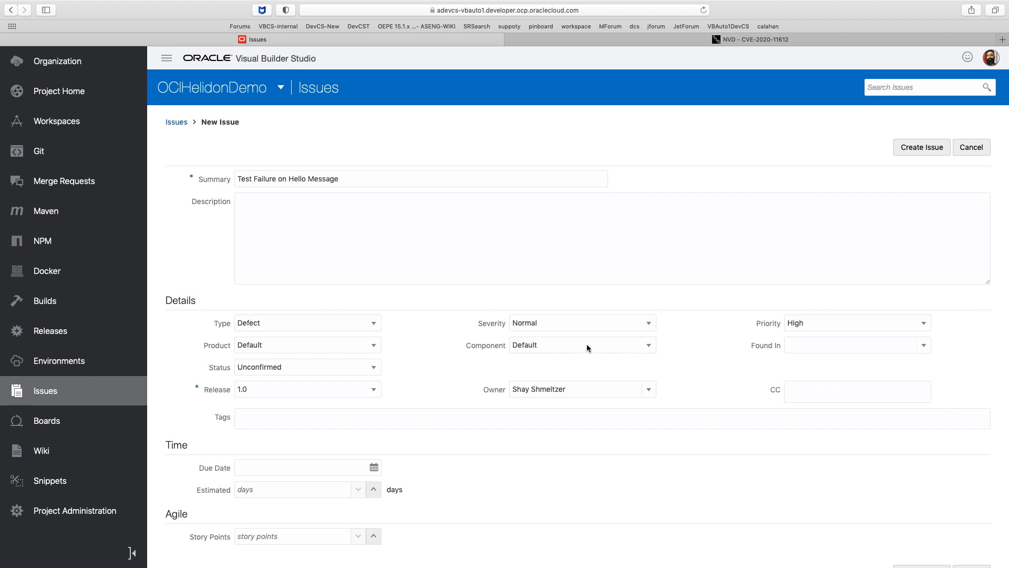
{"action": "left_click", "coordinate": [644, 345]}
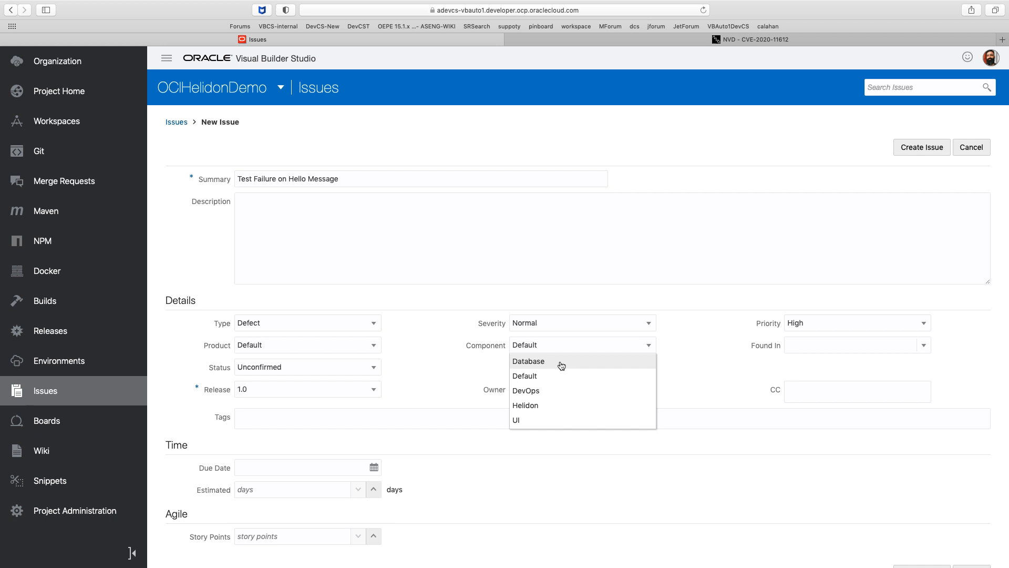
{"action": "left_click", "coordinate": [525, 405]}
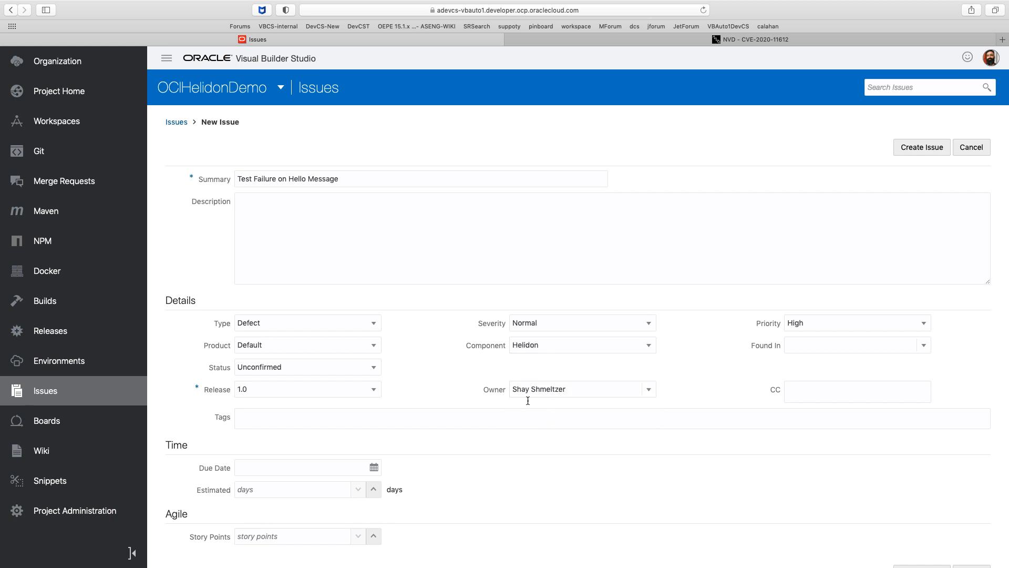
{"action": "mouse_move", "coordinate": [495, 428]}
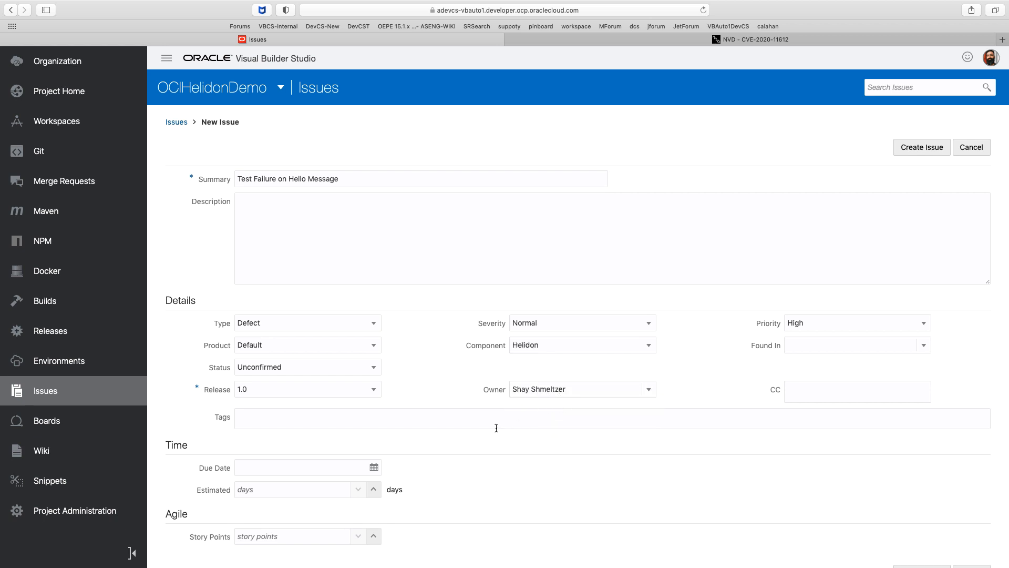
{"action": "left_click", "coordinate": [374, 467]}
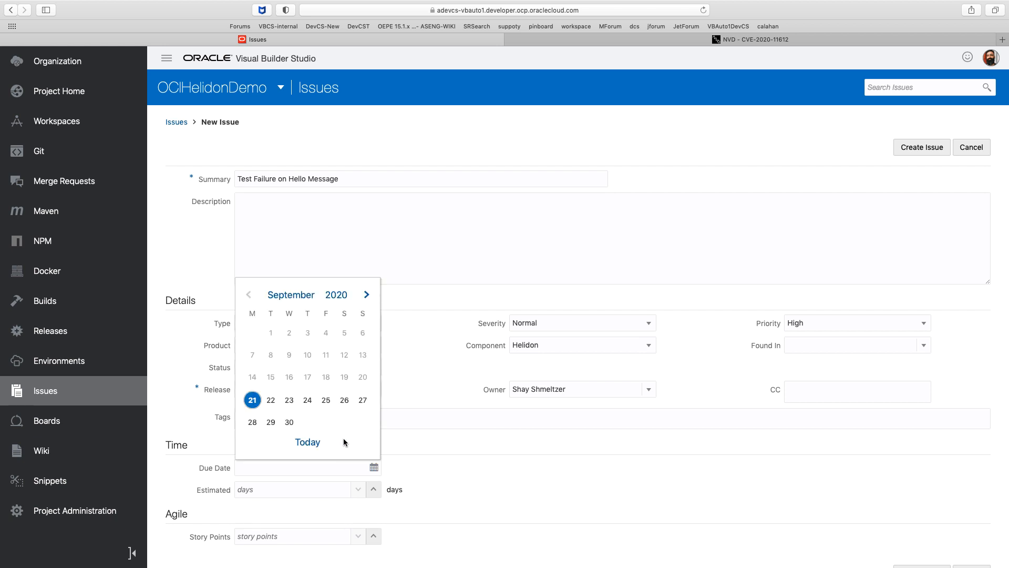
{"action": "left_click", "coordinate": [270, 399]}
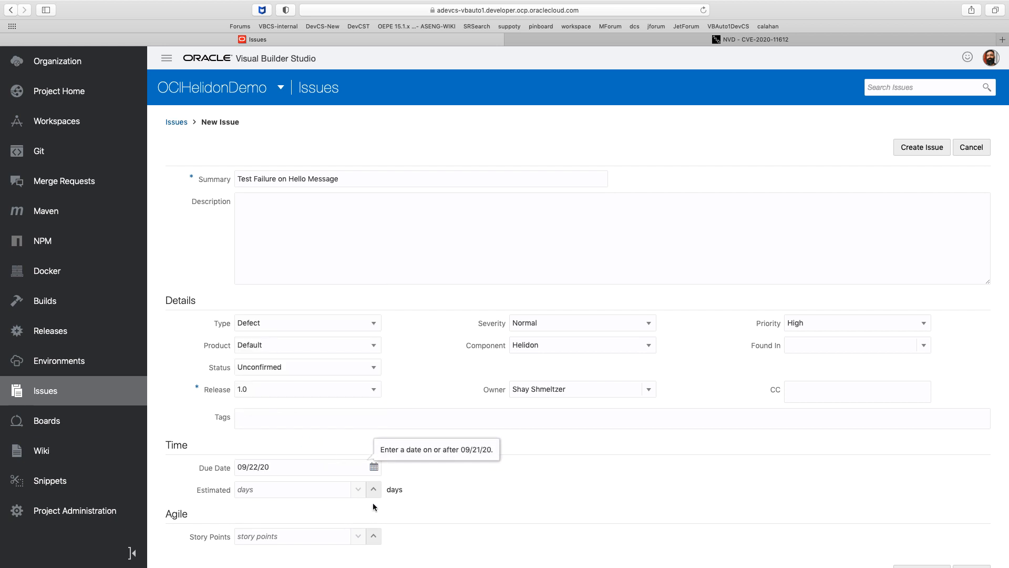
{"action": "mouse_move", "coordinate": [288, 489]}
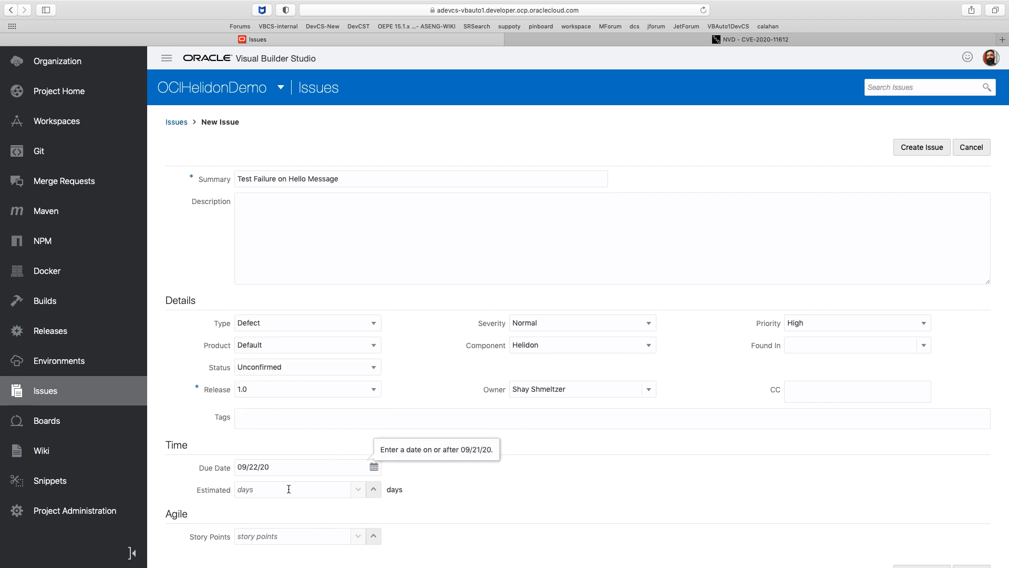
{"action": "mouse_move", "coordinate": [309, 535]}
{"action": "type", "text": "3"}
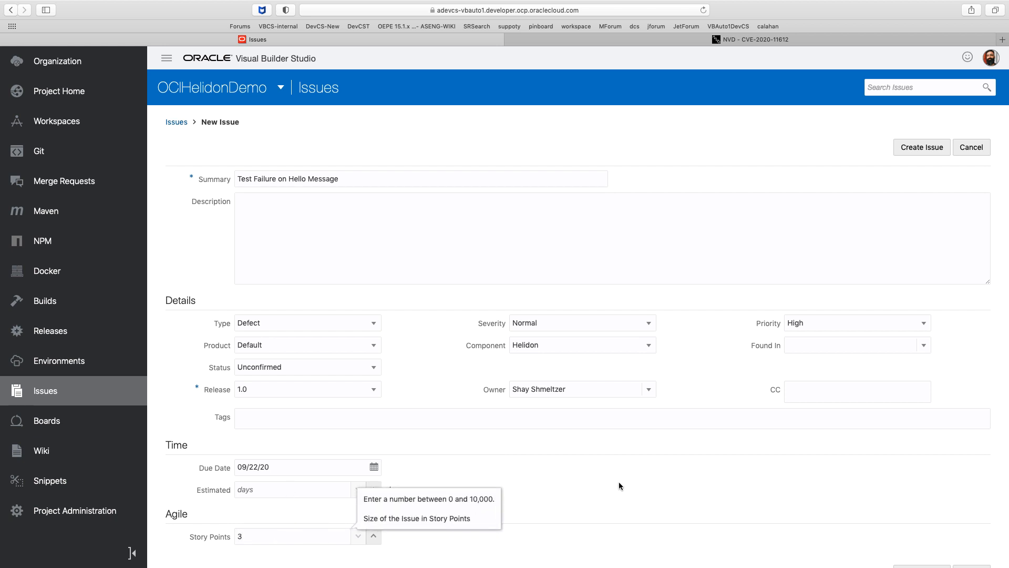
{"action": "mouse_move", "coordinate": [921, 147]}
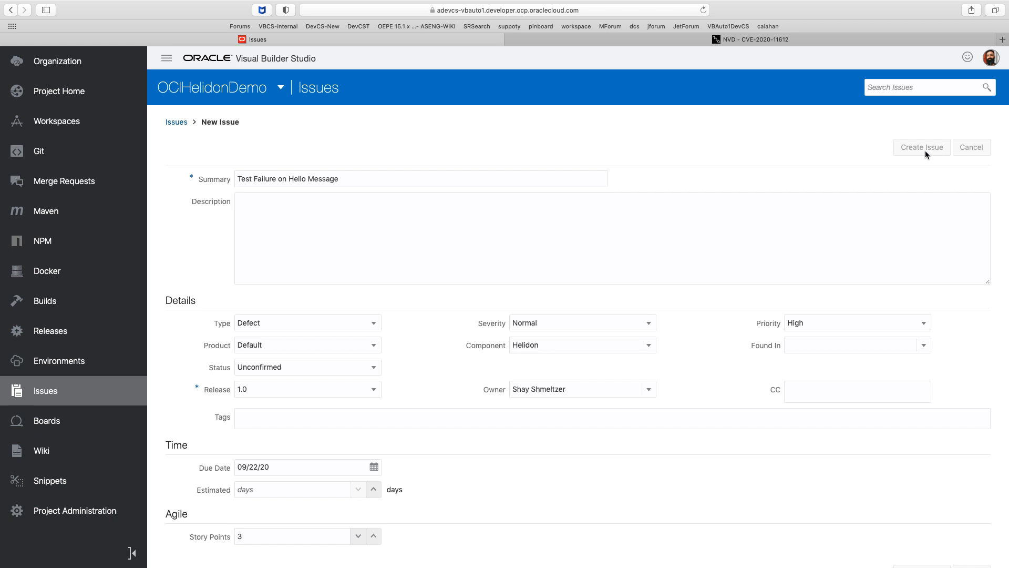
Create the defect issue, dismiss the notification and go to the project boards.
{"action": "left_click", "coordinate": [920, 147]}
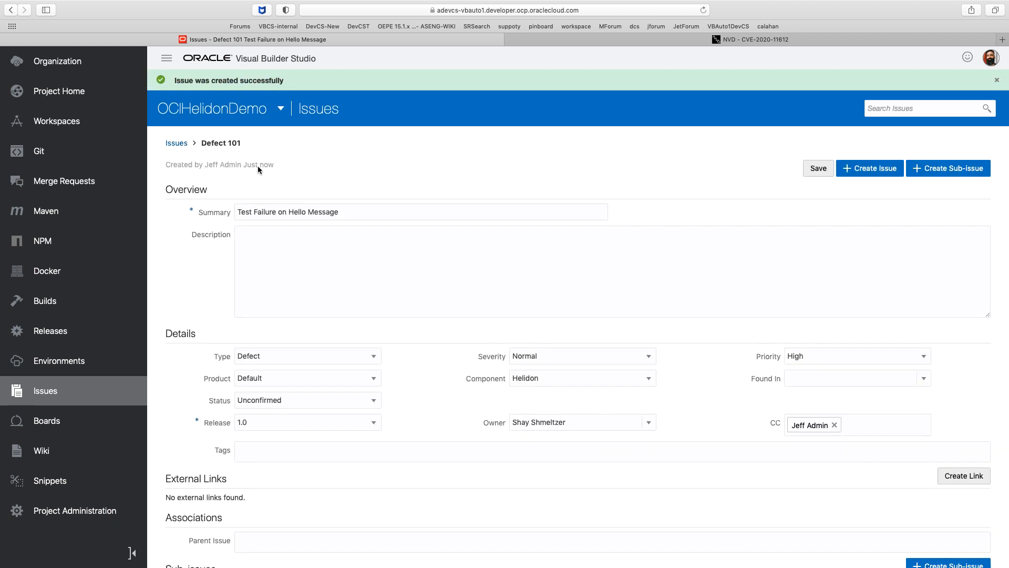
{"action": "mouse_move", "coordinate": [245, 148]}
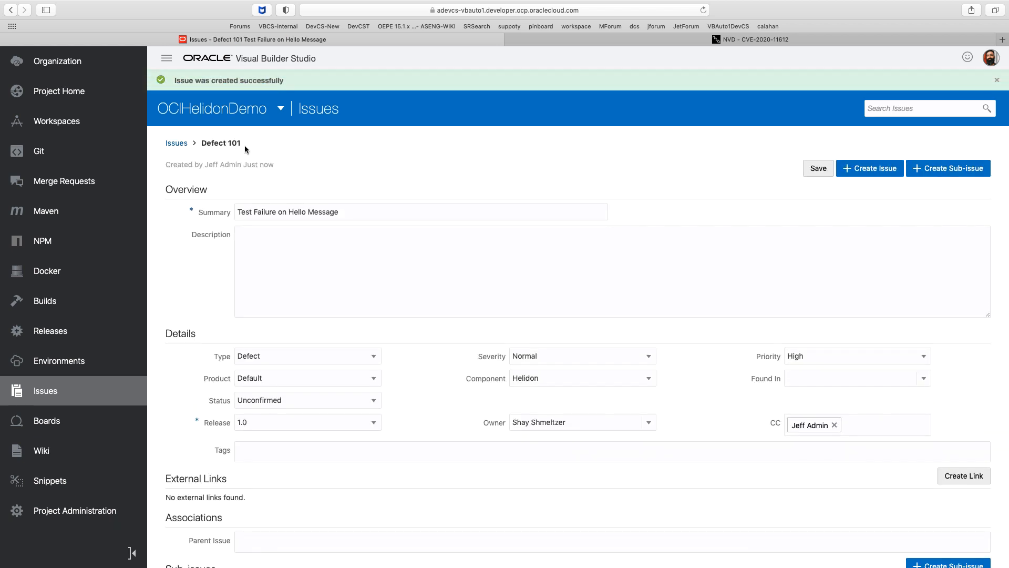
{"action": "left_click", "coordinate": [997, 80]}
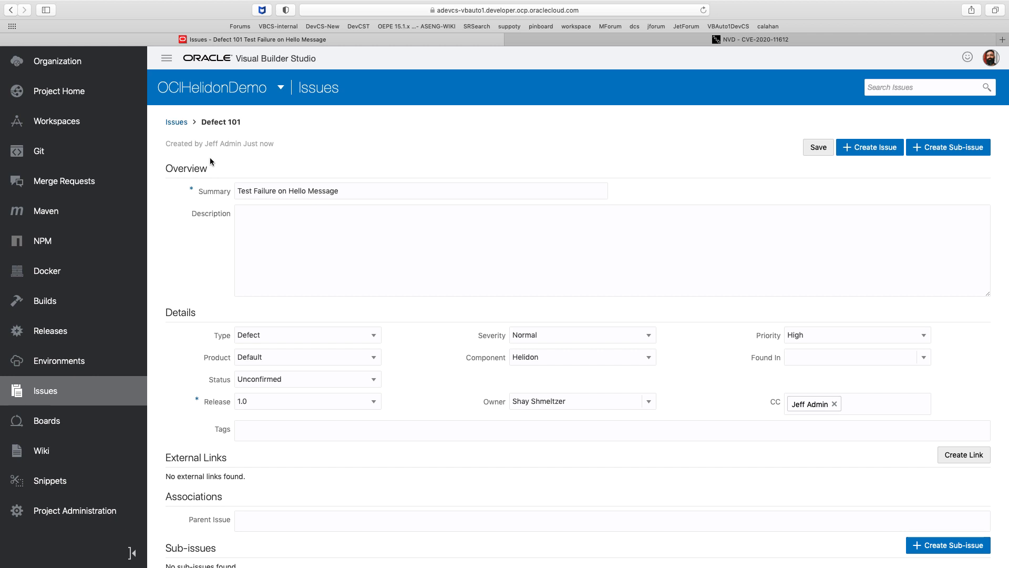
{"action": "left_click", "coordinate": [46, 421]}
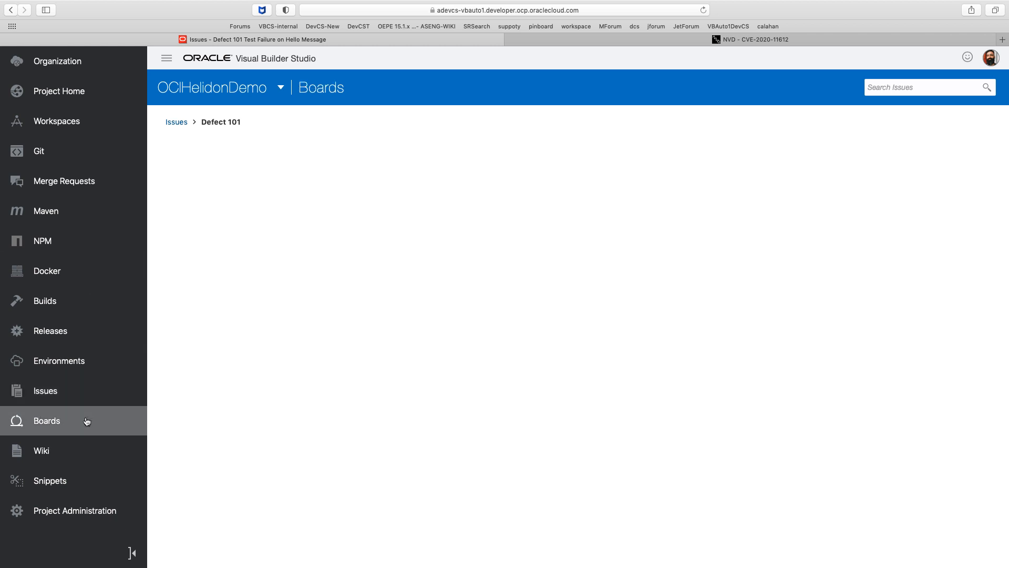
From the backlog, add a new sprint named SepSprint2 with 12 story points.
{"action": "left_click", "coordinate": [47, 421]}
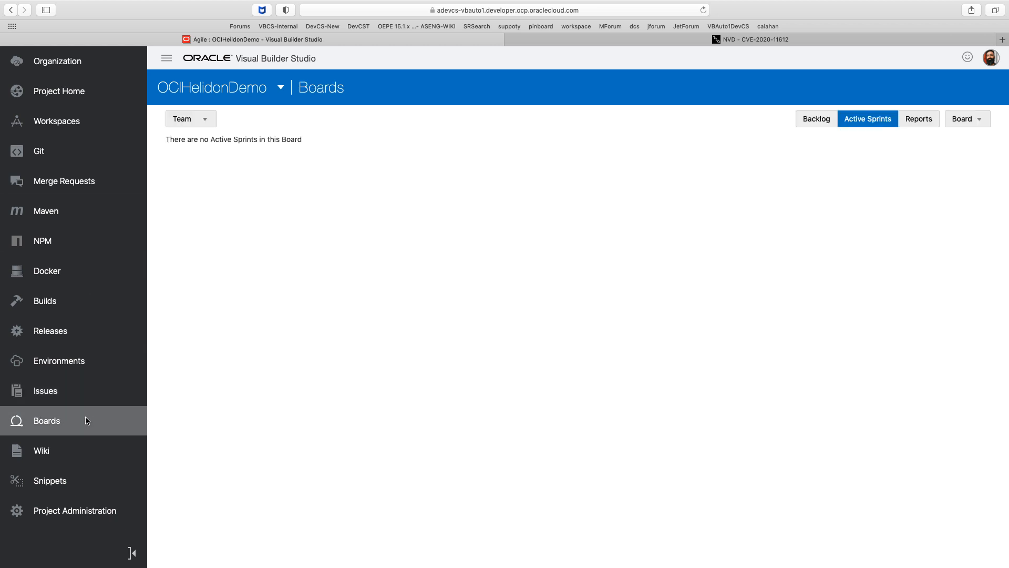
{"action": "mouse_move", "coordinate": [816, 119]}
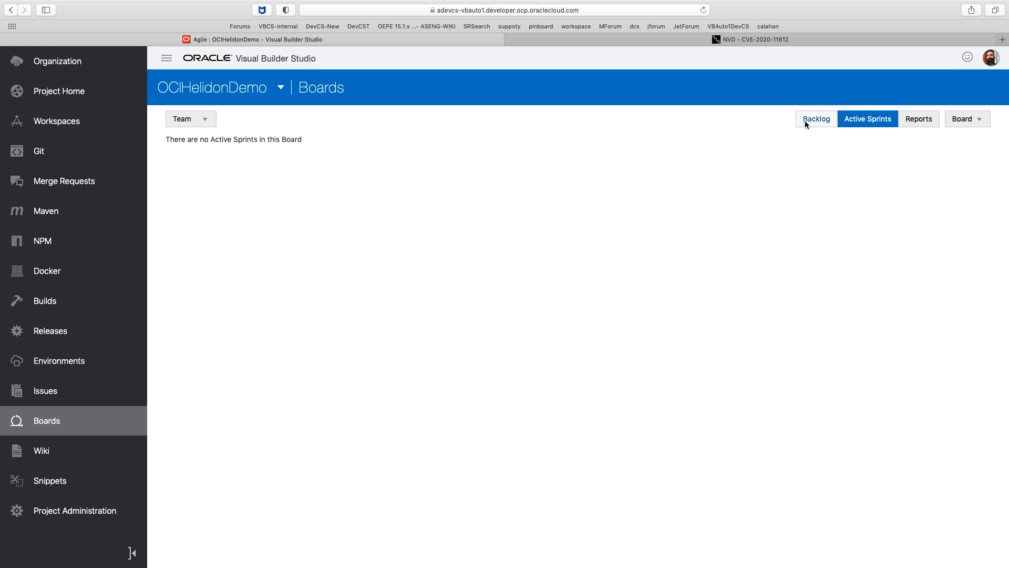
{"action": "left_click", "coordinate": [816, 118]}
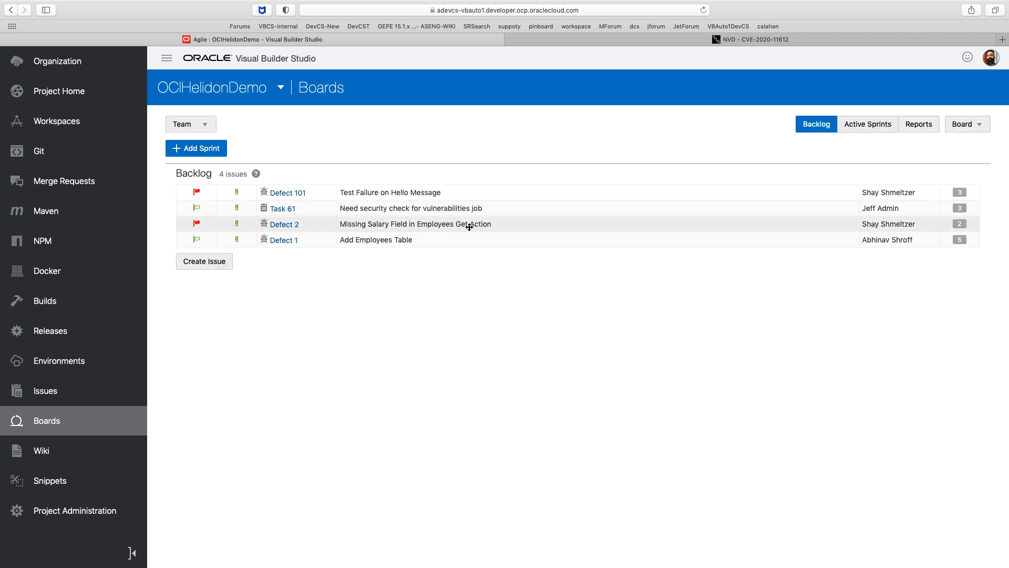
{"action": "mouse_move", "coordinate": [329, 208]}
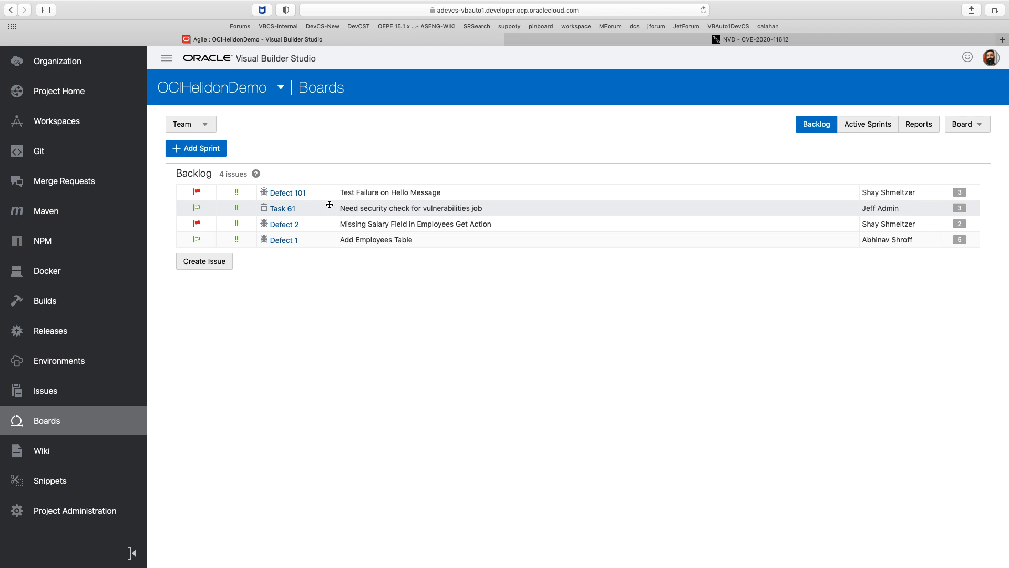
{"action": "mouse_move", "coordinate": [306, 197]}
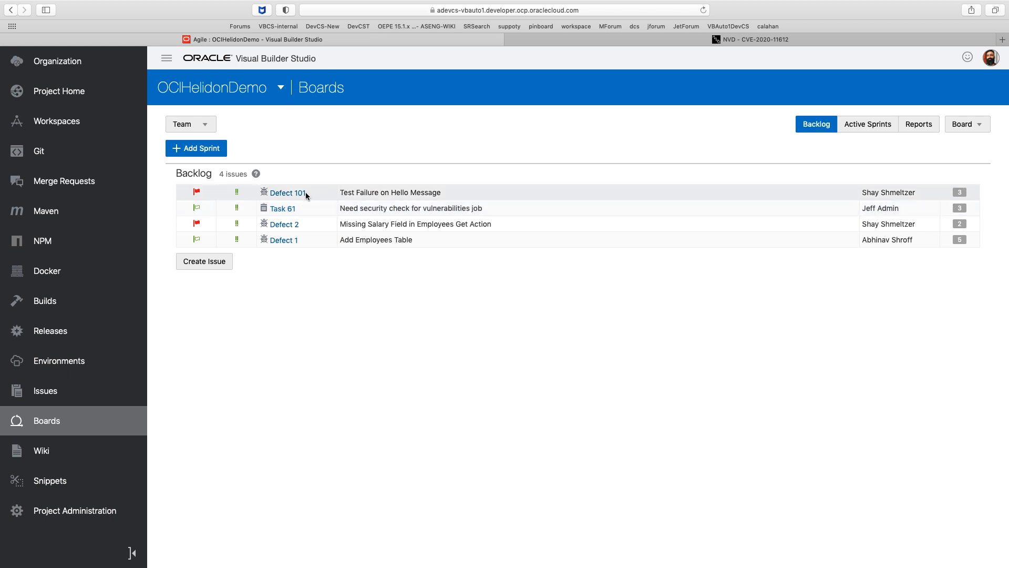
{"action": "left_click", "coordinate": [195, 148]}
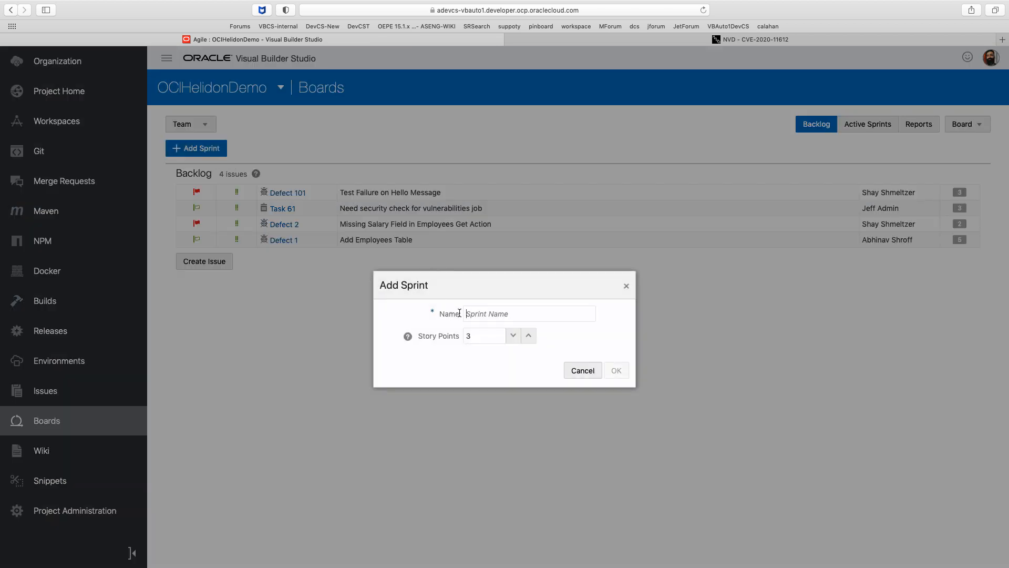
{"action": "type", "text": "SepSp"}
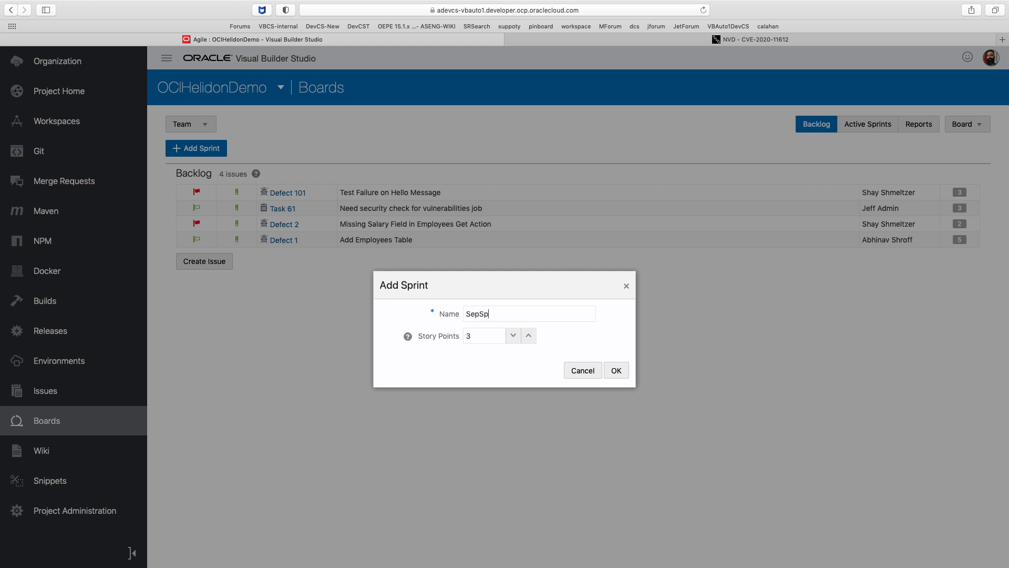
{"action": "mouse_move", "coordinate": [408, 335]}
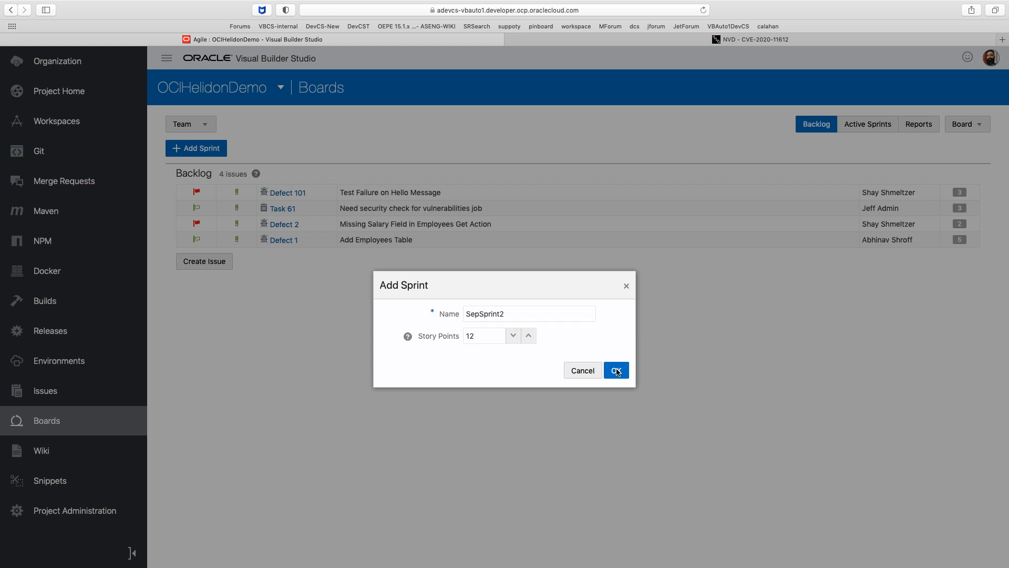
{"action": "left_click", "coordinate": [615, 370]}
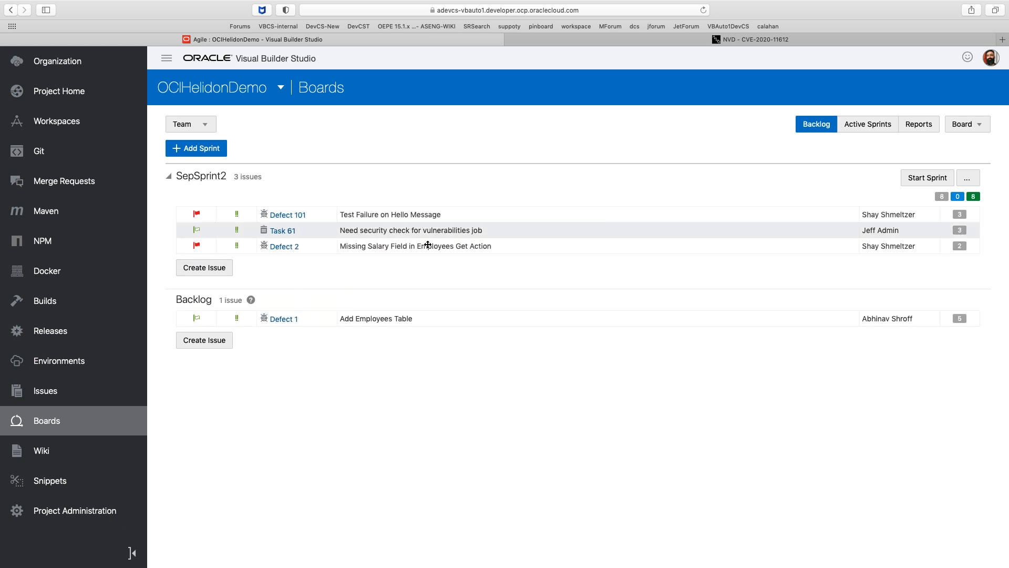
Start SepSprint2 and view the active sprints board.
{"action": "left_click", "coordinate": [926, 178]}
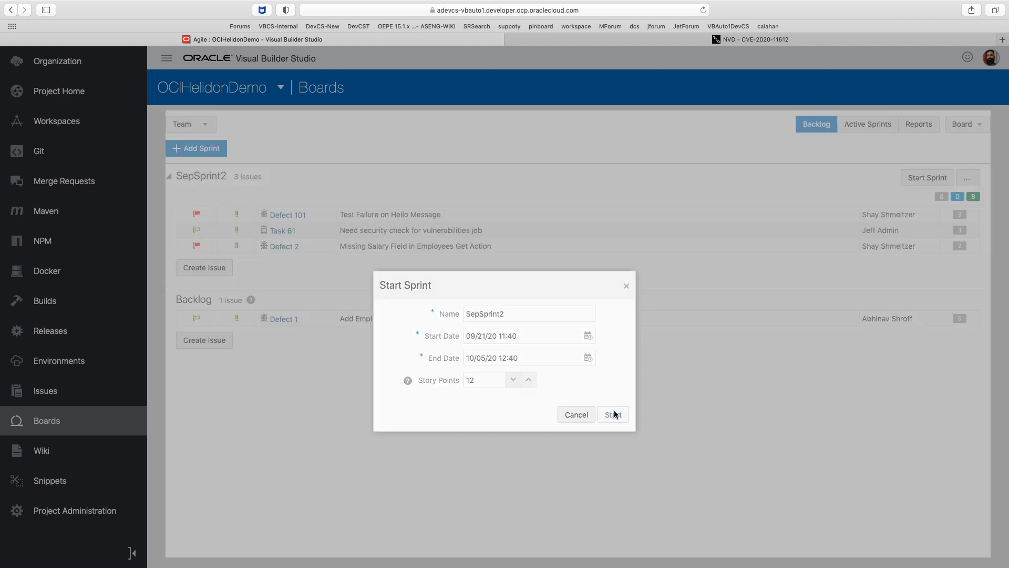
{"action": "left_click", "coordinate": [612, 414]}
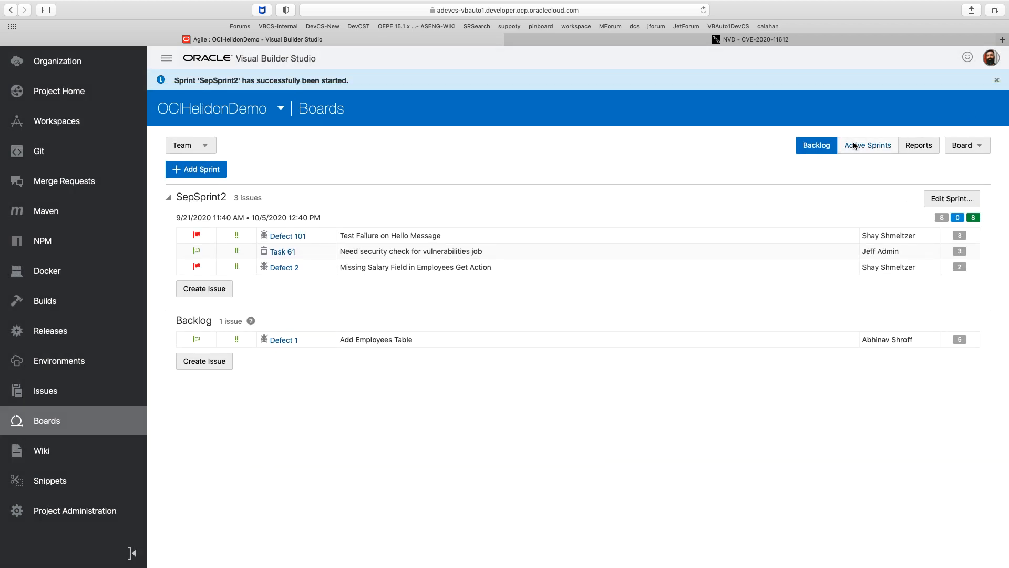
{"action": "left_click", "coordinate": [868, 145]}
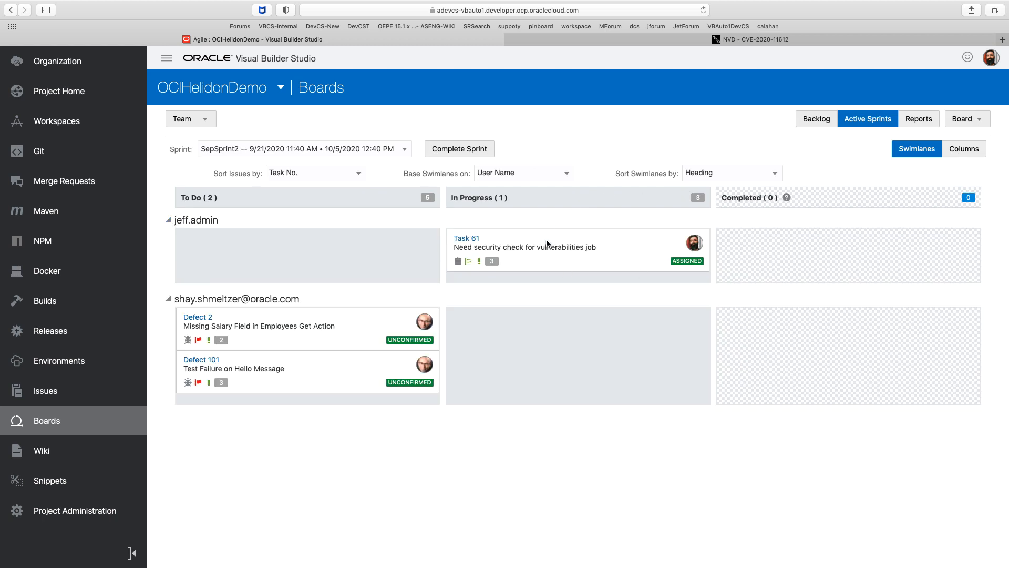
{"action": "mouse_move", "coordinate": [269, 303]}
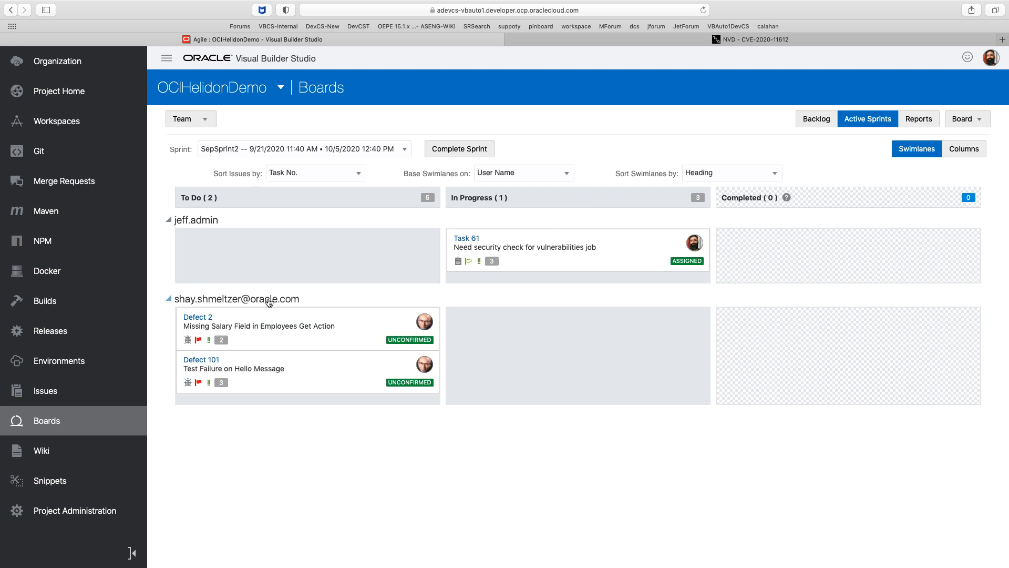
{"action": "mouse_move", "coordinate": [569, 354]}
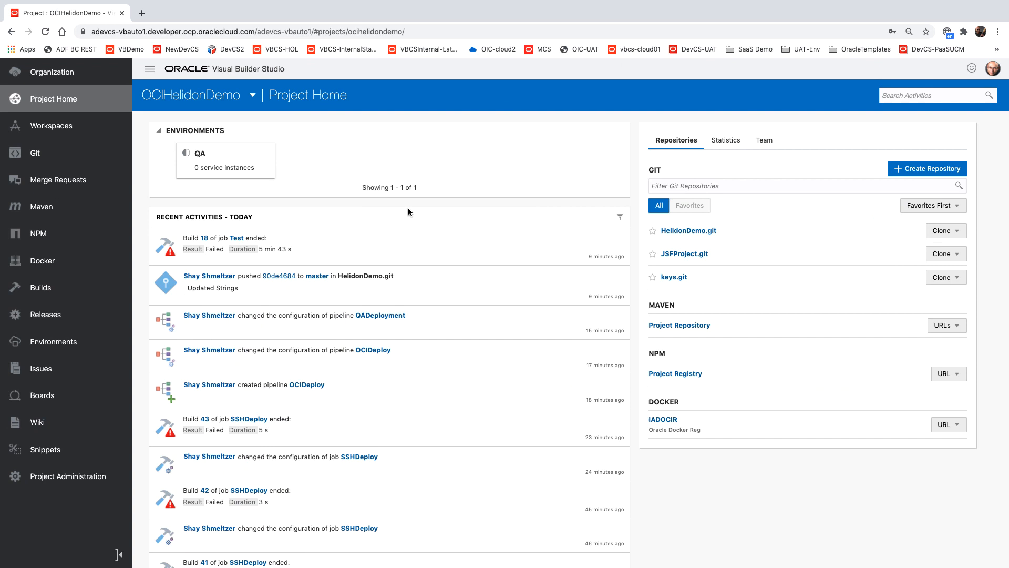
Reload the page so Defect 101's creation appears in the feed, then go to Issues.
{"action": "right_click", "coordinate": [409, 211]}
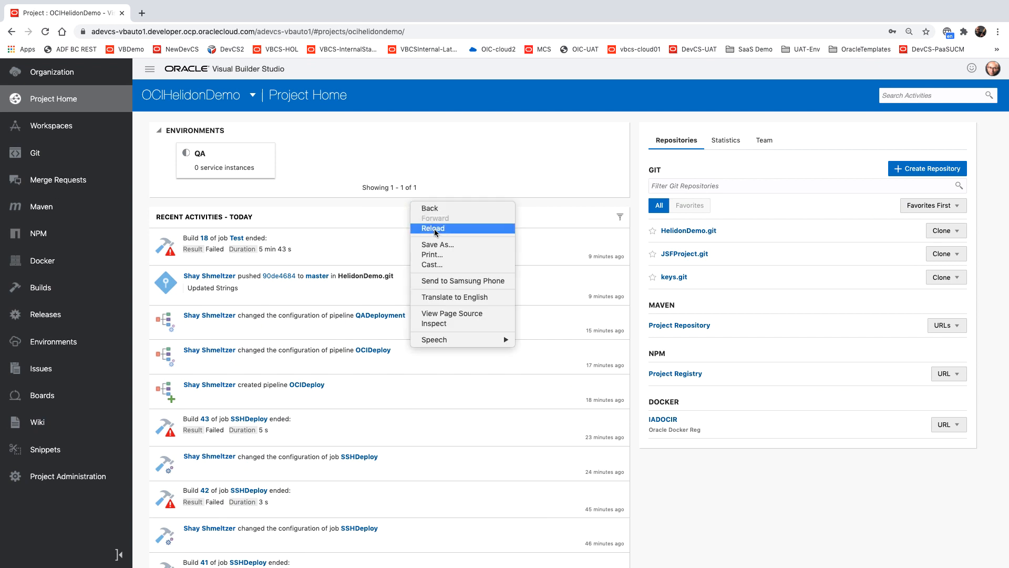
{"action": "left_click", "coordinate": [432, 228]}
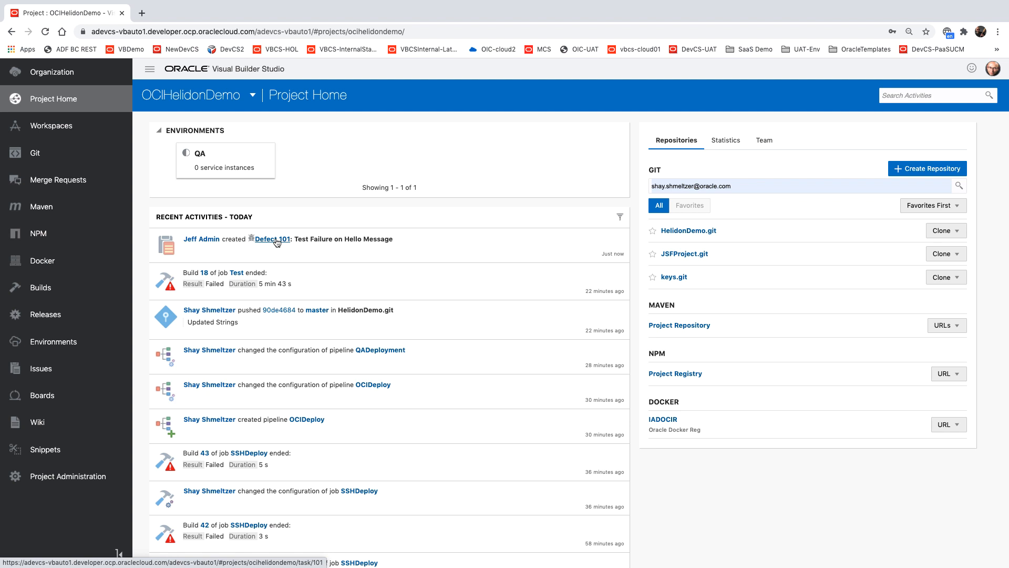
{"action": "left_click", "coordinate": [40, 368]}
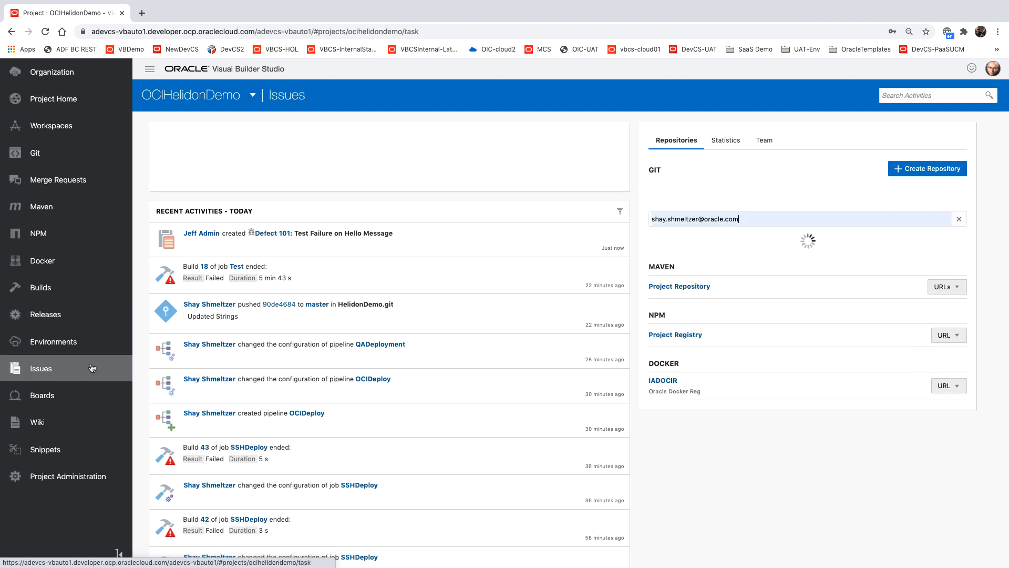
List issues assigned to me and open Defect 101 Test Failure on Hello Message.
{"action": "left_click", "coordinate": [40, 368]}
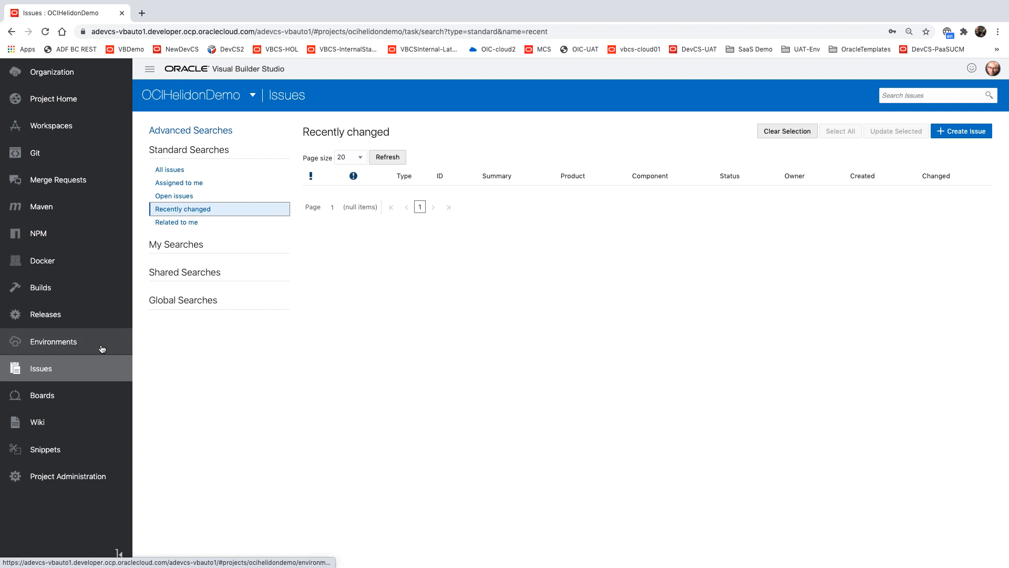
{"action": "left_click", "coordinate": [179, 182]}
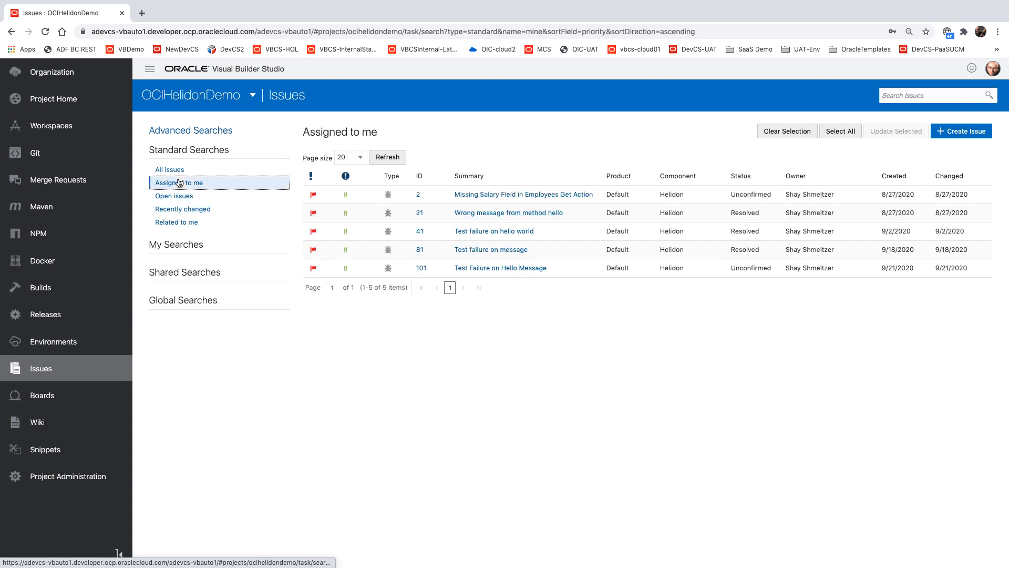
{"action": "mouse_move", "coordinate": [423, 271]}
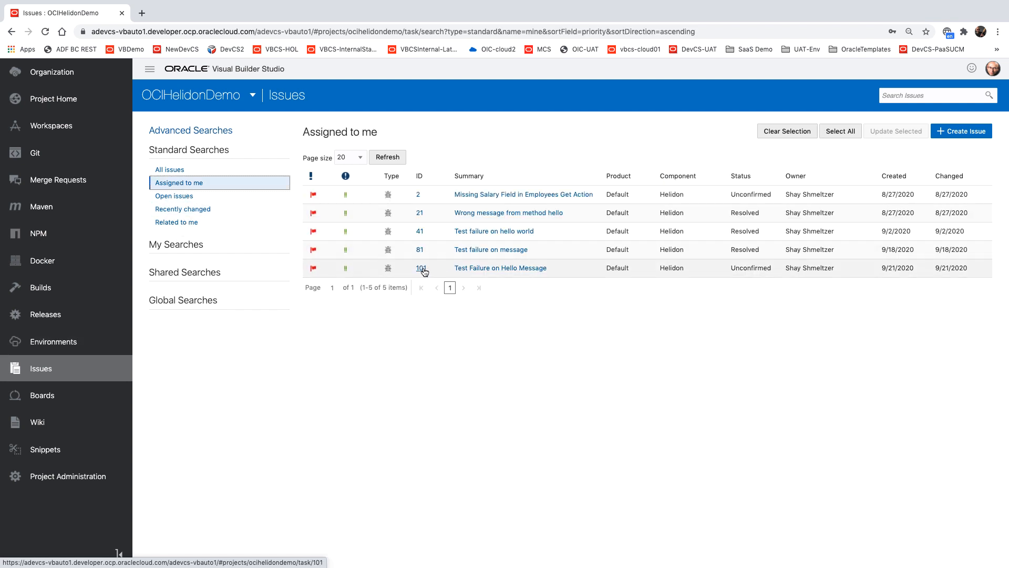
{"action": "mouse_move", "coordinate": [500, 268]}
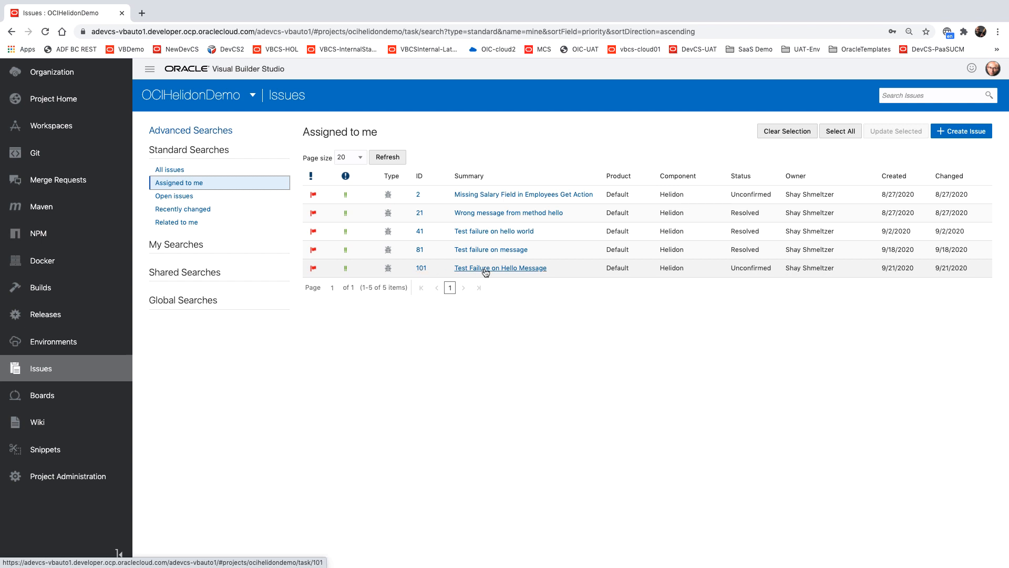
{"action": "left_click", "coordinate": [500, 268]}
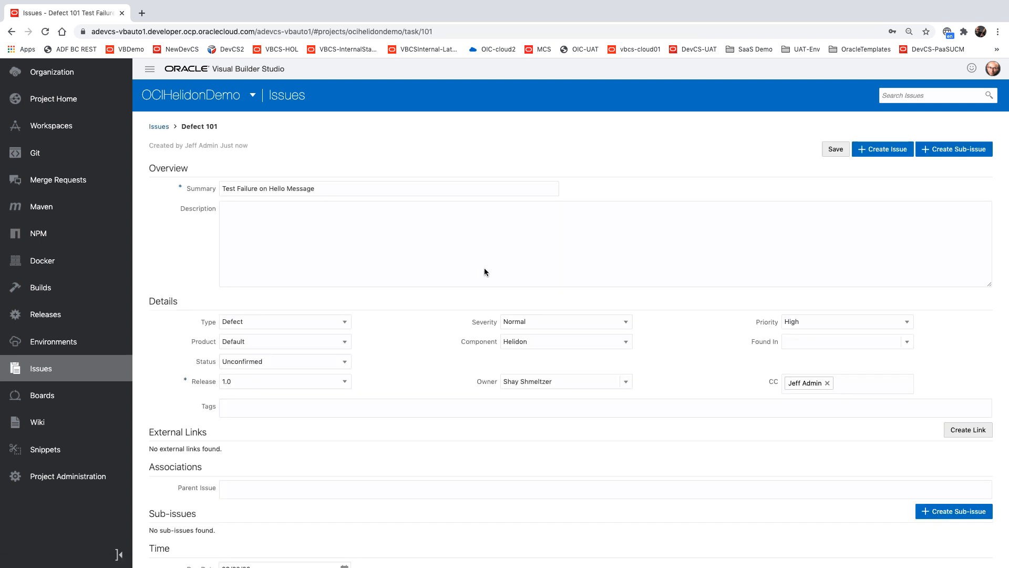
Draft the comment 'Working on this today' on Defect 101, then go to the Git repository.
{"action": "scroll", "scroll_direction": "down", "scroll_amount": 3}
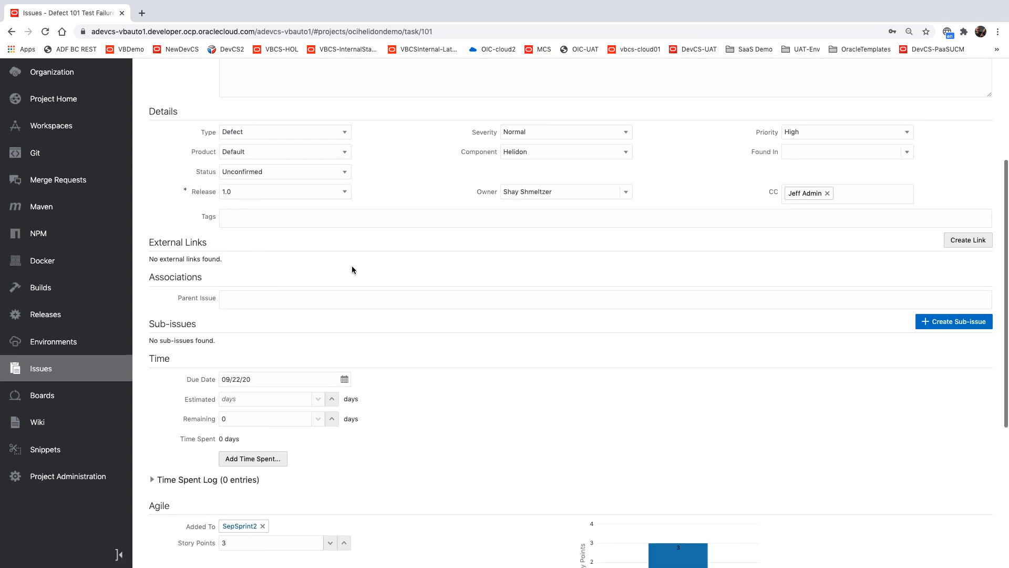
{"action": "scroll", "scroll_direction": "down", "scroll_amount": 3}
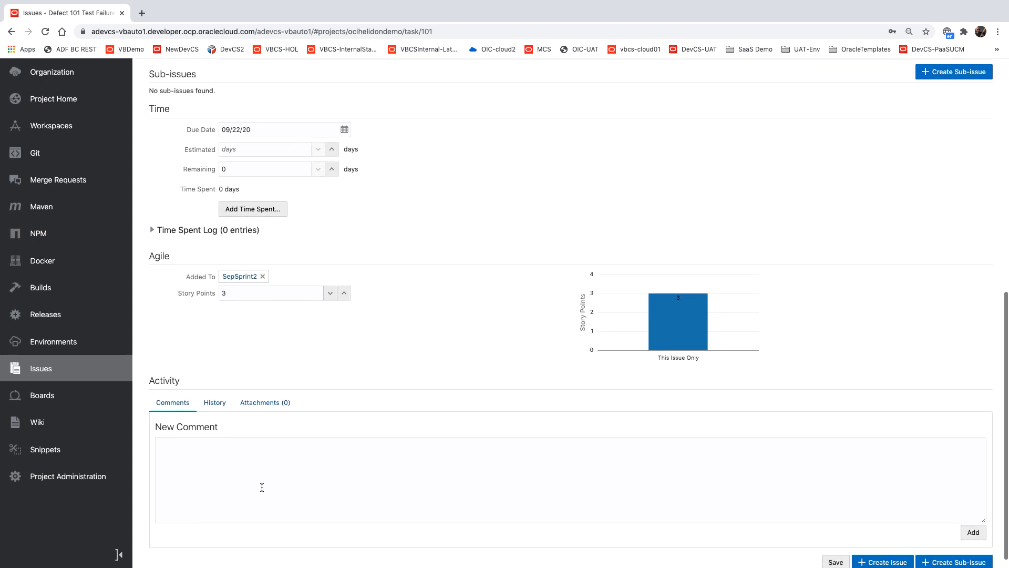
{"action": "type", "text": "Wo"}
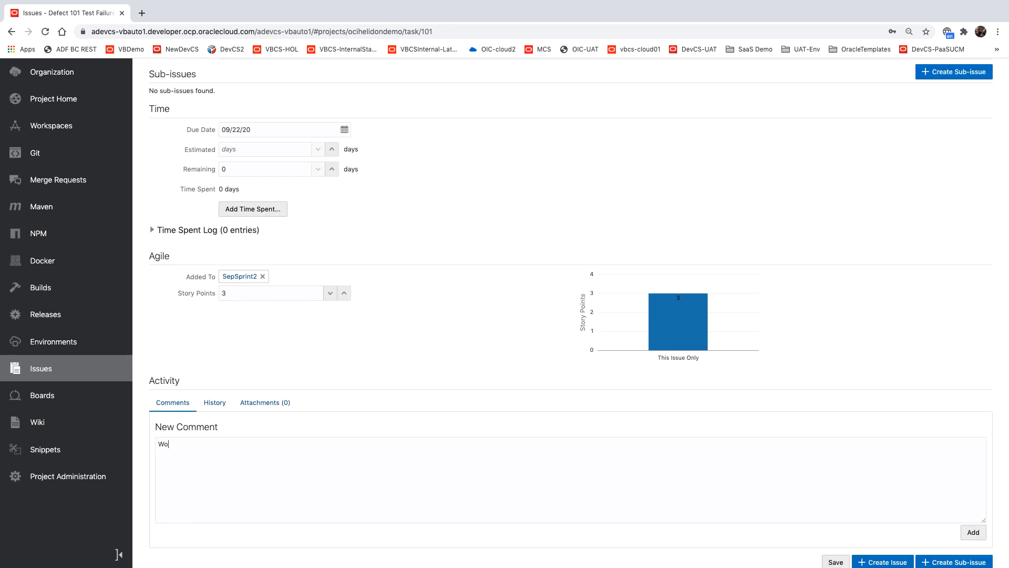
{"action": "type", "text": "Working on this"}
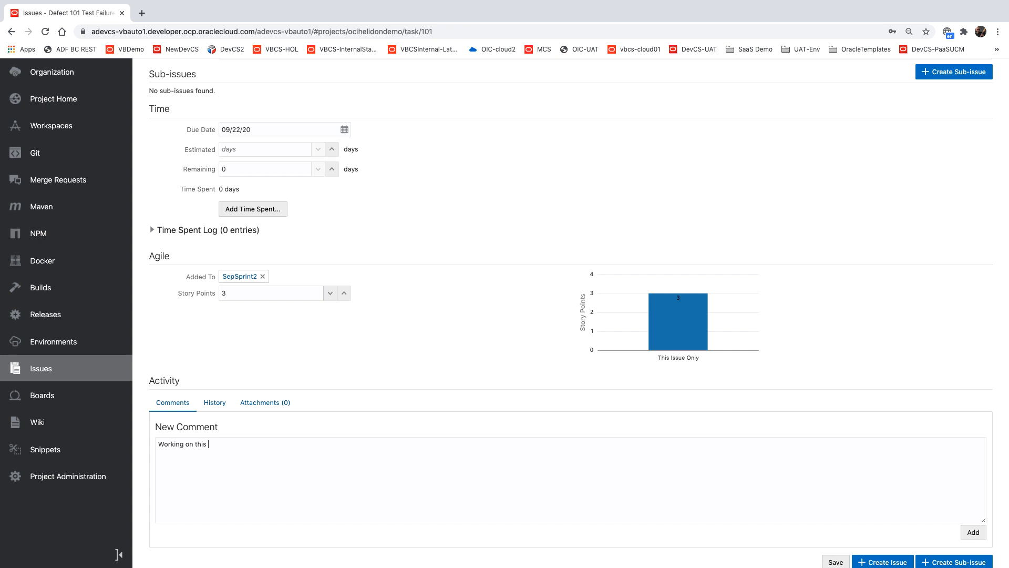
{"action": "type", "text": "today"}
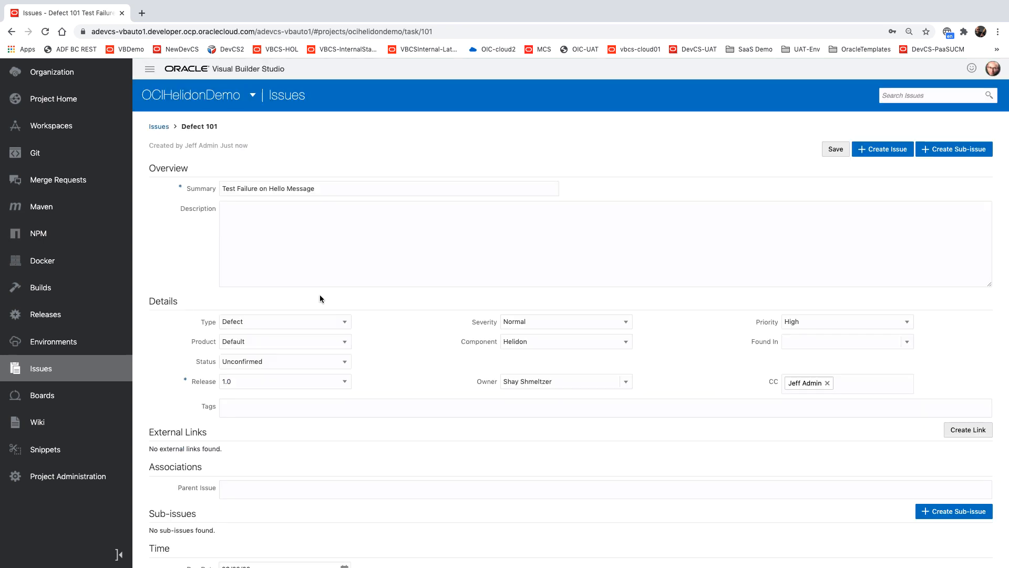
{"action": "left_click", "coordinate": [35, 153]}
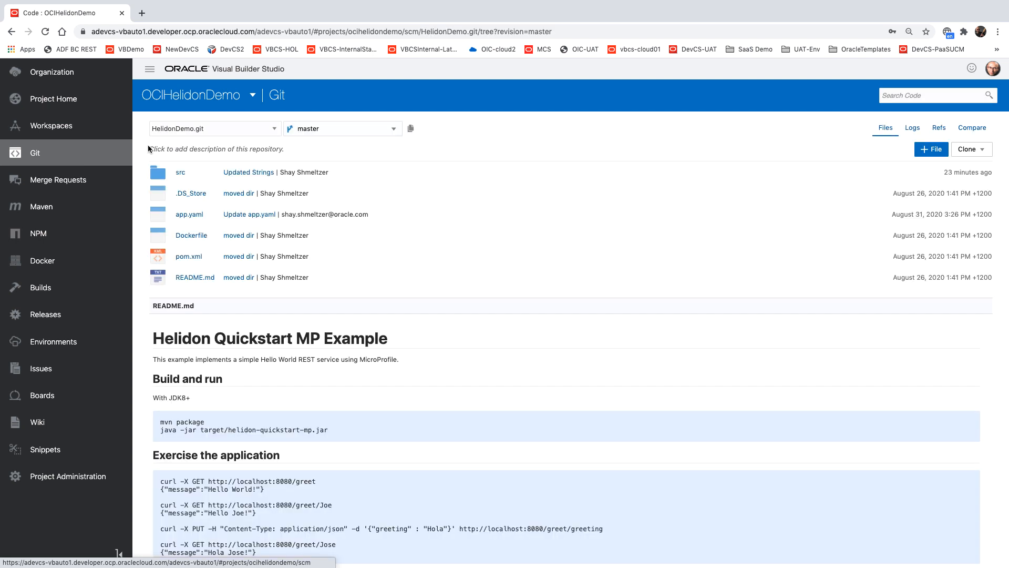
{"action": "mouse_move", "coordinate": [939, 127]}
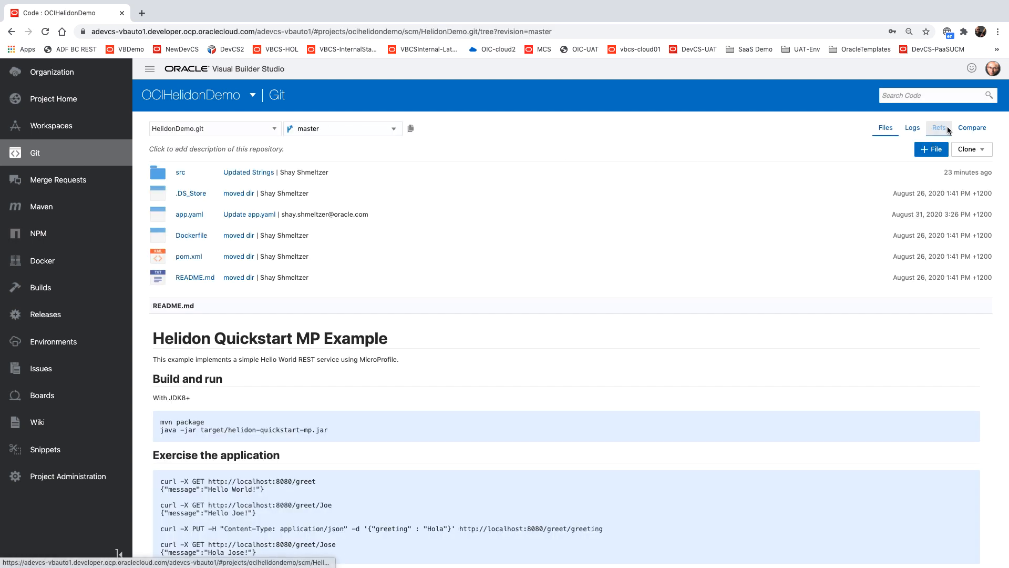
Create branch branch101 from master via the Refs view.
{"action": "left_click", "coordinate": [939, 127]}
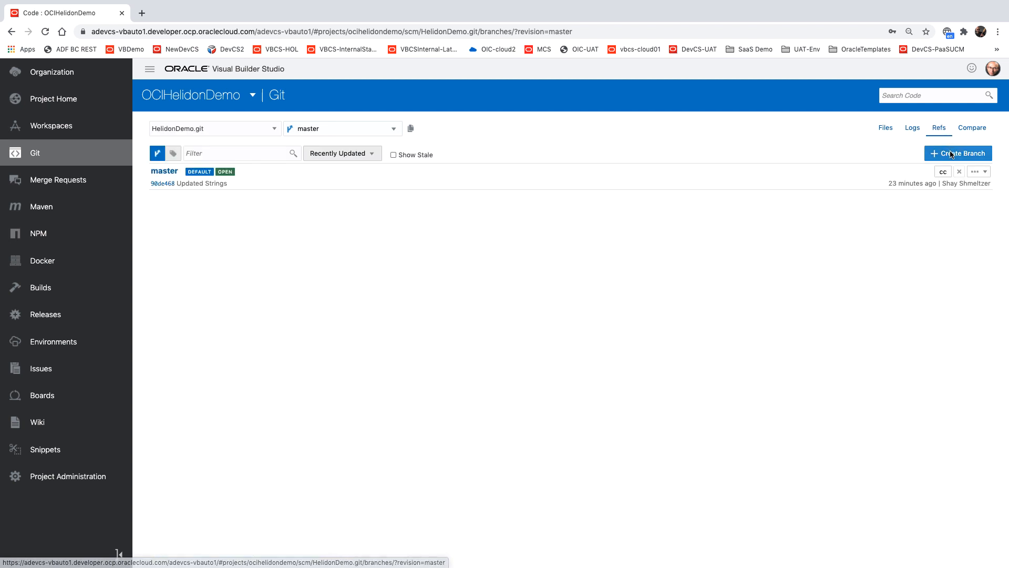
{"action": "left_click", "coordinate": [958, 153]}
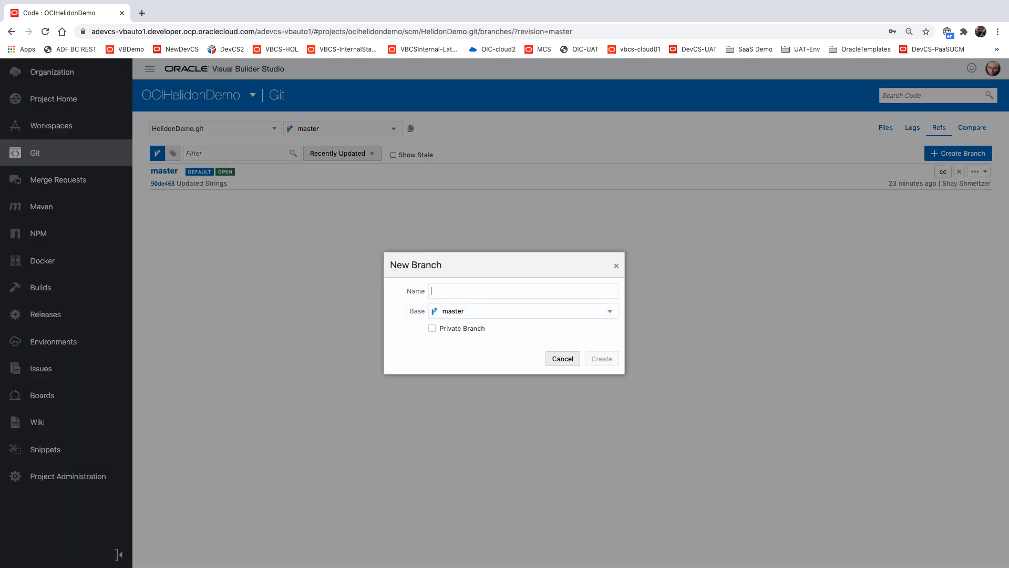
{"action": "type", "text": "branch101"}
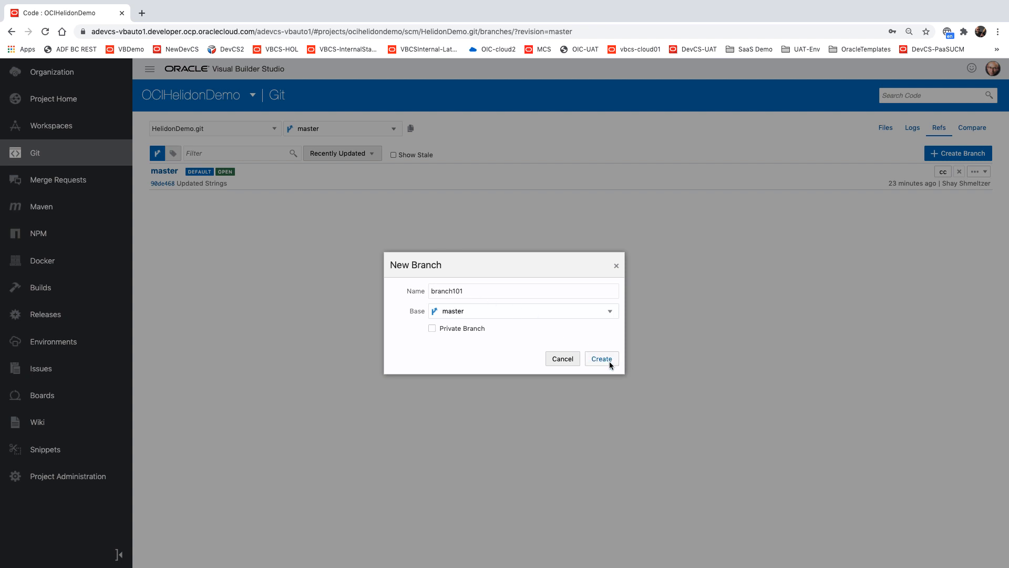
{"action": "left_click", "coordinate": [600, 359]}
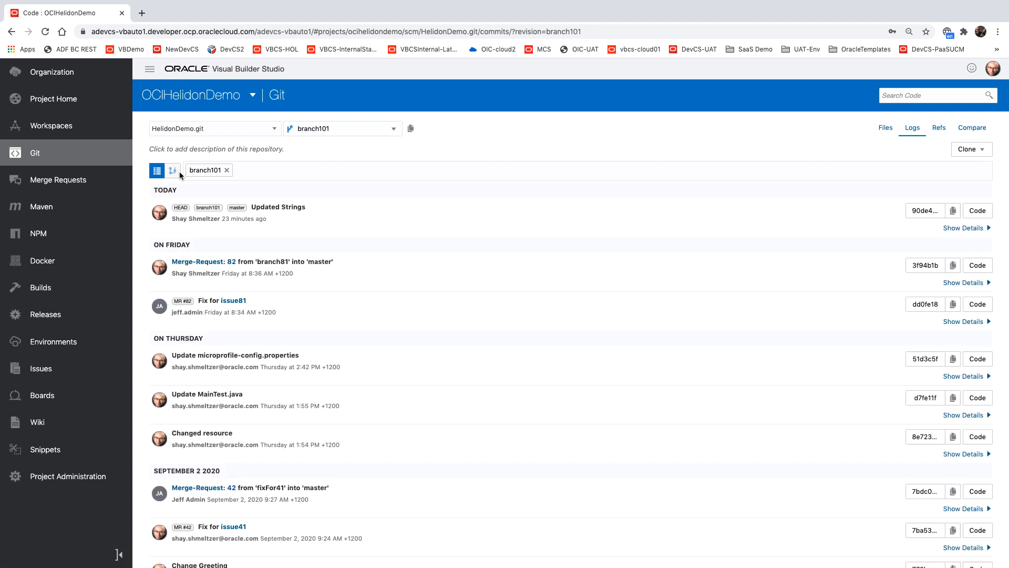
Search the branch files for 'Hello' and open microprofile-config.properties.
{"action": "left_click", "coordinate": [885, 127]}
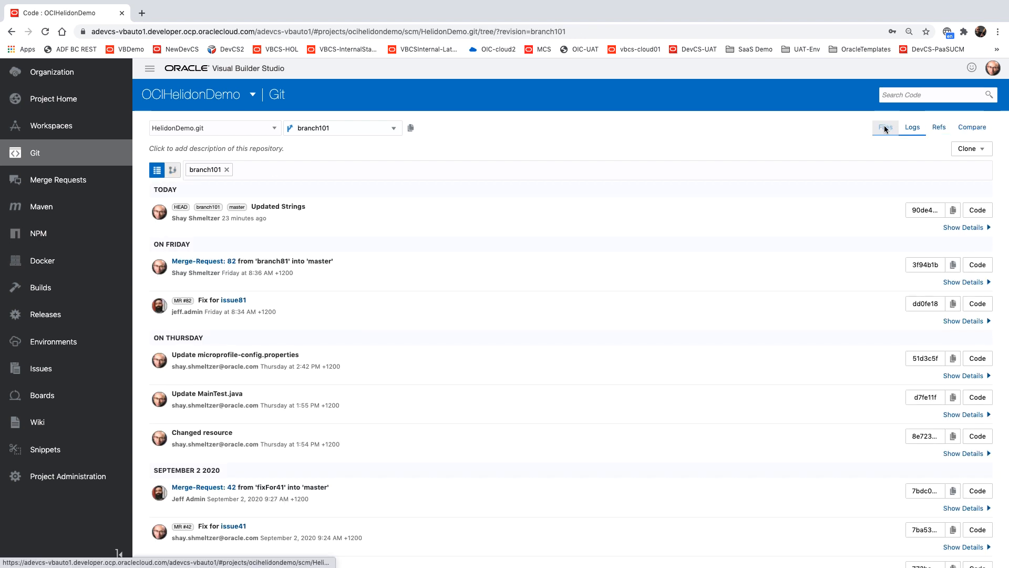
{"action": "left_click", "coordinate": [884, 127]}
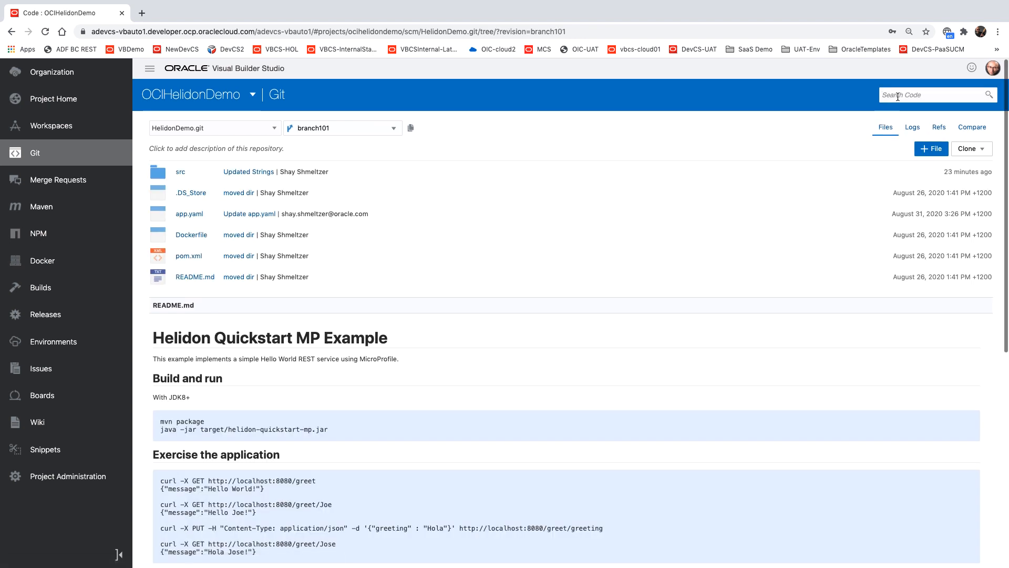
{"action": "type", "text": "Hello"}
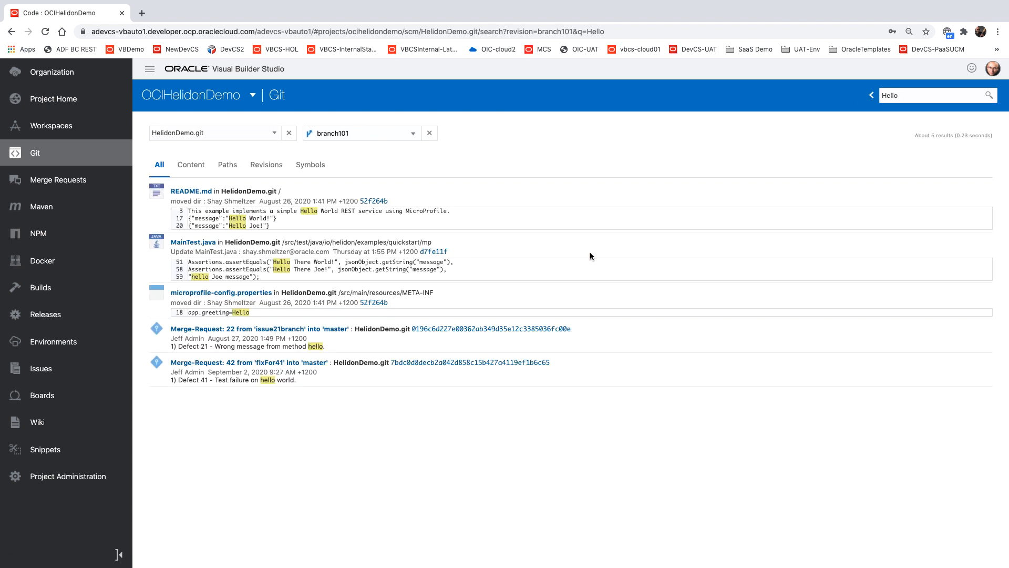
{"action": "mouse_move", "coordinate": [263, 203]}
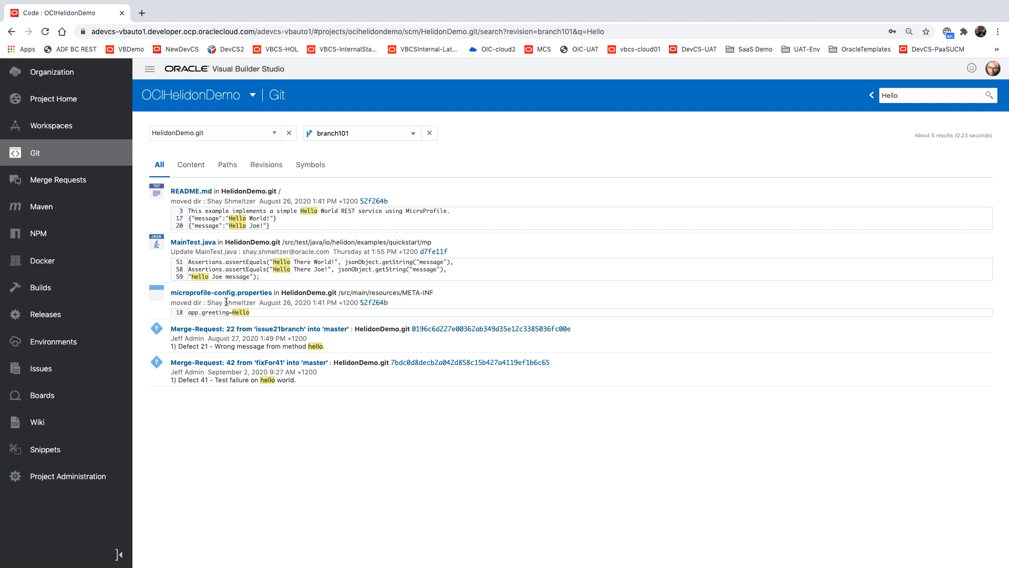
{"action": "mouse_move", "coordinate": [257, 316]}
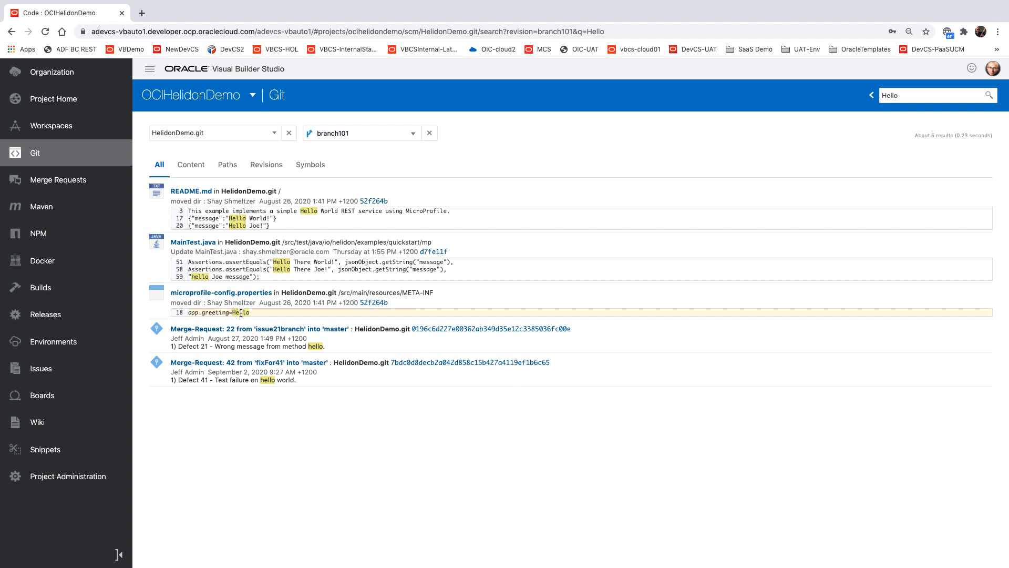
{"action": "left_click", "coordinate": [221, 292]}
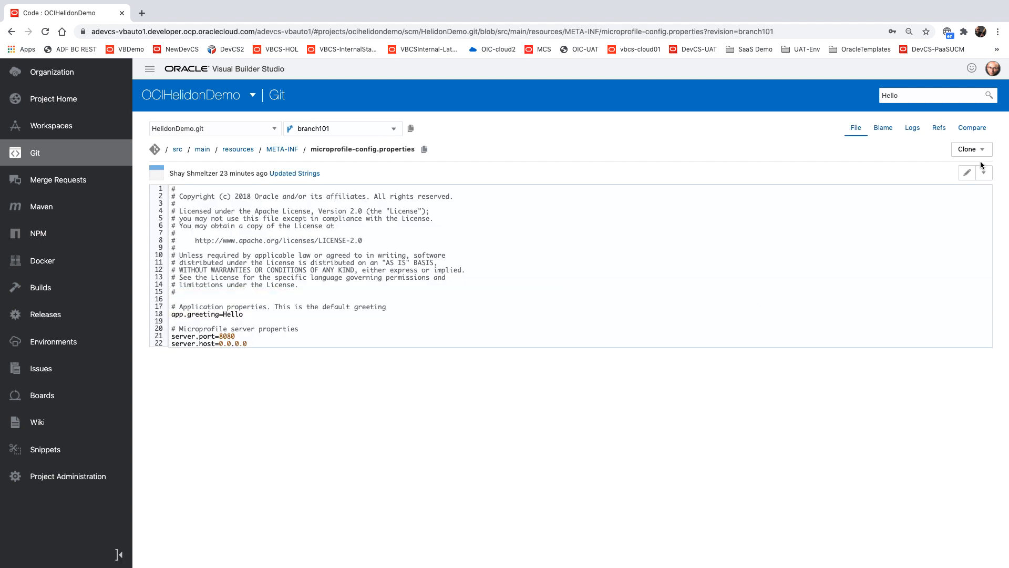
Change app.greeting to 'Hello There' in microprofile-config.properties on branch101.
{"action": "left_click", "coordinate": [966, 172]}
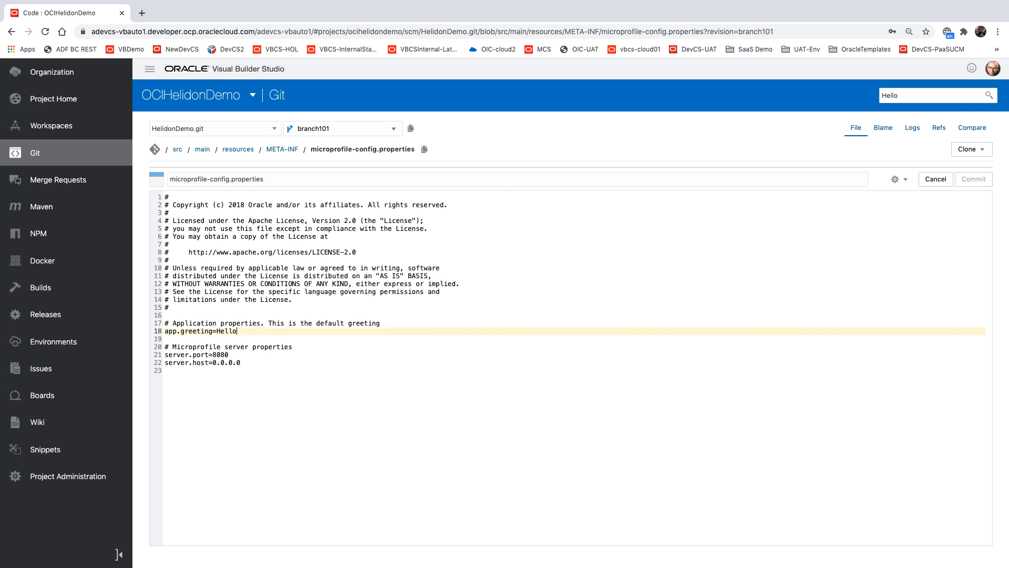
{"action": "type", "text": "There"}
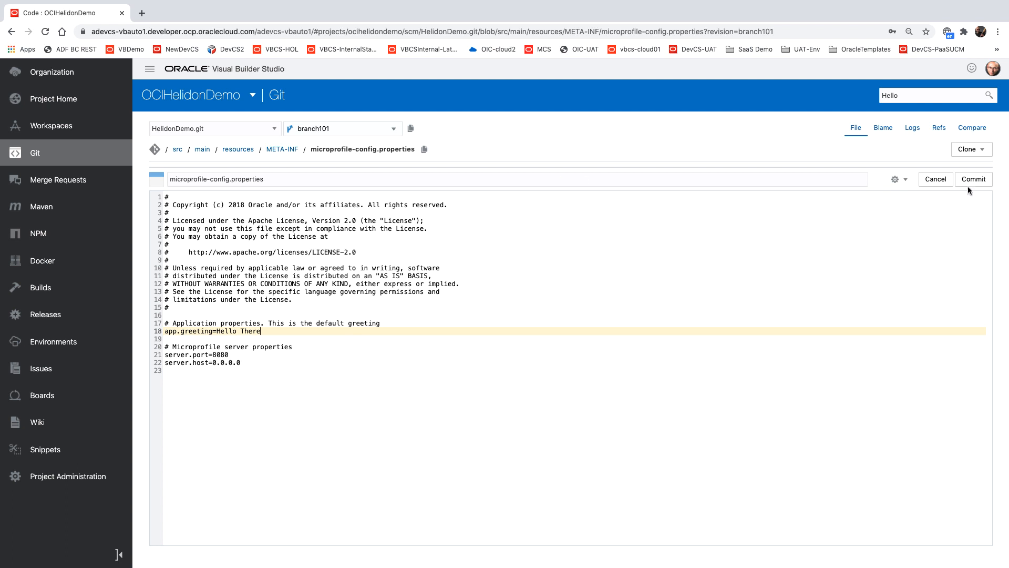
Commit the edit with summary 'Fix for issue101' and an 'Update' details message.
{"action": "left_click", "coordinate": [972, 179]}
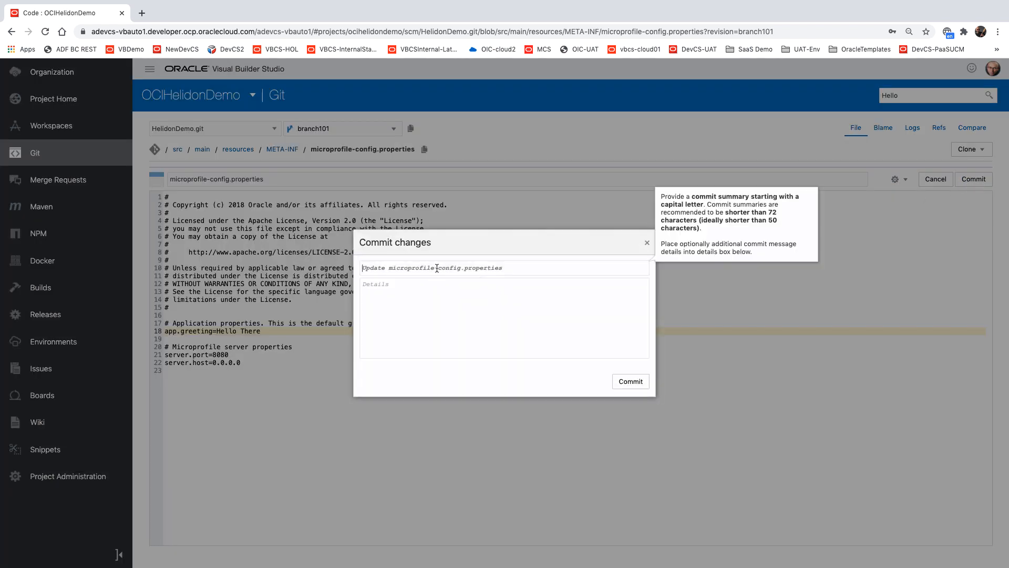
{"action": "type", "text": "Fix"}
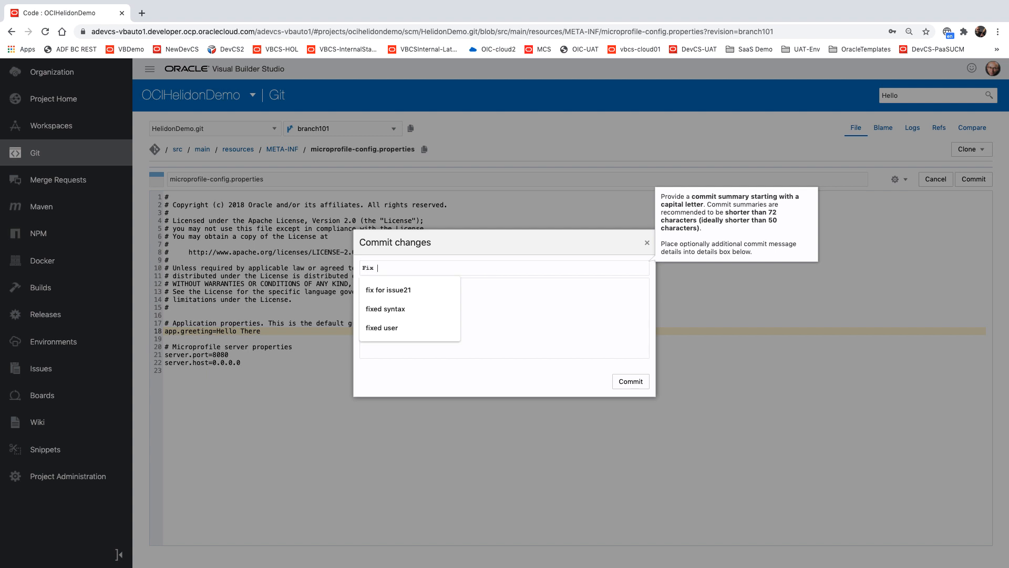
{"action": "type", "text": "for issue101"}
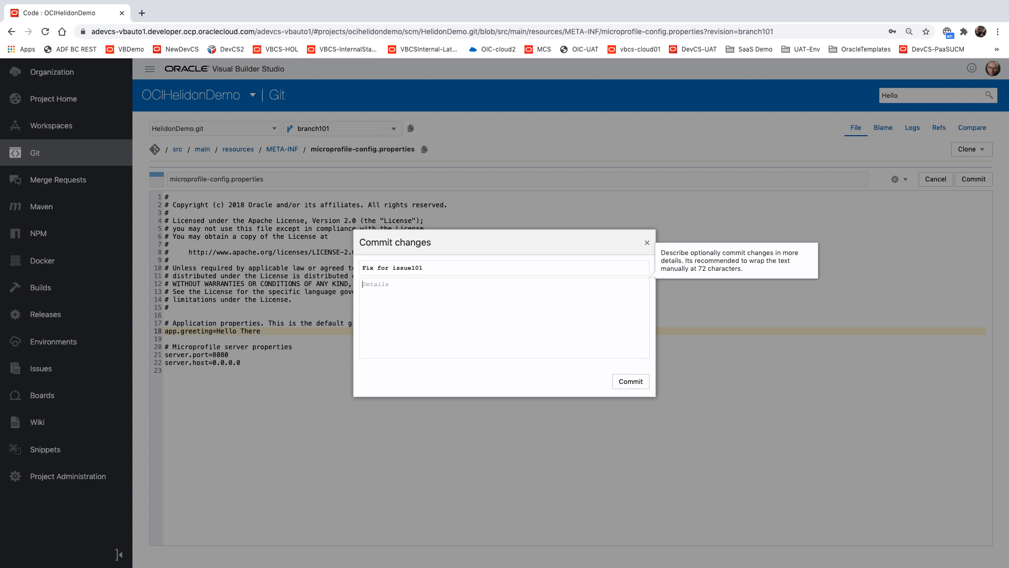
{"action": "type", "text": "Updated Messag"}
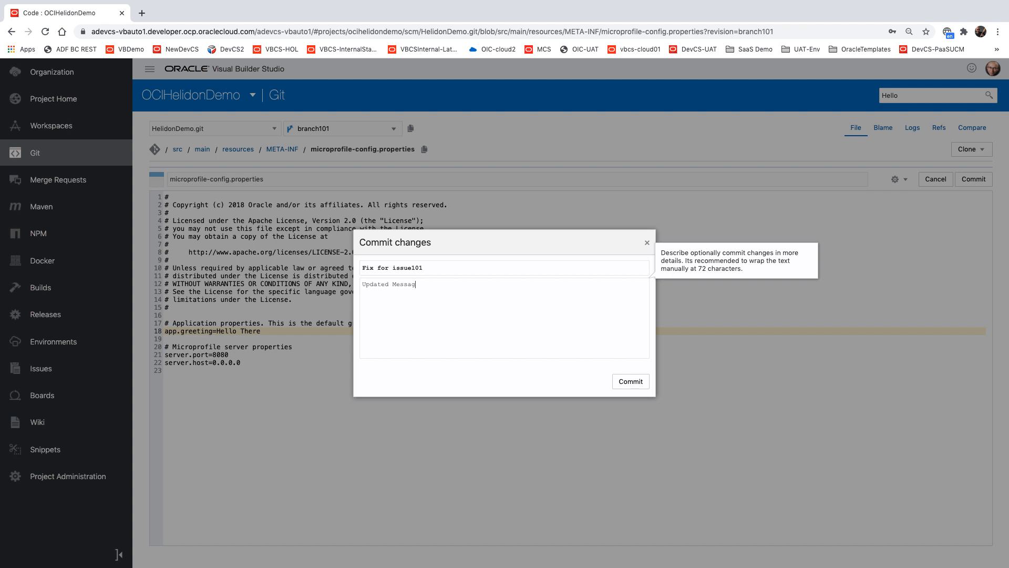
{"action": "left_click", "coordinate": [629, 380]}
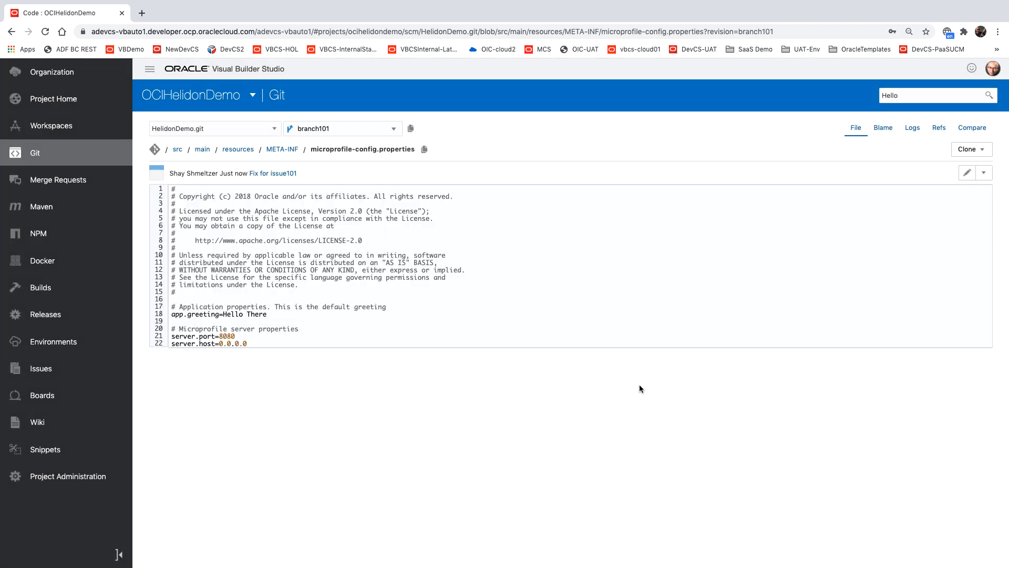
{"action": "mouse_move", "coordinate": [315, 119]}
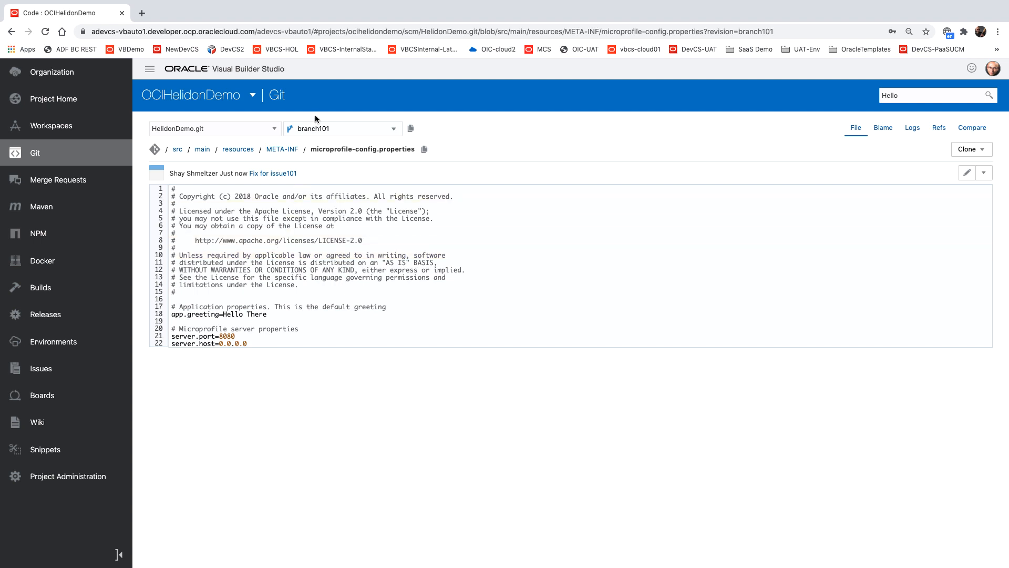
Check the repository branches, then start a new merge request from Merge Requests.
{"action": "left_click", "coordinate": [340, 128]}
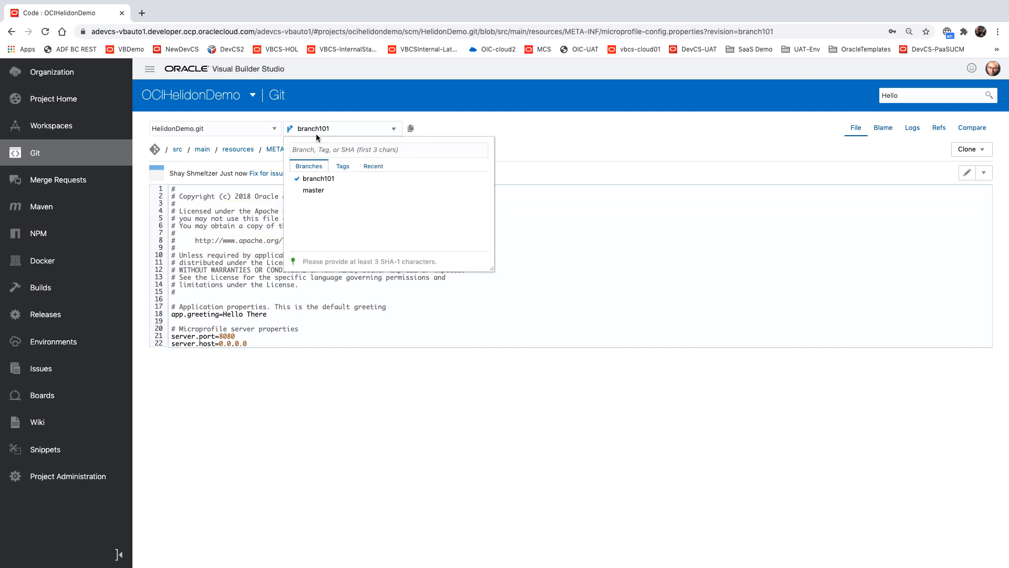
{"action": "mouse_move", "coordinate": [73, 179]}
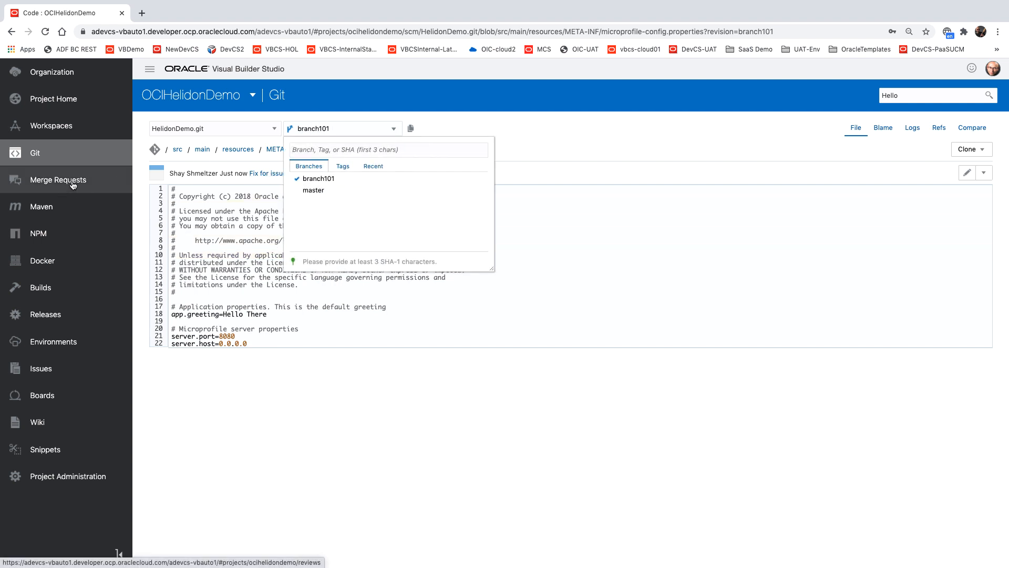
{"action": "left_click", "coordinate": [57, 179]}
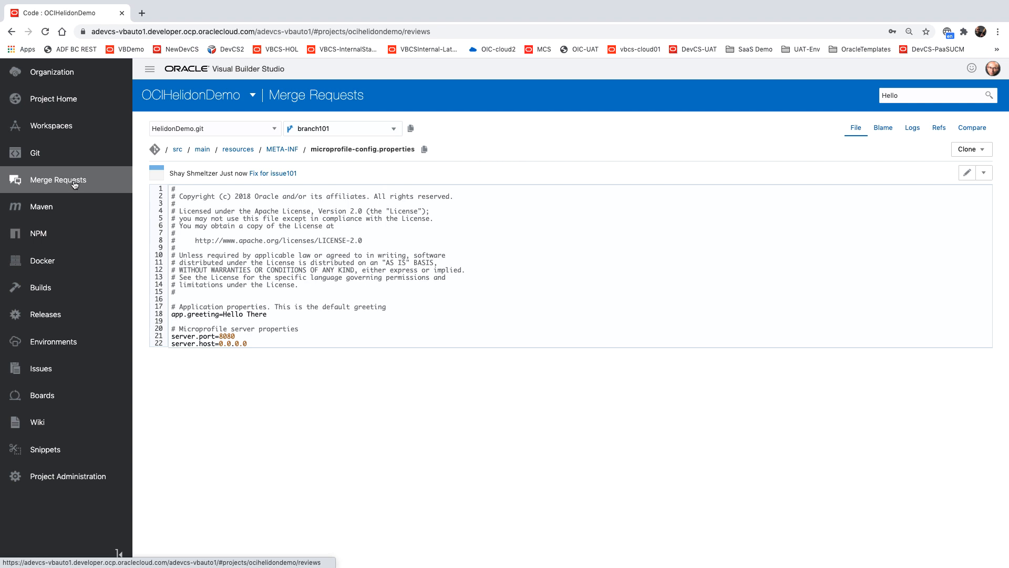
{"action": "left_click", "coordinate": [56, 180]}
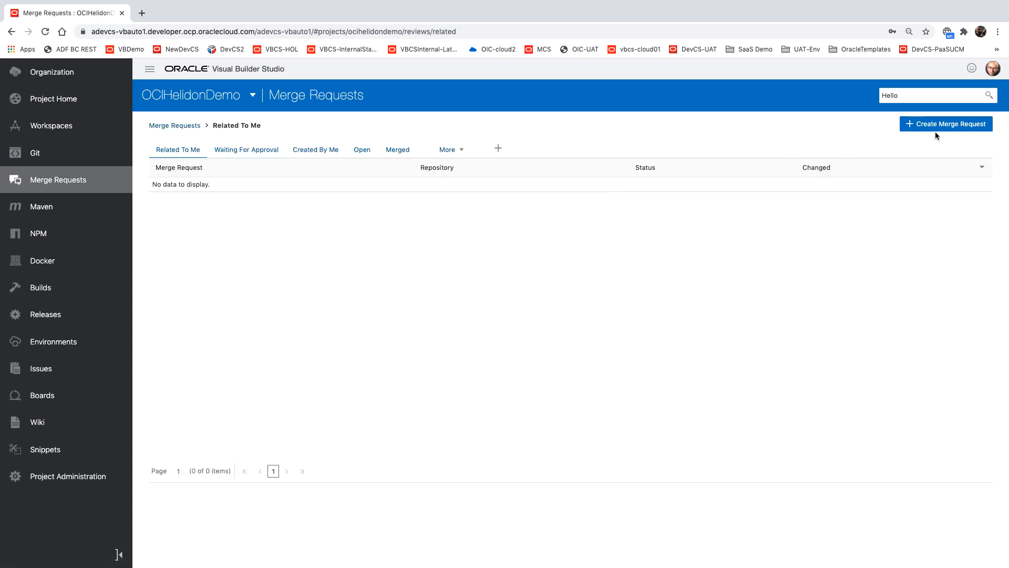
{"action": "left_click", "coordinate": [945, 124]}
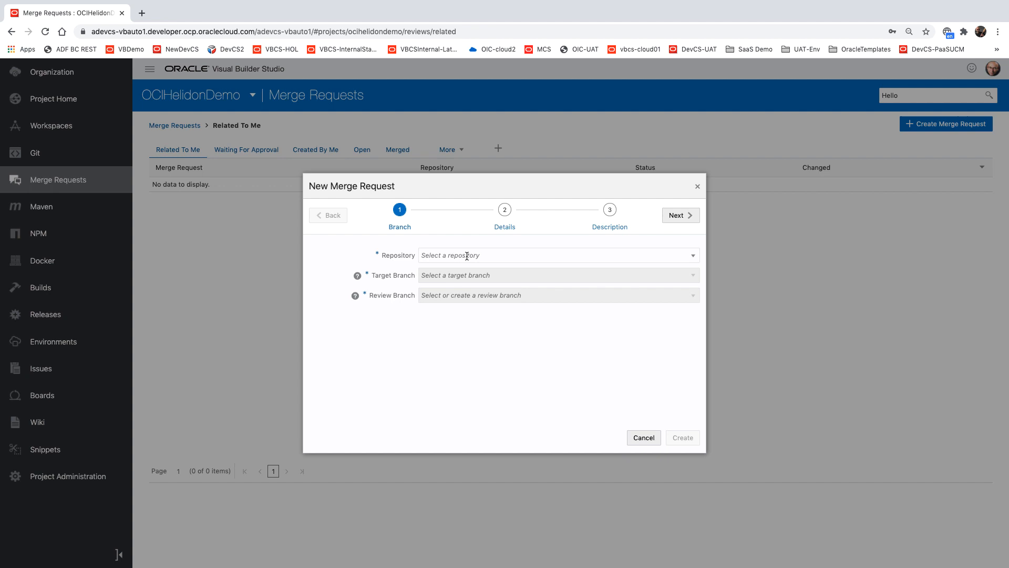
Set repository HelidonDemo.git, target master, review branch101, and advance to Details.
{"action": "left_click", "coordinate": [557, 254]}
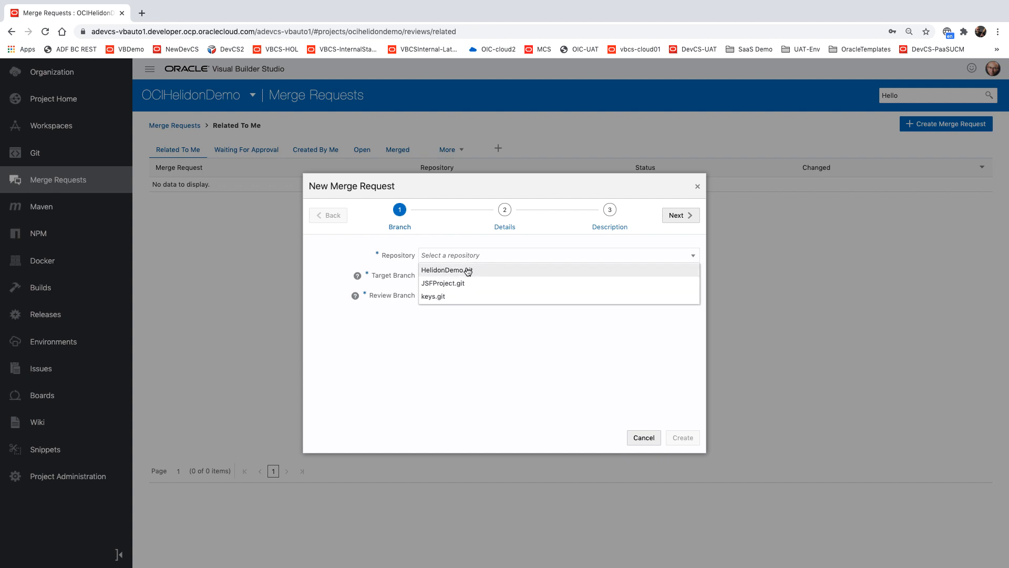
{"action": "left_click", "coordinate": [445, 270]}
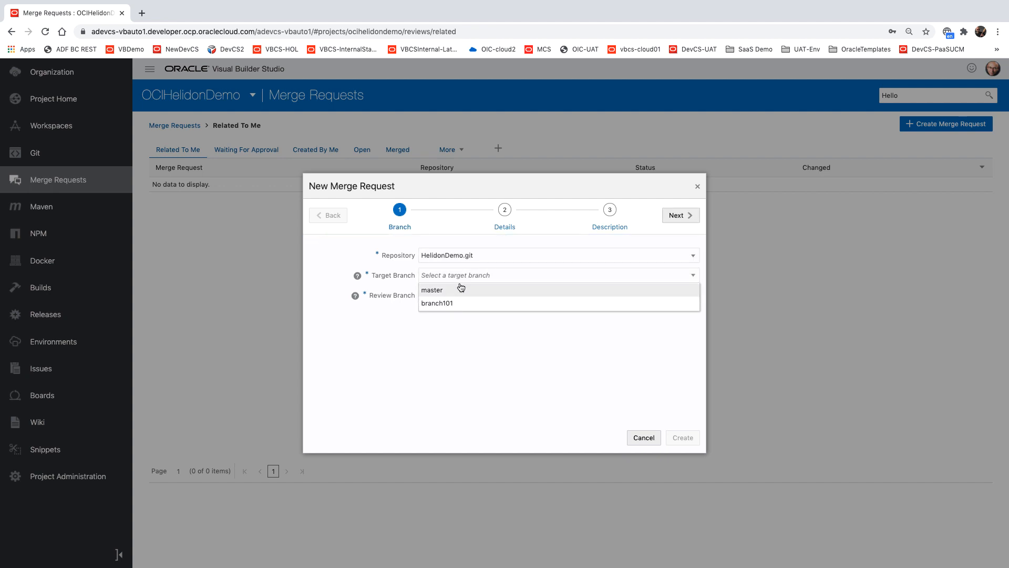
{"action": "left_click", "coordinate": [432, 289]}
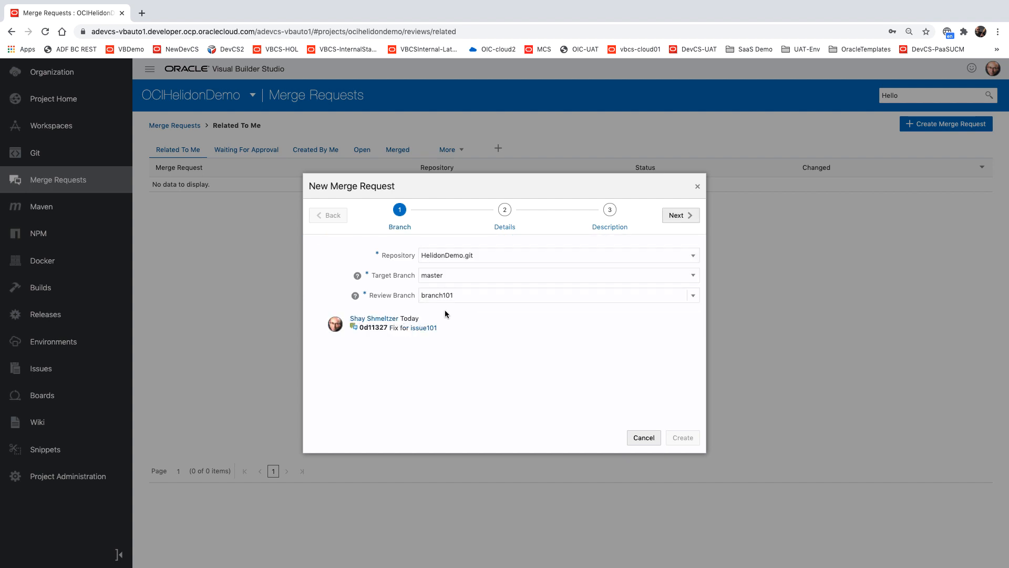
{"action": "mouse_move", "coordinate": [424, 334]}
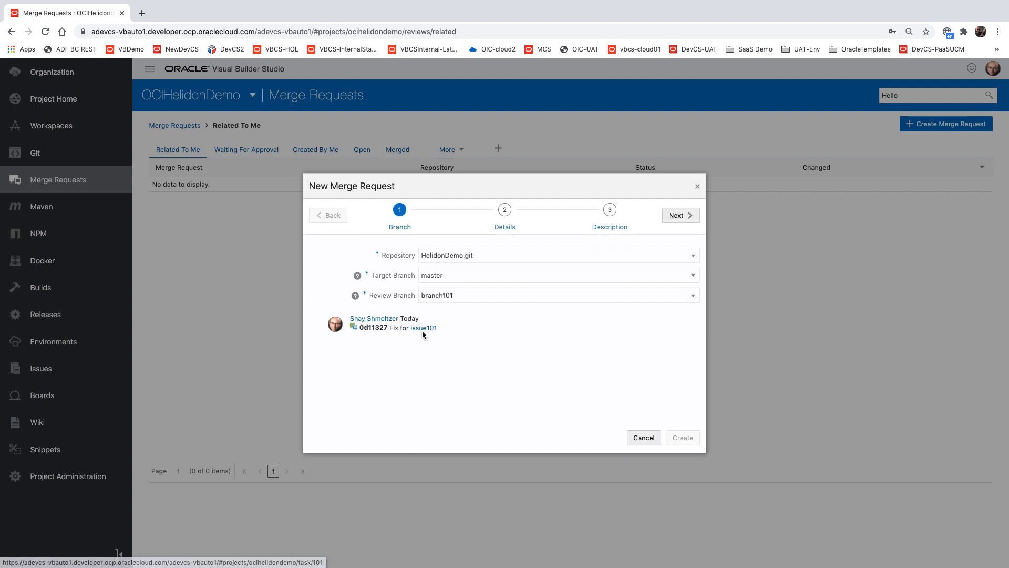
{"action": "mouse_move", "coordinate": [661, 234]}
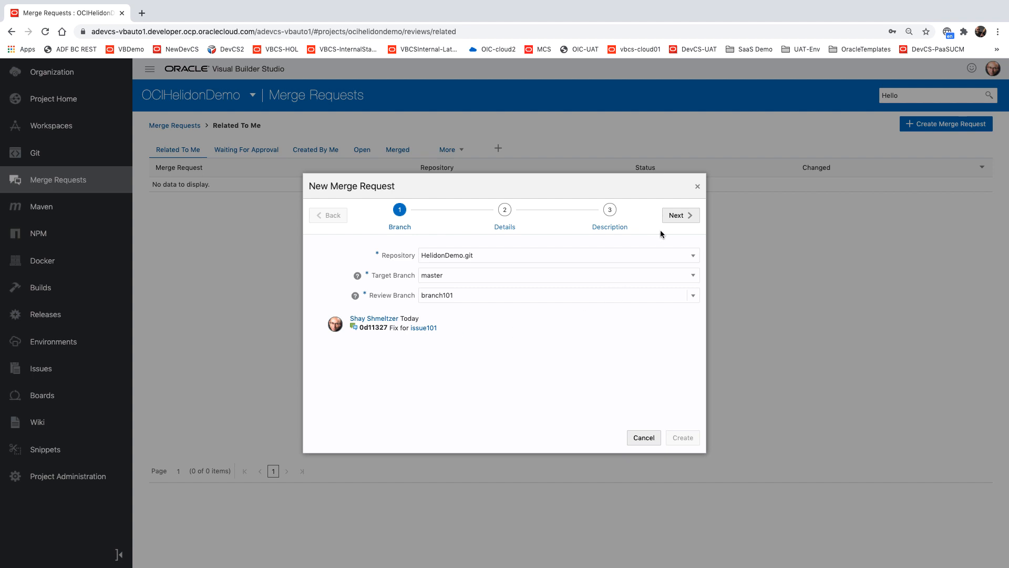
{"action": "left_click", "coordinate": [680, 214]}
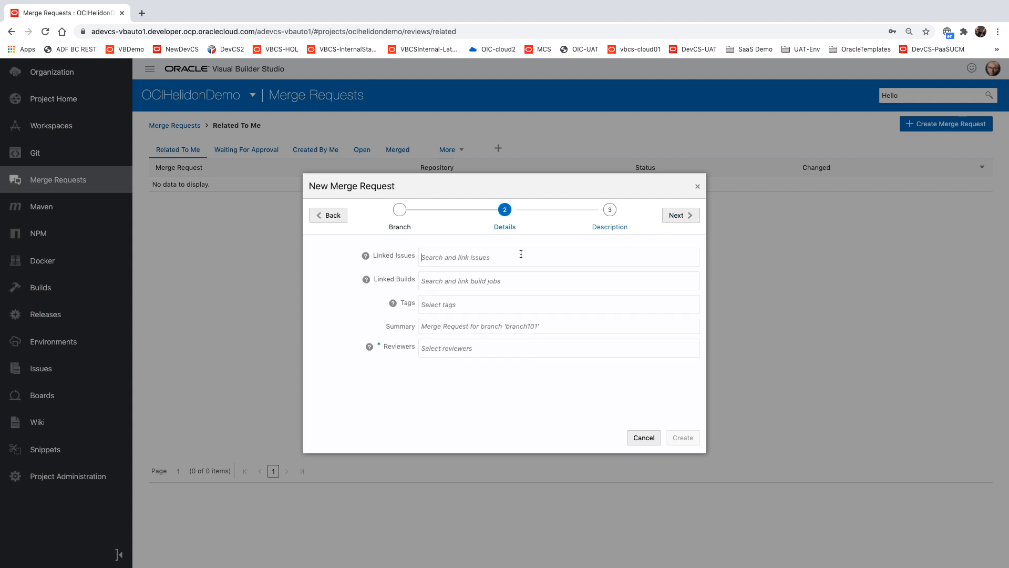
Link Defect 101, add a second reviewer, and create the merge request.
{"action": "type", "text": "101"}
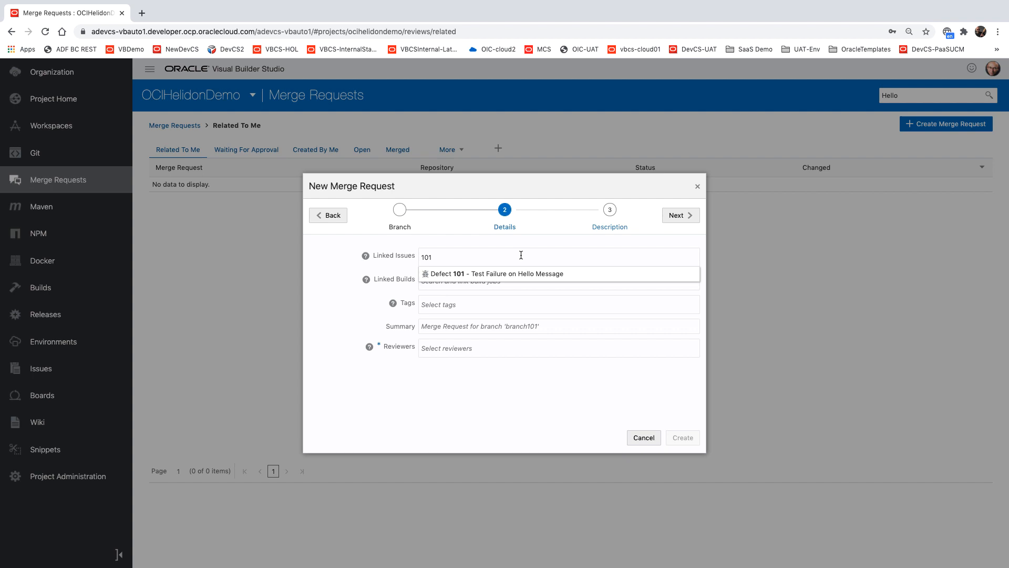
{"action": "left_click", "coordinate": [492, 273]}
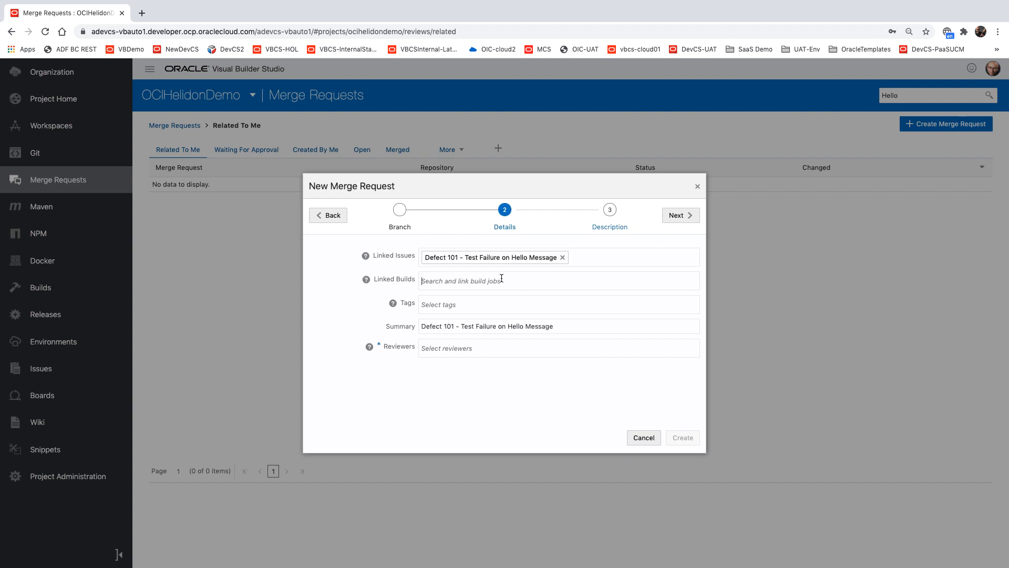
{"action": "mouse_move", "coordinate": [485, 347]}
{"action": "type", "text": "sh"}
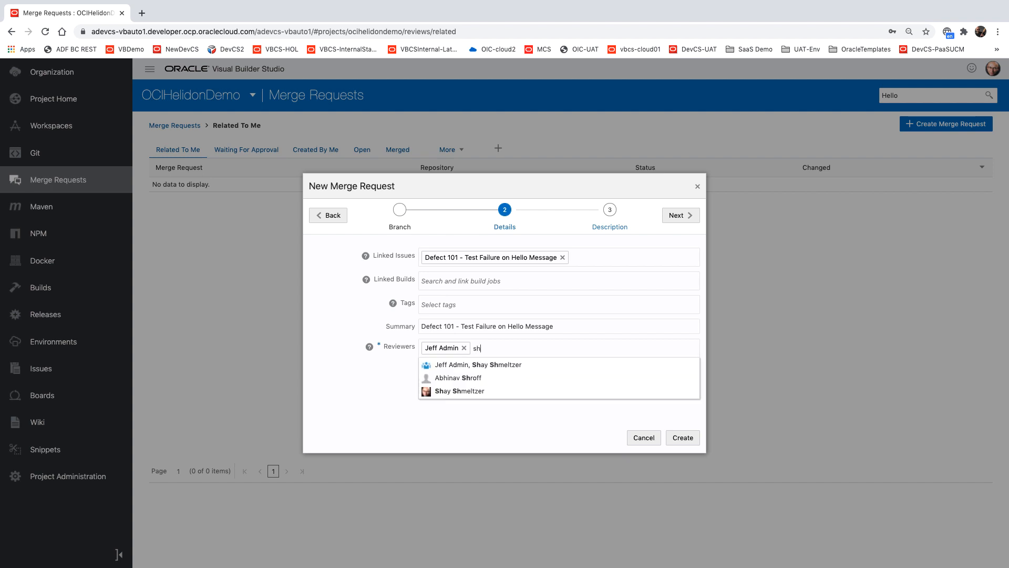
{"action": "left_click", "coordinate": [459, 391]}
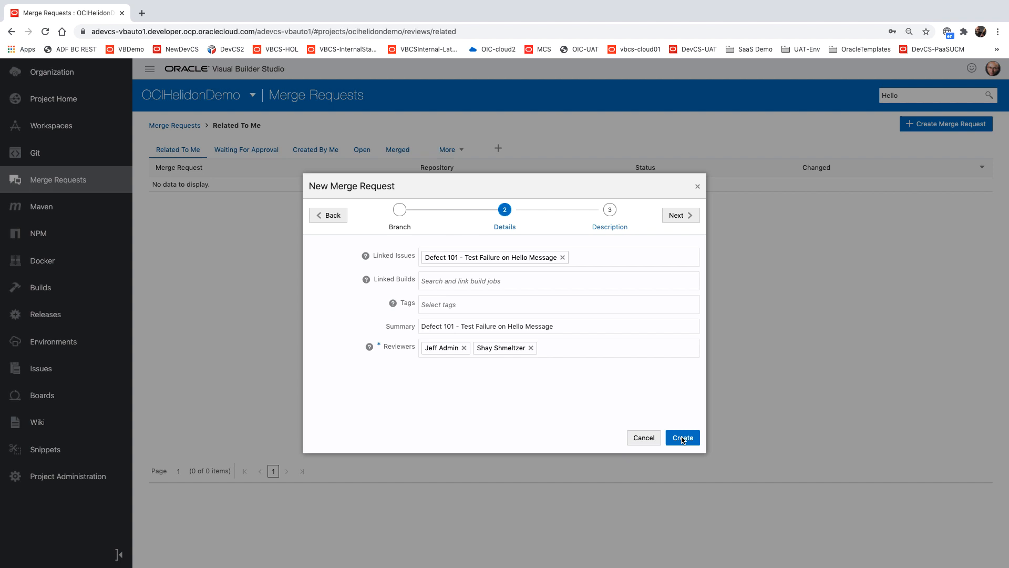
{"action": "left_click", "coordinate": [681, 438]}
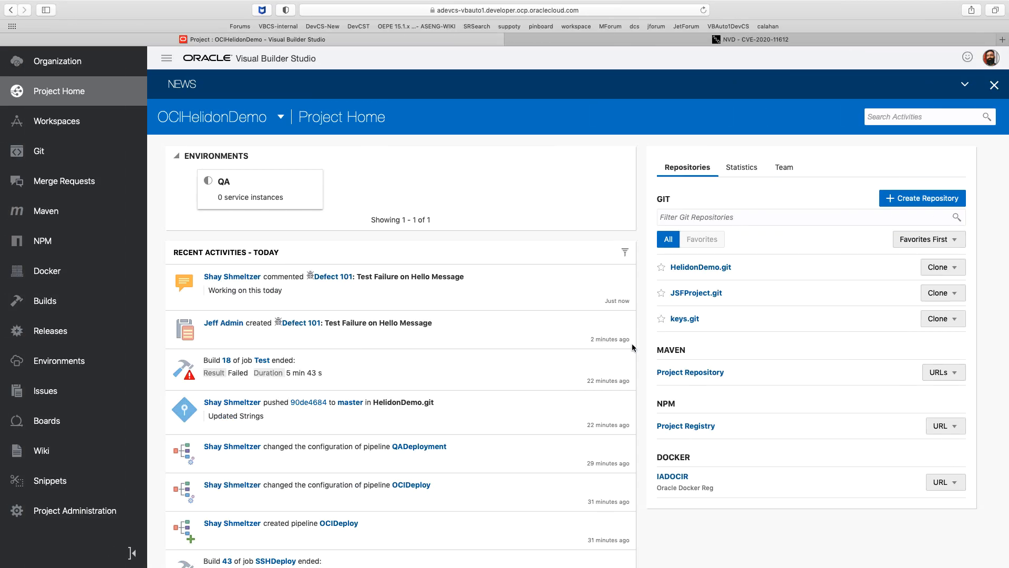
{"action": "mouse_move", "coordinate": [43, 187]}
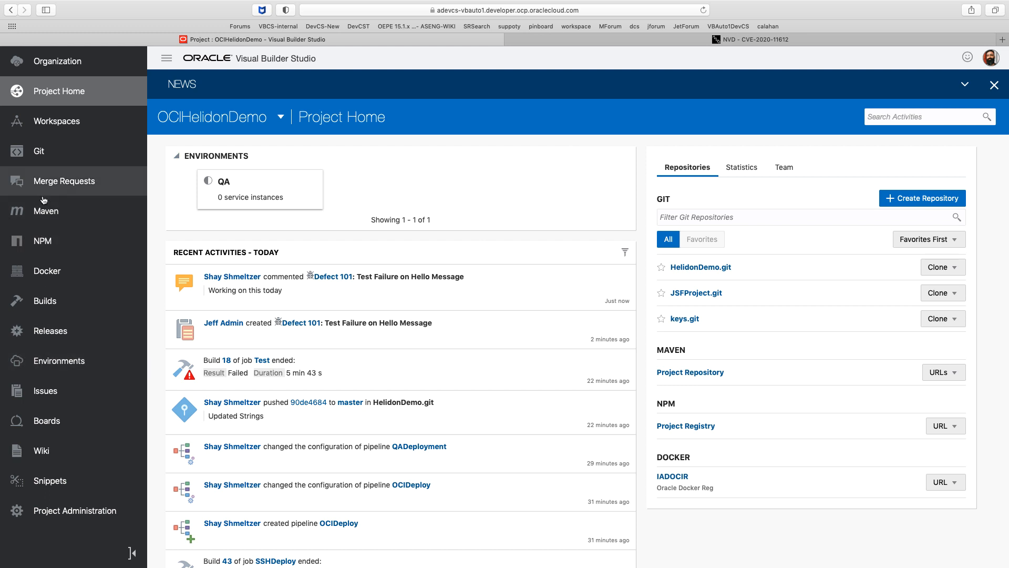
Open merge request #102 for Defect 101 and view its changed files.
{"action": "left_click", "coordinate": [63, 180]}
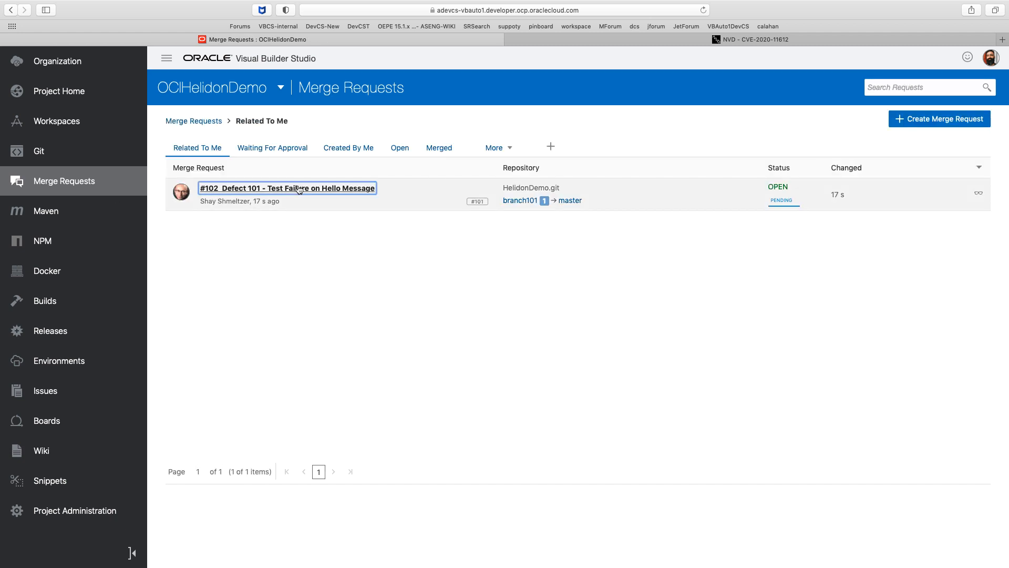
{"action": "left_click", "coordinate": [287, 188]}
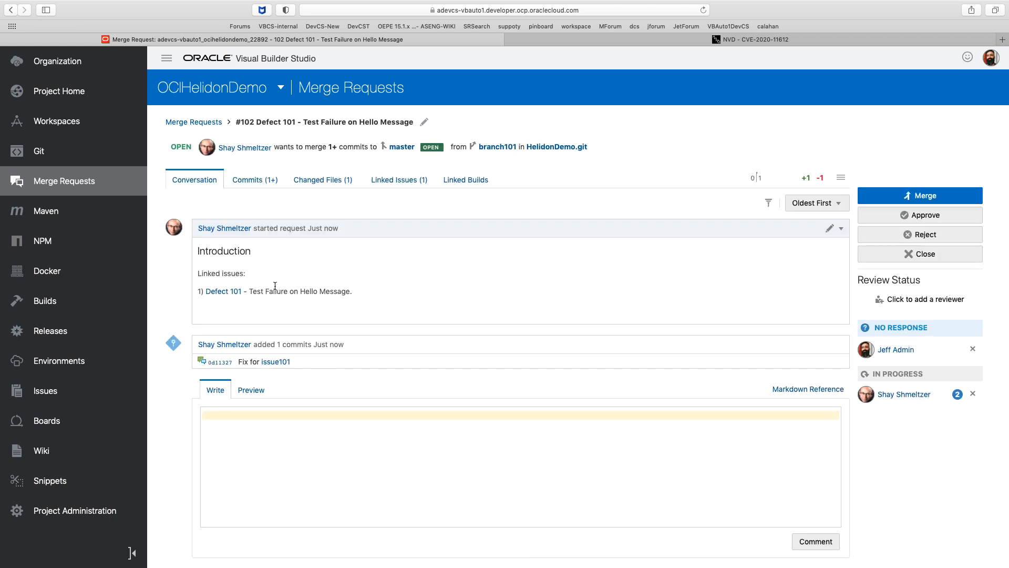
{"action": "left_click", "coordinate": [322, 180]}
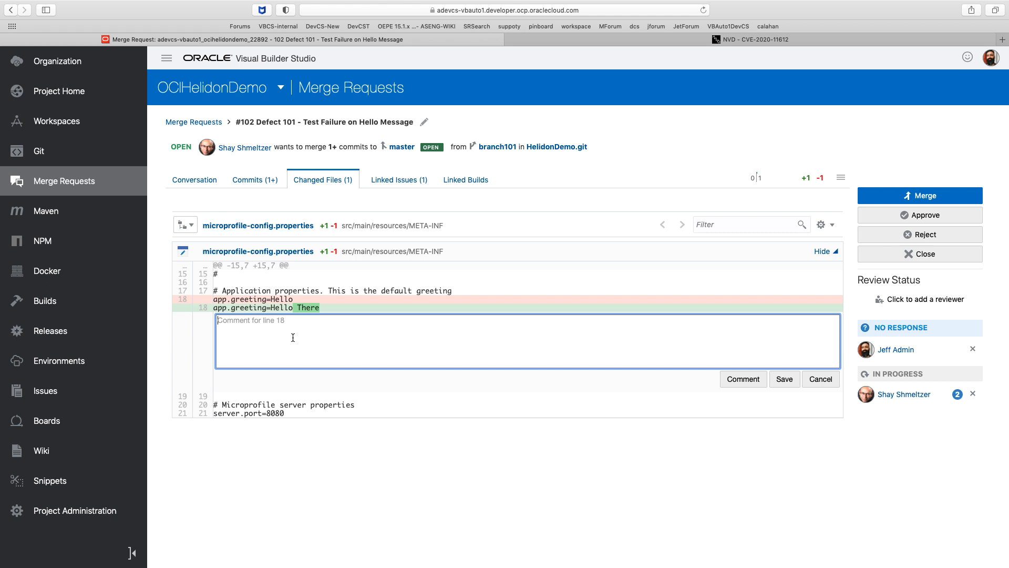
Post the comment 'Looks ok' on line 18 of microprofile-config.properties.
{"action": "type", "text": "Loo"}
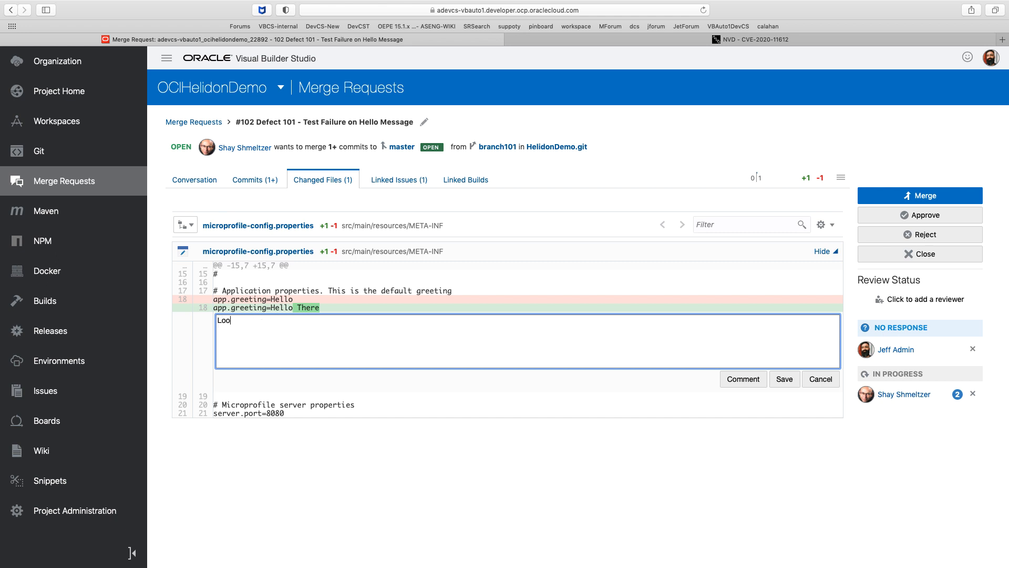
{"action": "type", "text": "ks ok"}
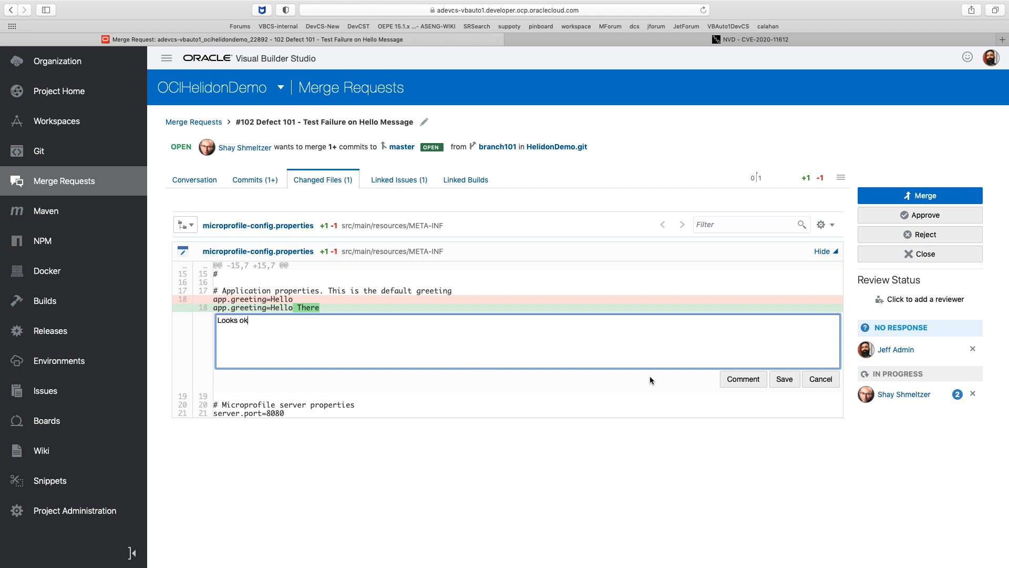
{"action": "left_click", "coordinate": [744, 378]}
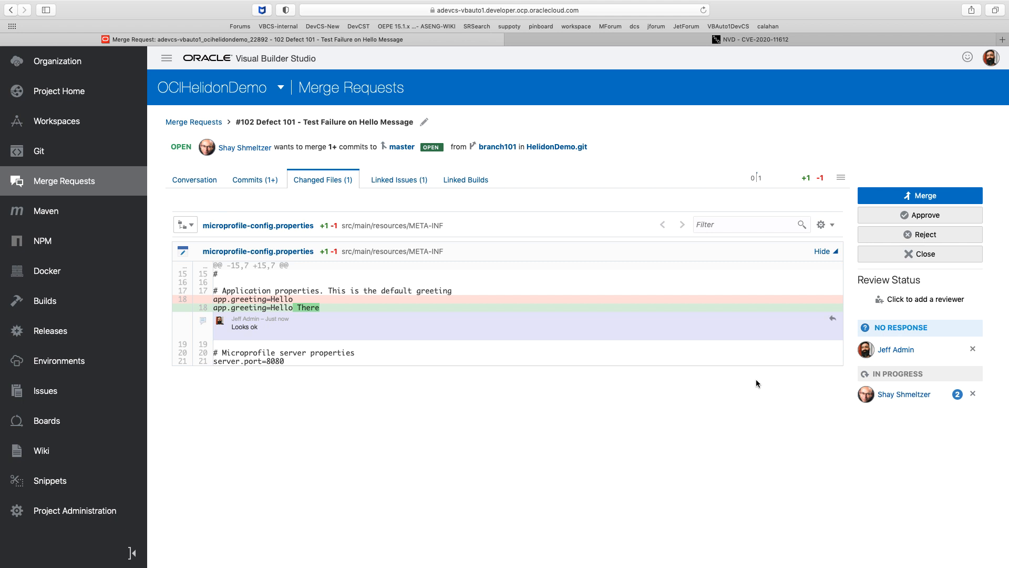
{"action": "mouse_move", "coordinate": [920, 214]}
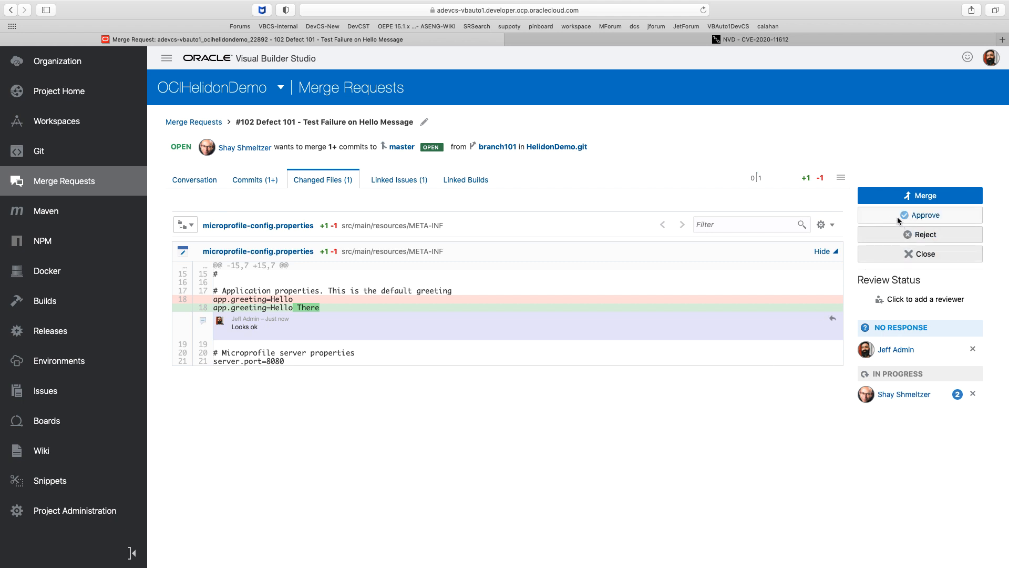
Approve merge request #102 with the comment 'works as expected'.
{"action": "left_click", "coordinate": [918, 215]}
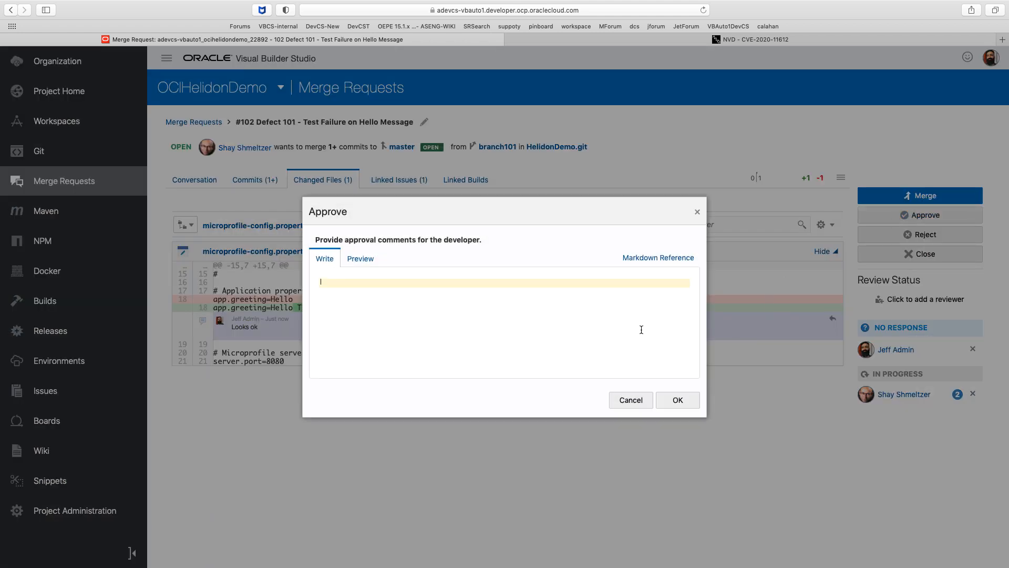
{"action": "type", "text": "works as e"}
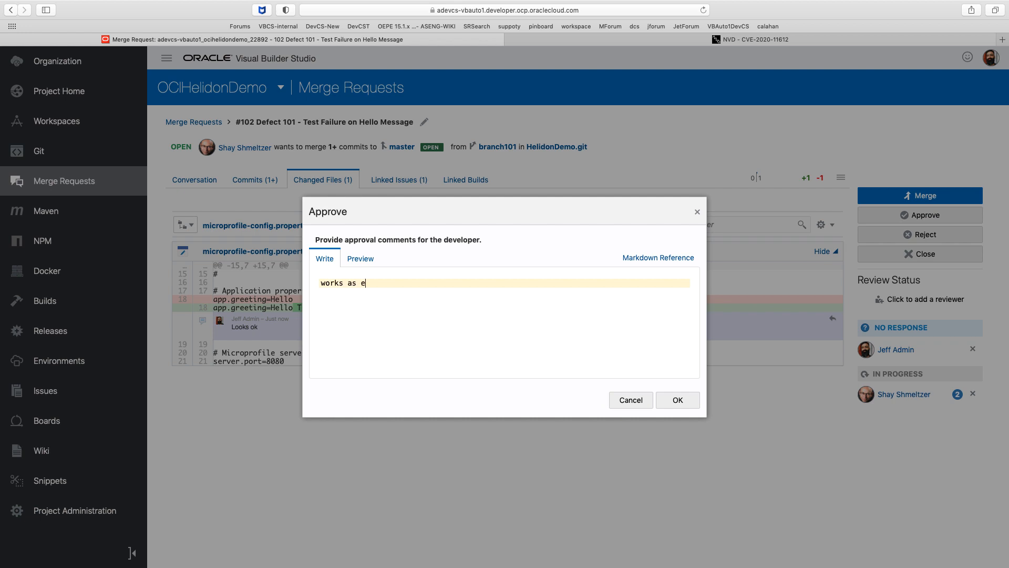
{"action": "type", "text": "xpected"}
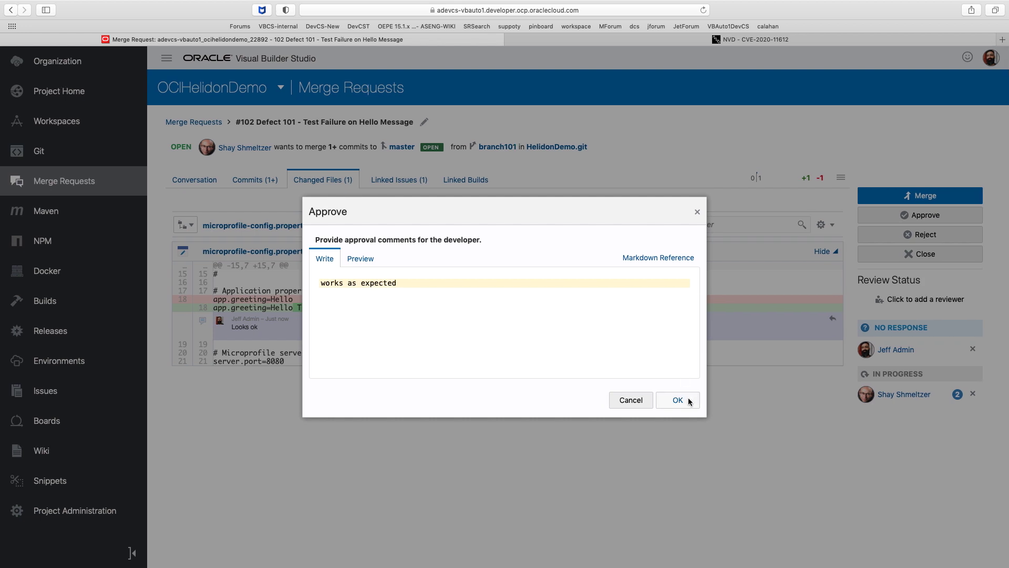
{"action": "left_click", "coordinate": [677, 400]}
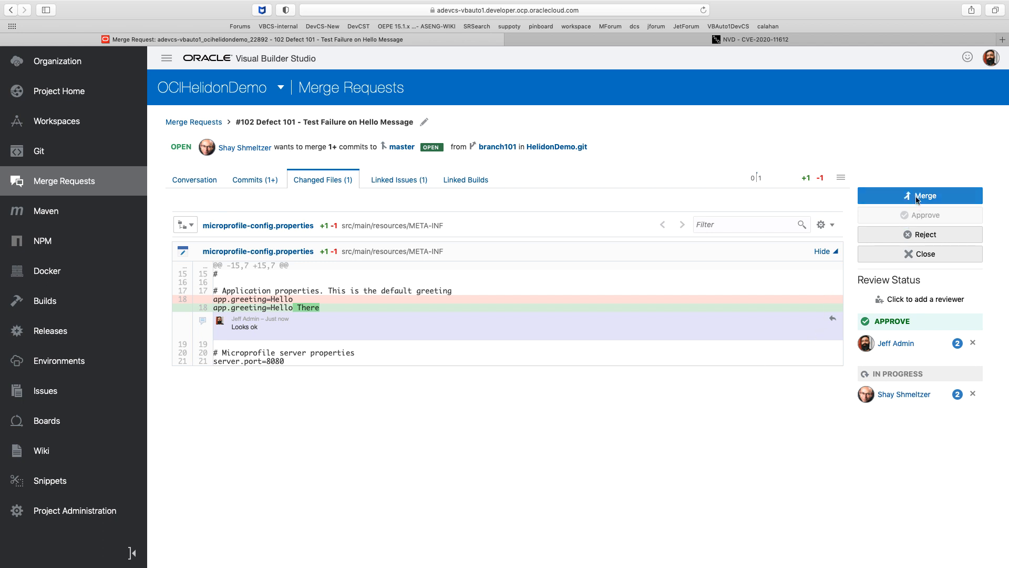
Merge branch101 into master with a merge commit resolving Defect 101, then go to Builds.
{"action": "left_click", "coordinate": [919, 195]}
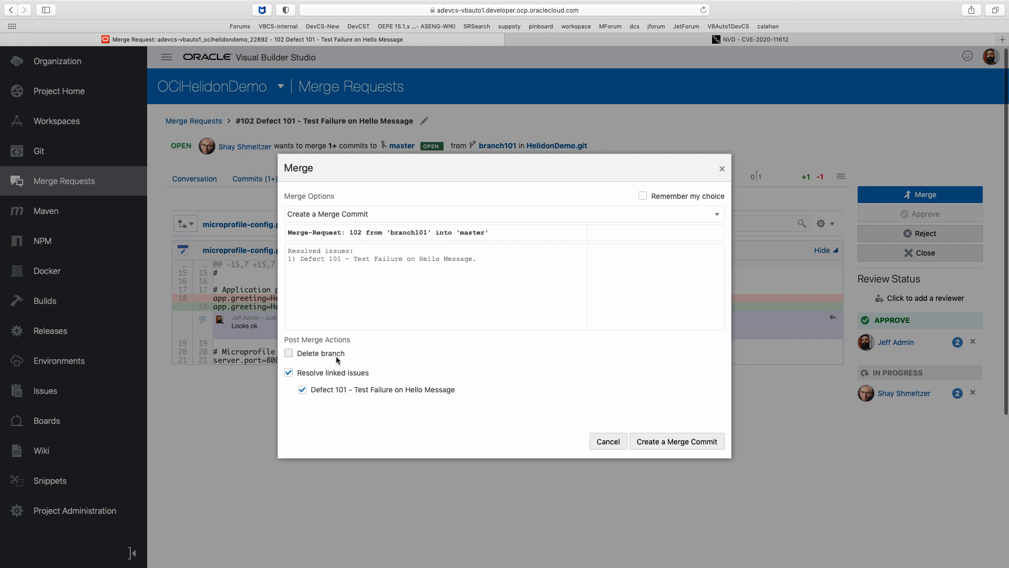
{"action": "left_click", "coordinate": [288, 354]}
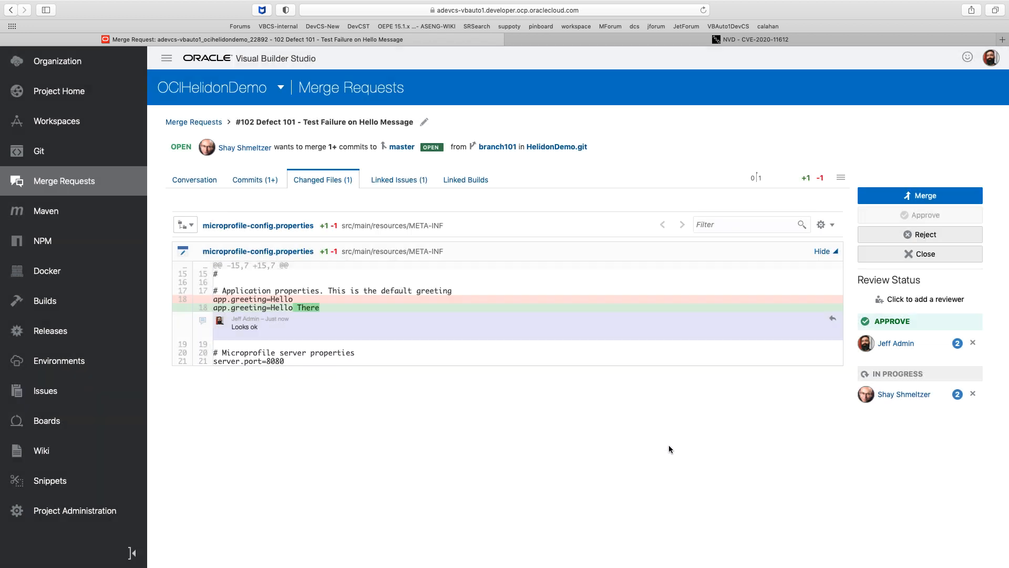
{"action": "left_click", "coordinate": [919, 195]}
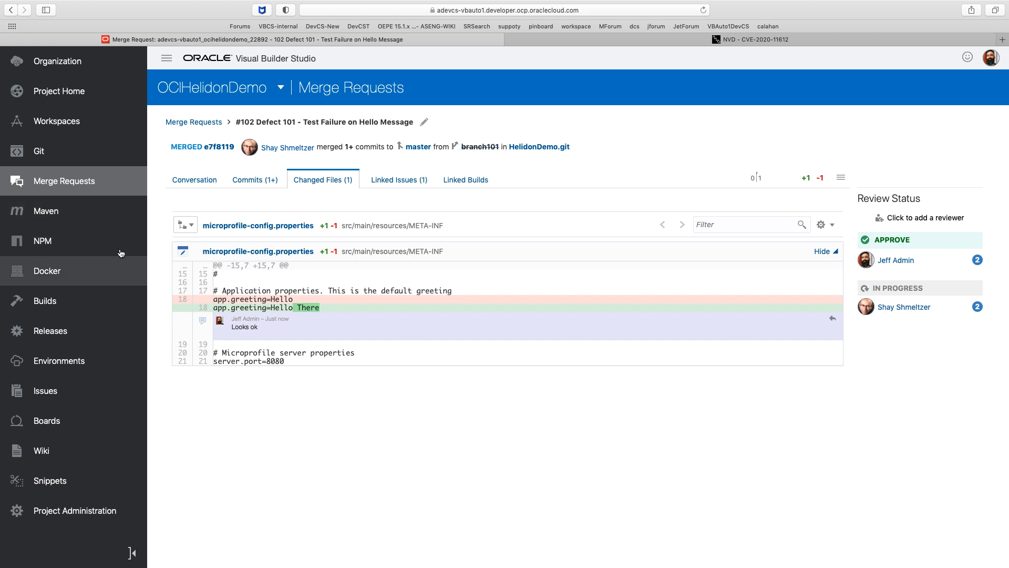
{"action": "left_click", "coordinate": [44, 300]}
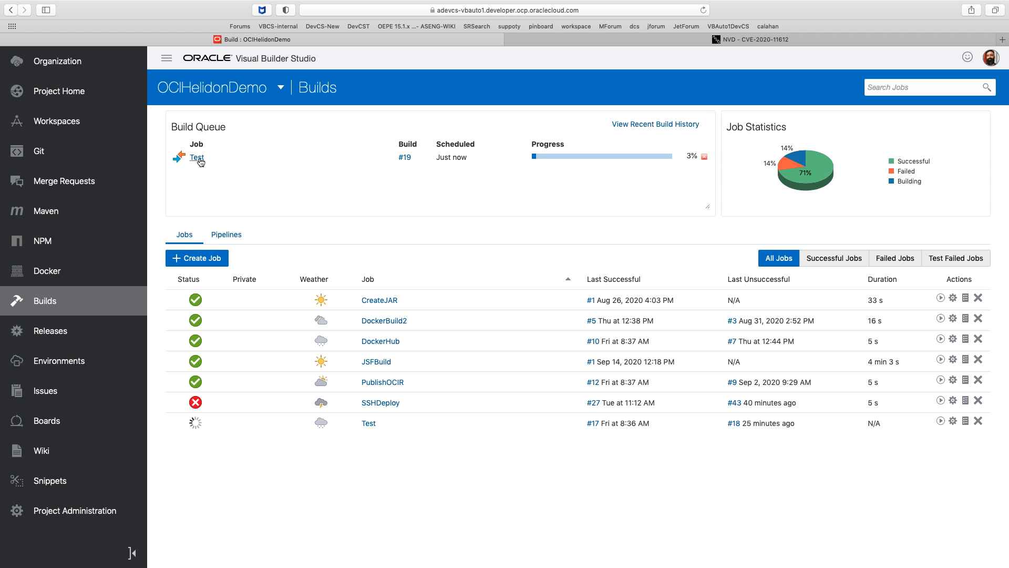
Open the running Test job's configuration and expand its Git repository settings.
{"action": "left_click", "coordinate": [197, 159]}
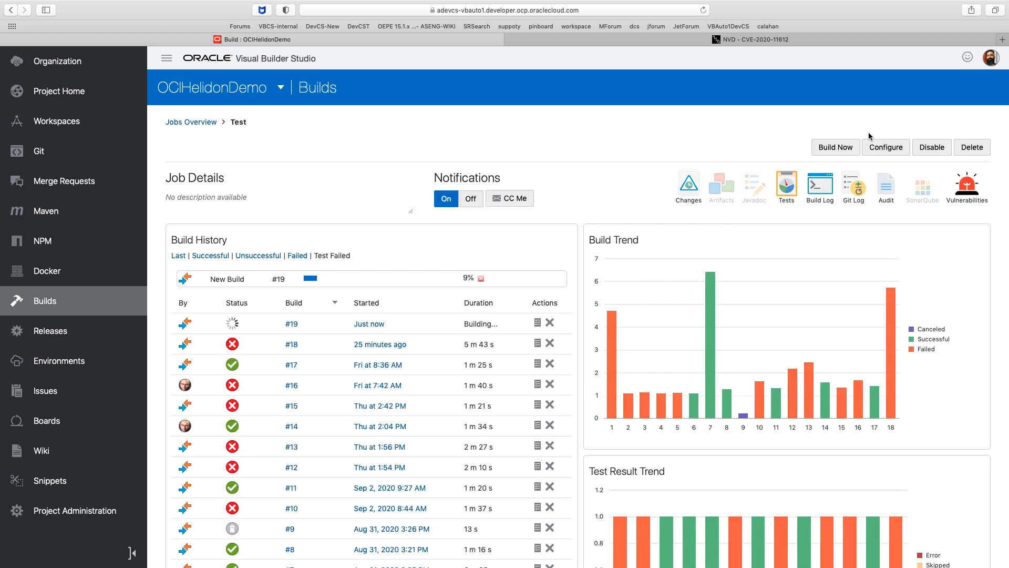
{"action": "left_click", "coordinate": [885, 147]}
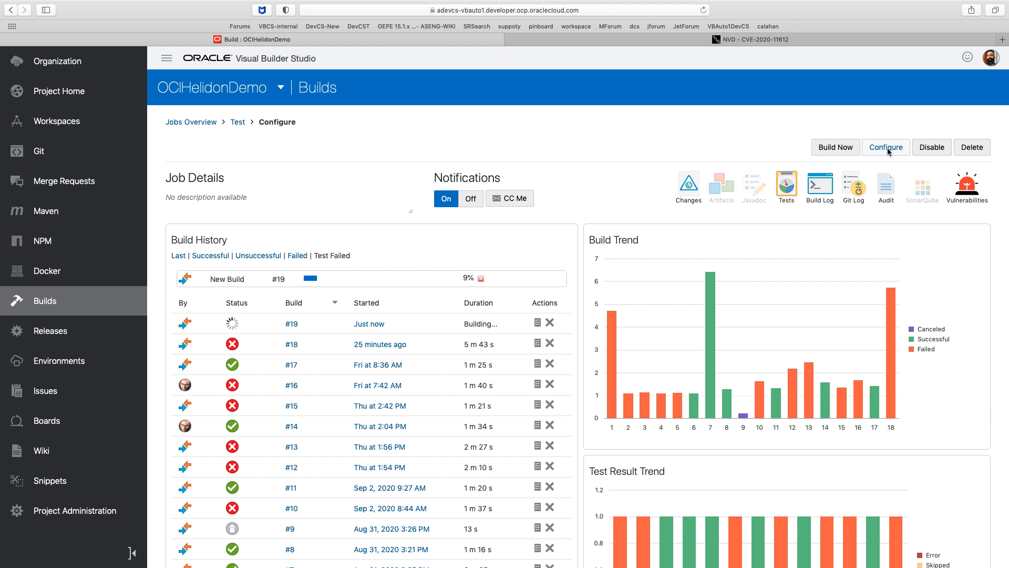
{"action": "left_click", "coordinate": [886, 147]}
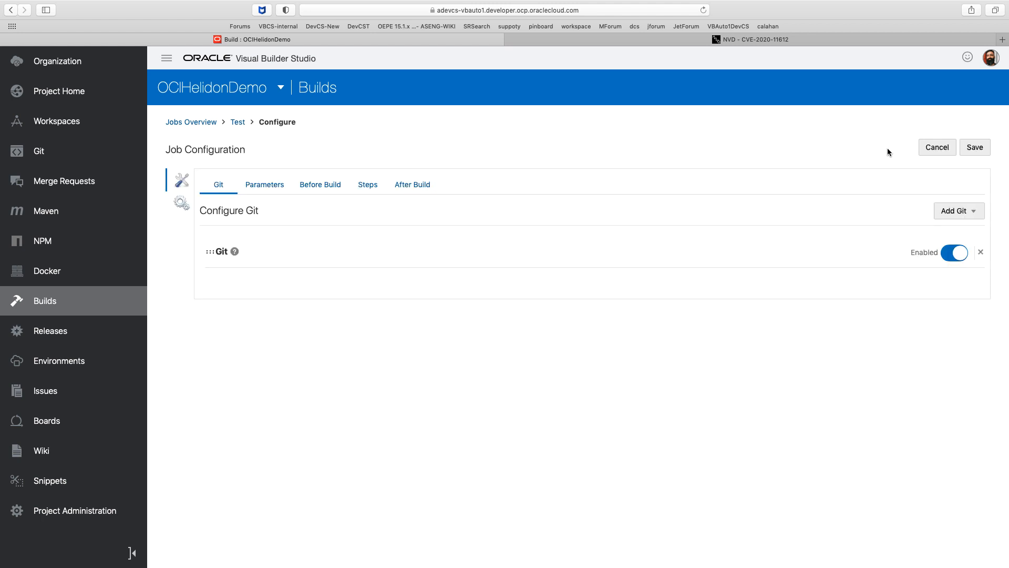
{"action": "left_click", "coordinate": [218, 251]}
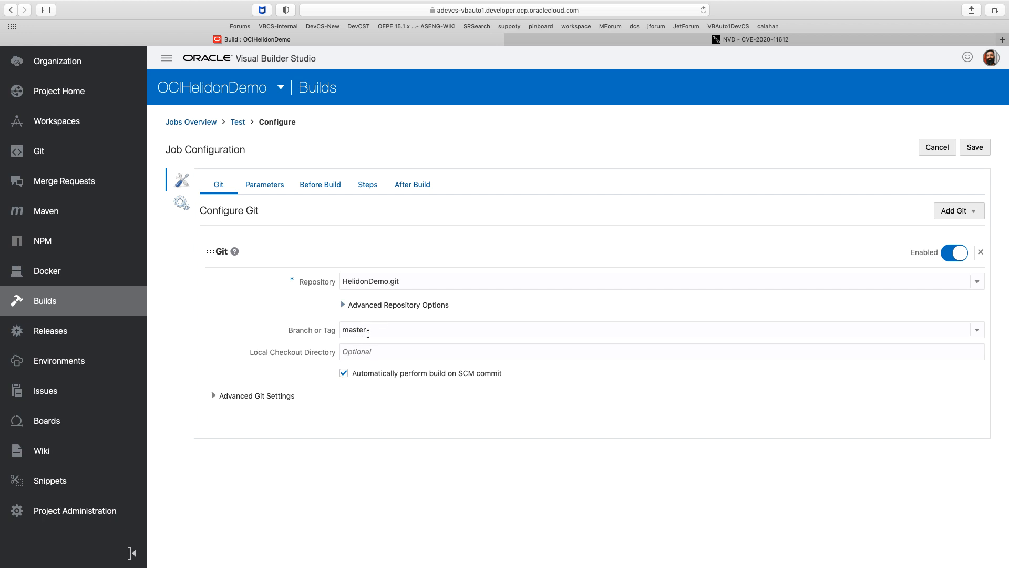
{"action": "mouse_move", "coordinate": [388, 380]}
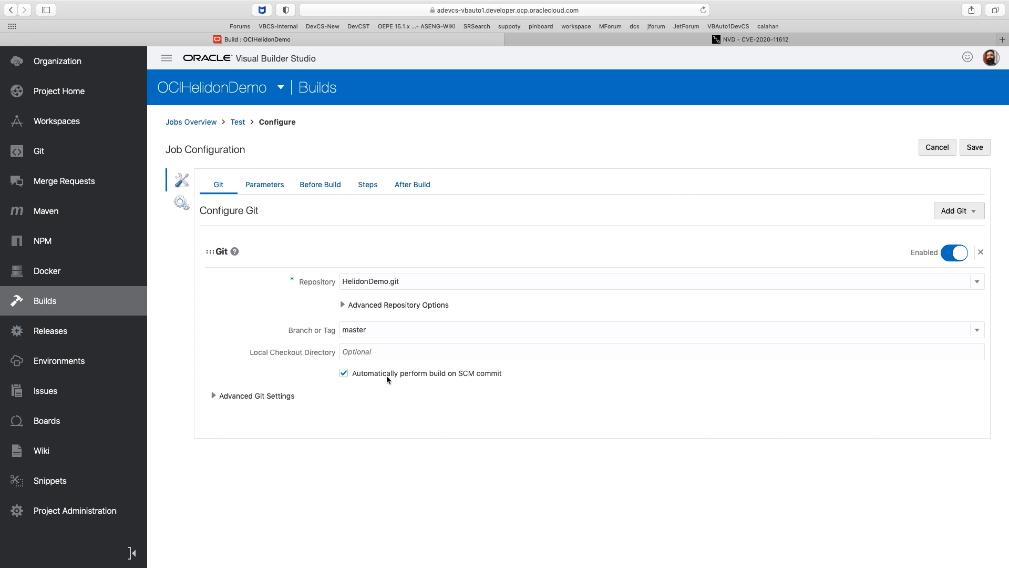
{"action": "mouse_move", "coordinate": [330, 223]}
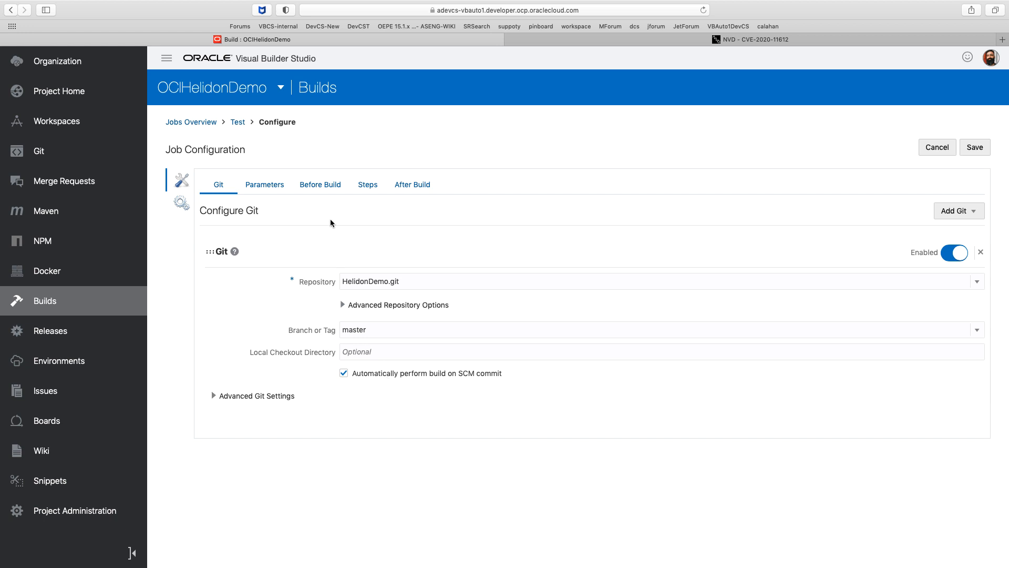
Review the Before Build vulnerability check, the Maven test step and Add Step options, then cancel.
{"action": "left_click", "coordinate": [319, 184]}
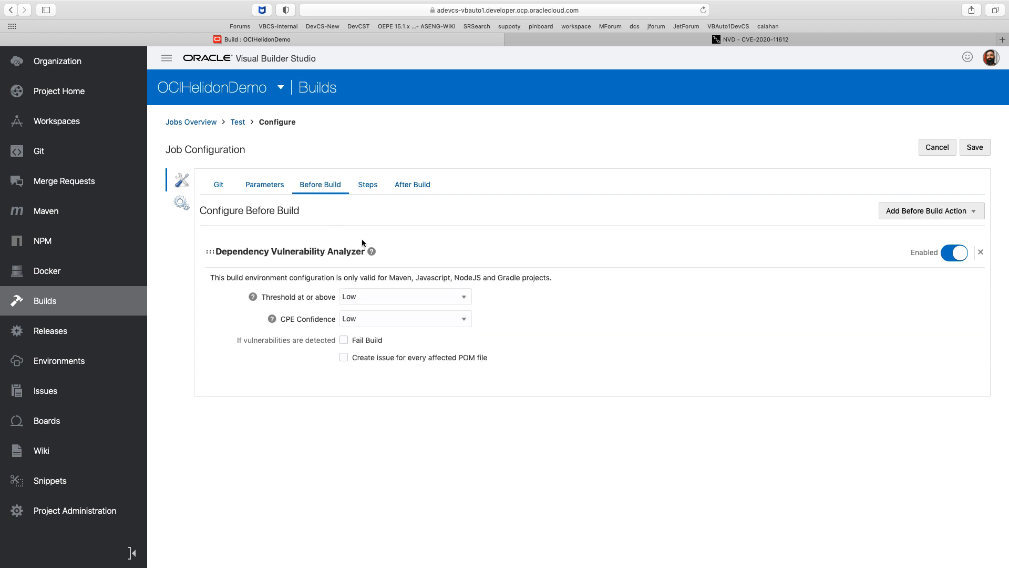
{"action": "mouse_move", "coordinate": [342, 258]}
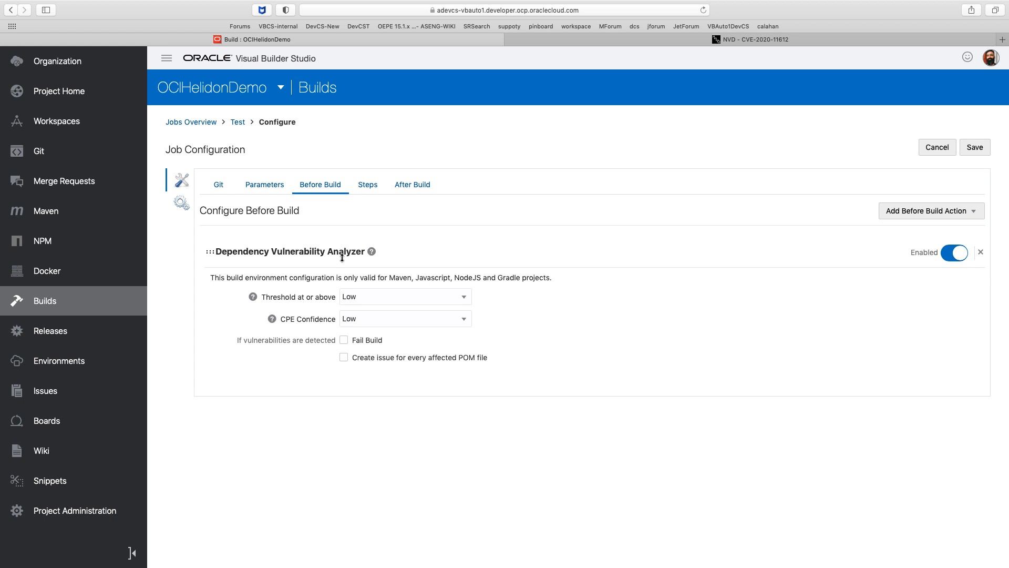
{"action": "mouse_move", "coordinate": [373, 342]}
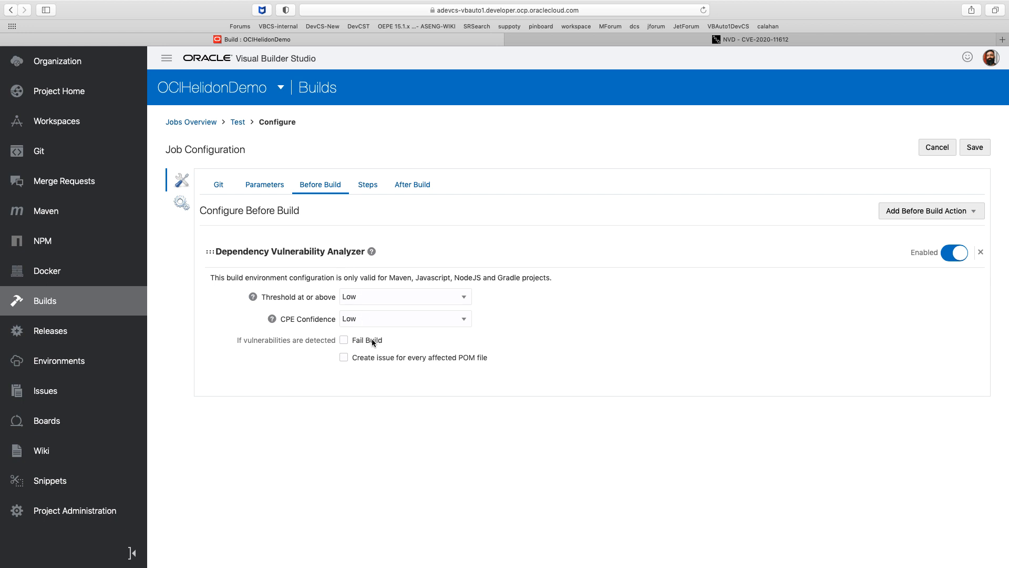
{"action": "mouse_move", "coordinate": [379, 324]}
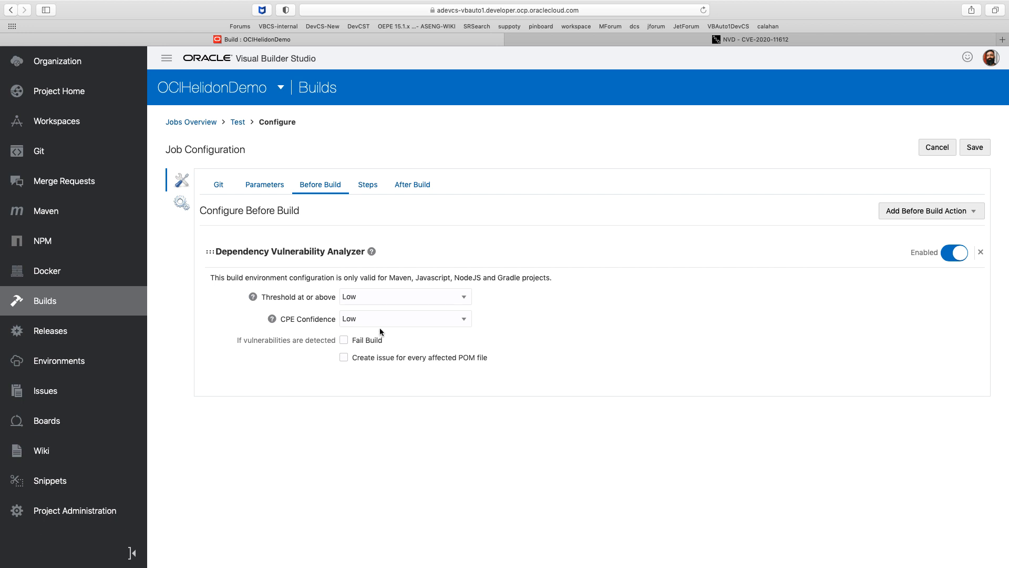
{"action": "left_click", "coordinate": [368, 185]}
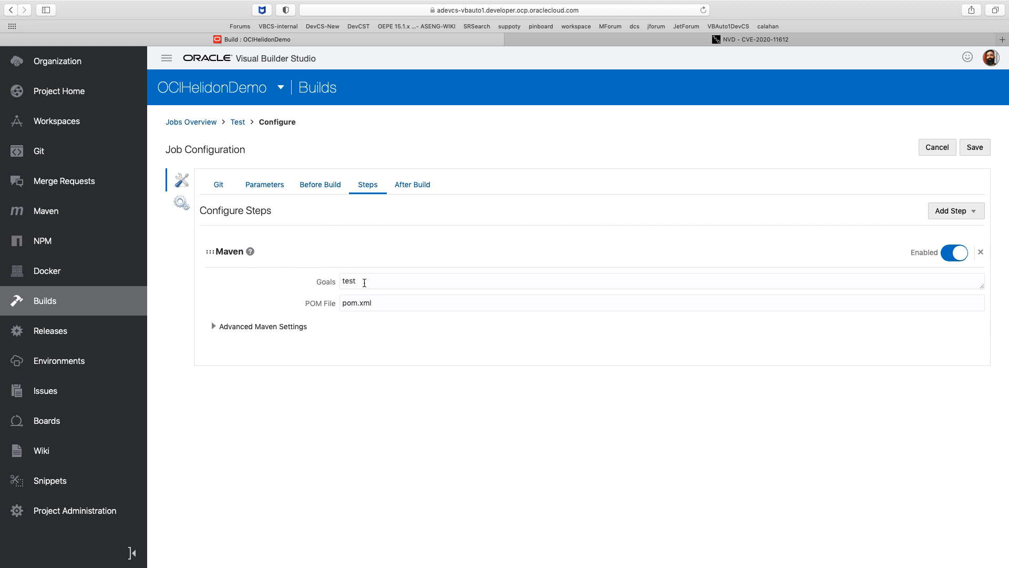
{"action": "mouse_move", "coordinate": [376, 285]}
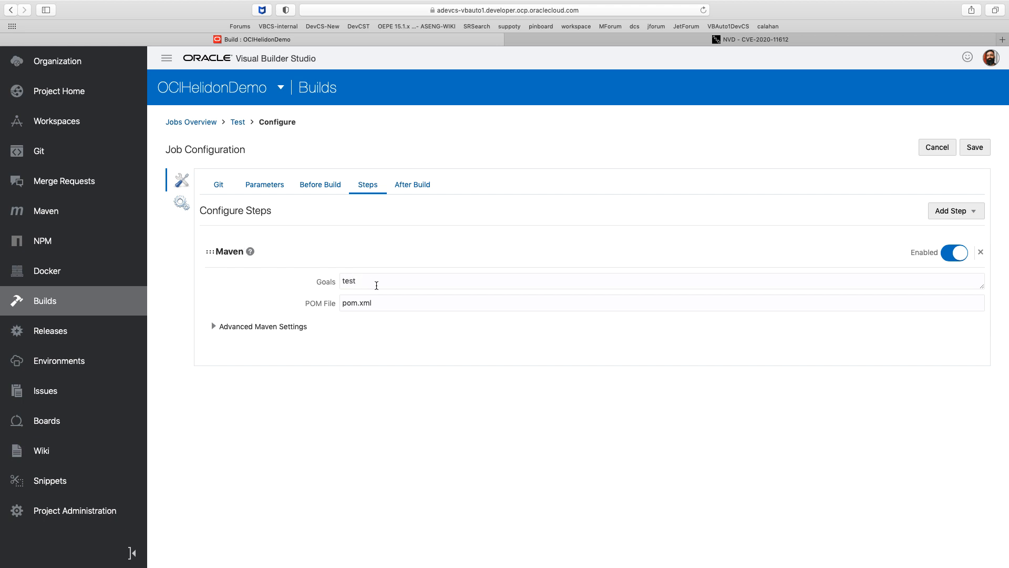
{"action": "left_click", "coordinate": [953, 210]}
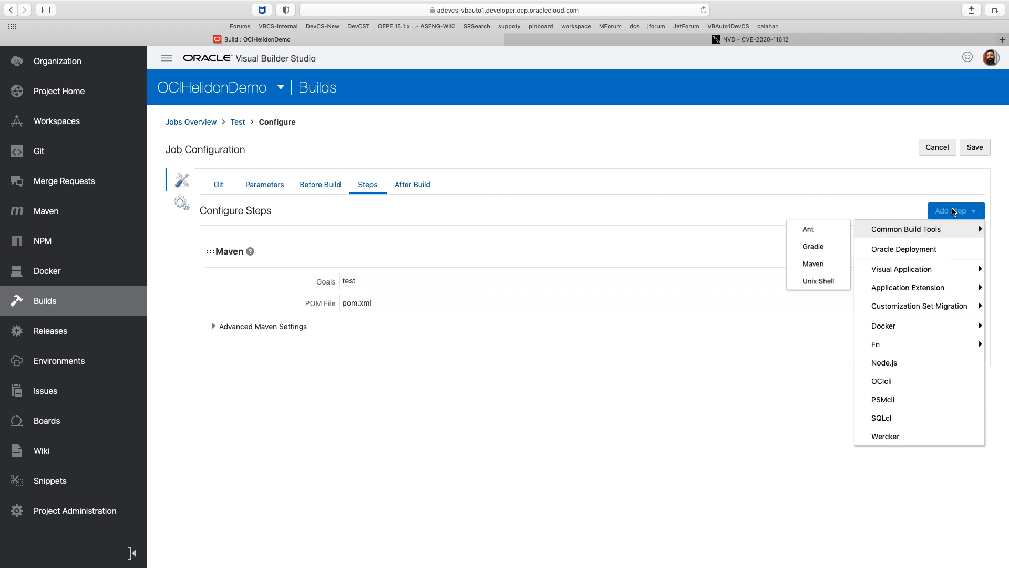
{"action": "mouse_move", "coordinate": [812, 266]}
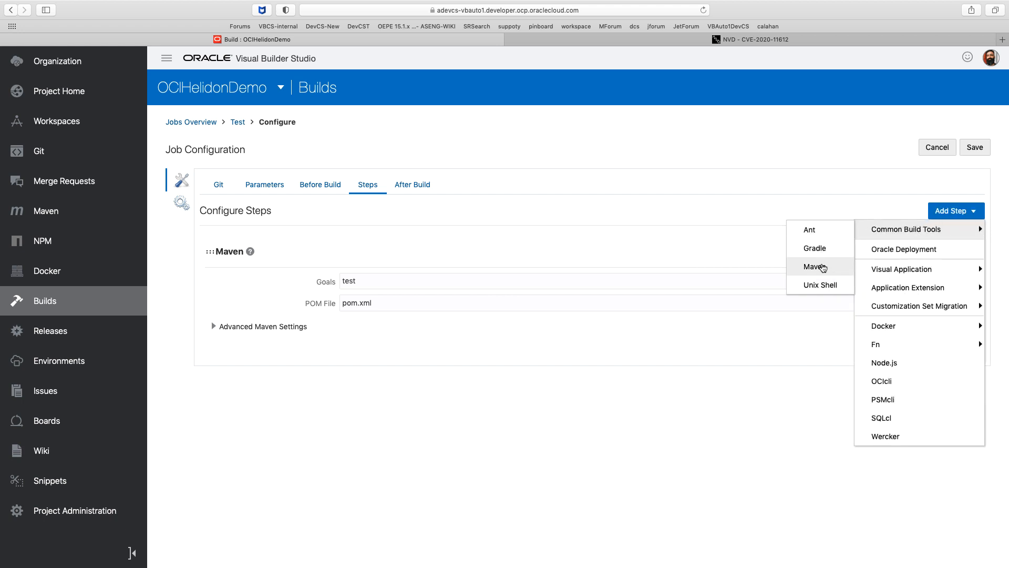
{"action": "mouse_move", "coordinate": [813, 248]}
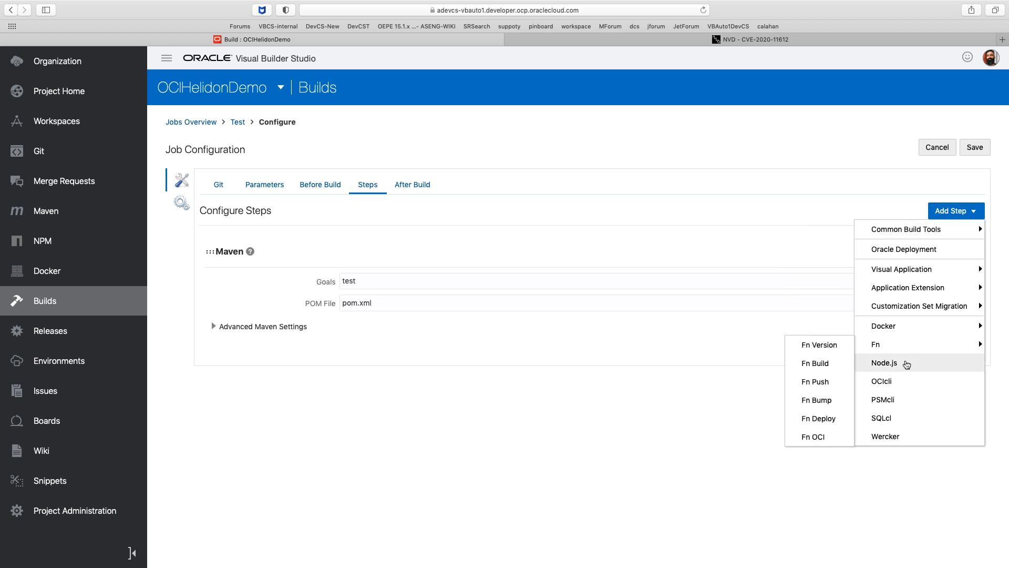
{"action": "mouse_move", "coordinate": [892, 380]}
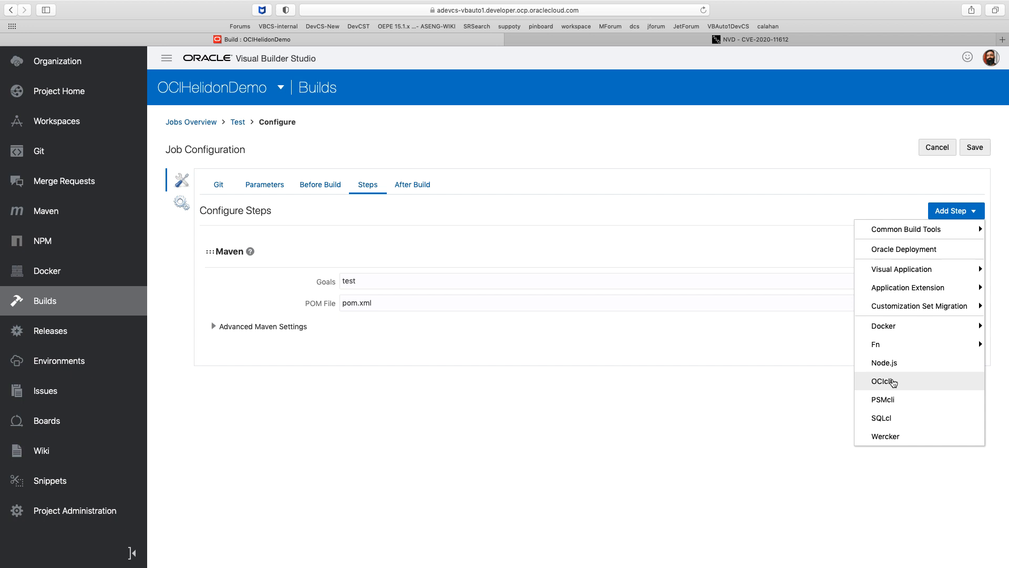
{"action": "mouse_move", "coordinate": [926, 386]}
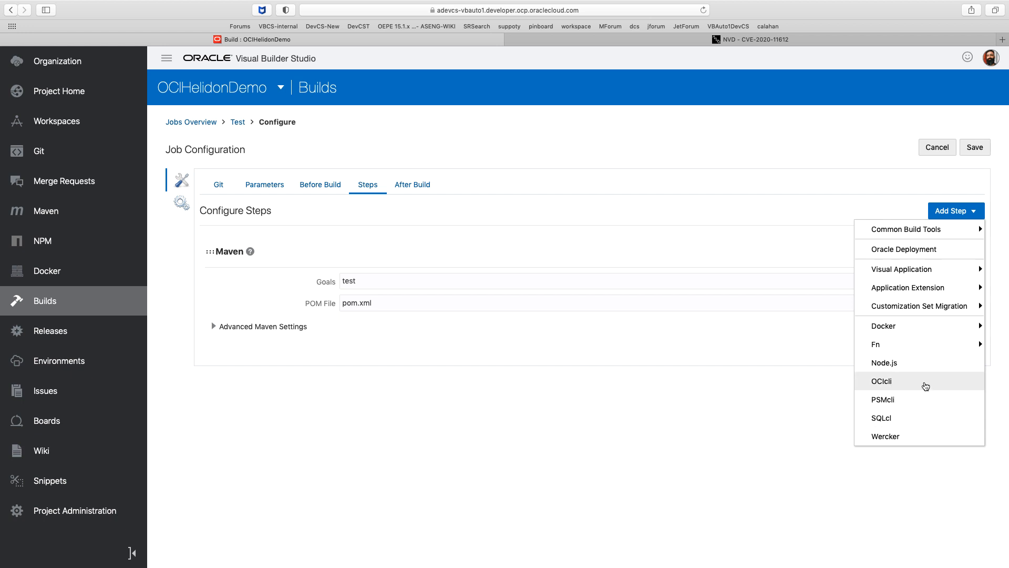
{"action": "mouse_move", "coordinate": [829, 180]}
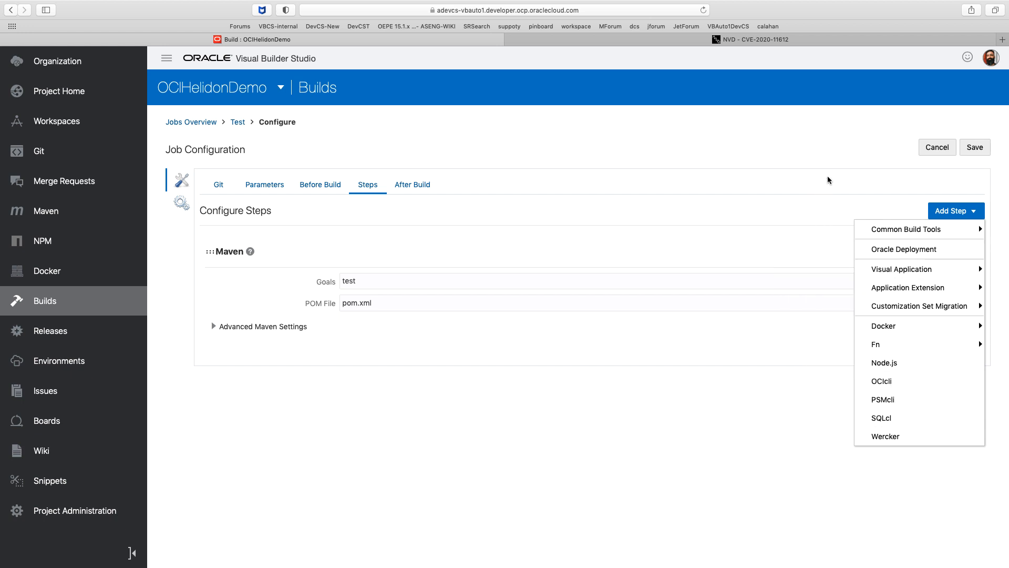
{"action": "left_click", "coordinate": [237, 122]}
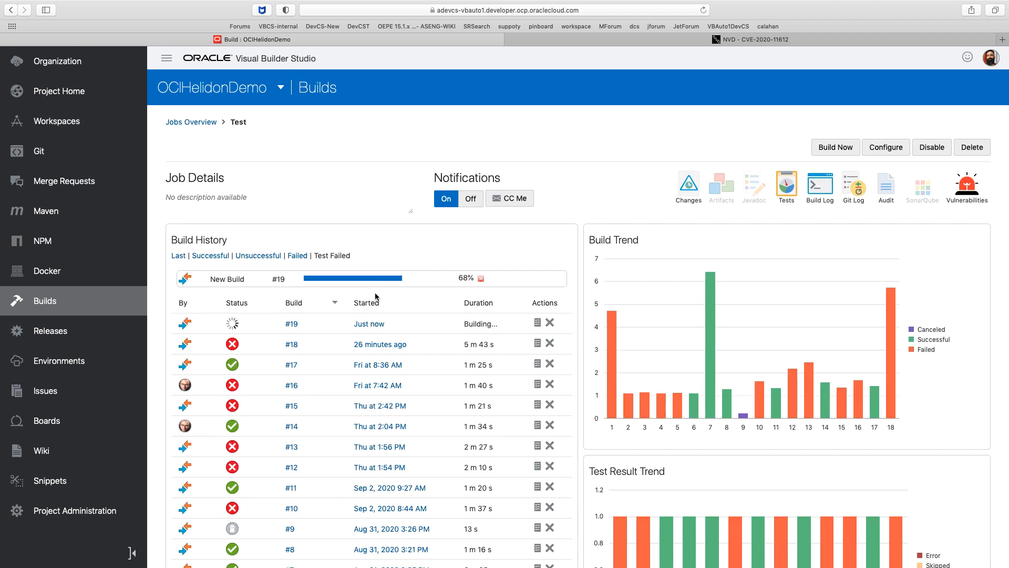
{"action": "mouse_move", "coordinate": [369, 322]}
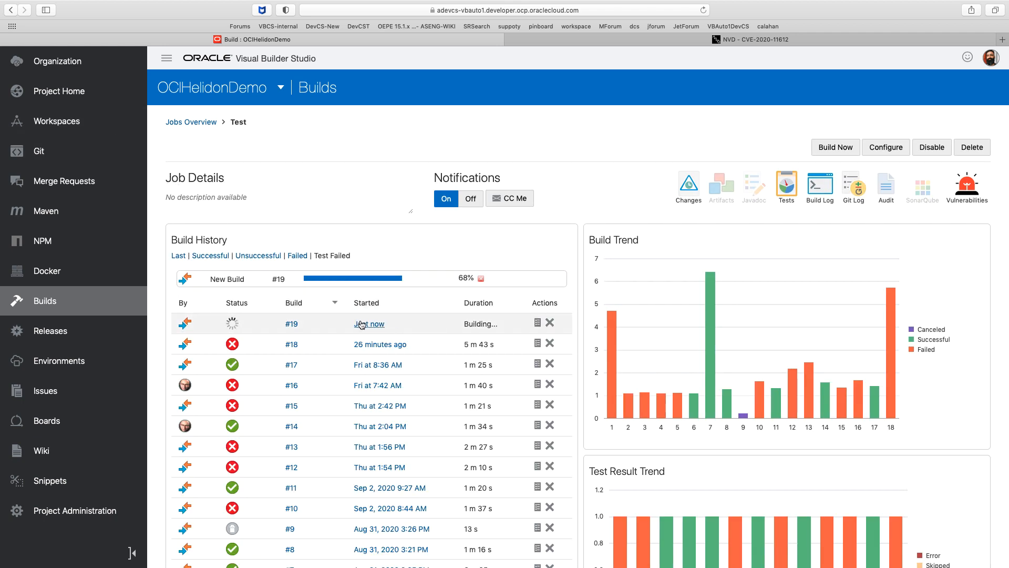
{"action": "left_click", "coordinate": [190, 122]}
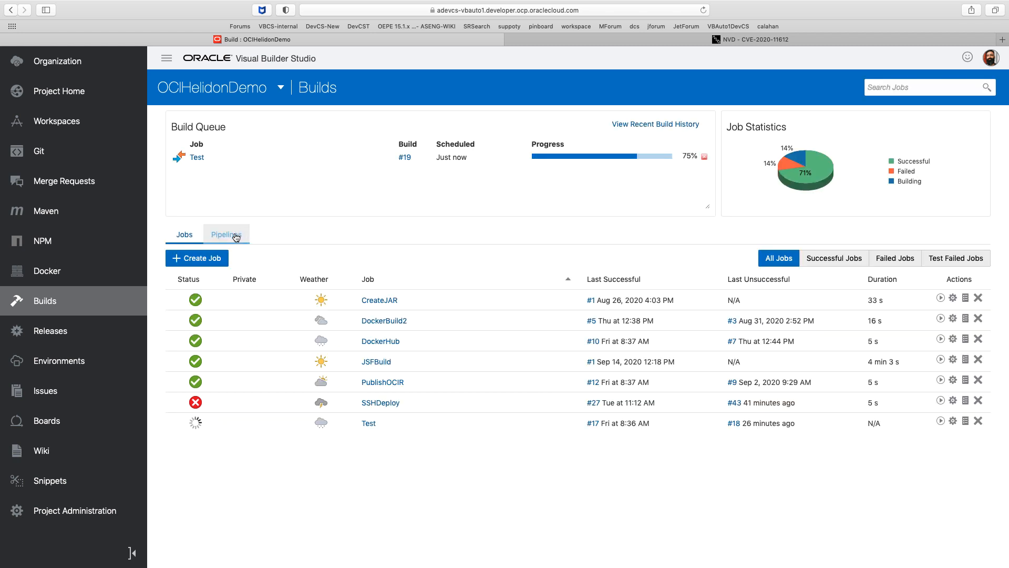
{"action": "left_click", "coordinate": [226, 233]}
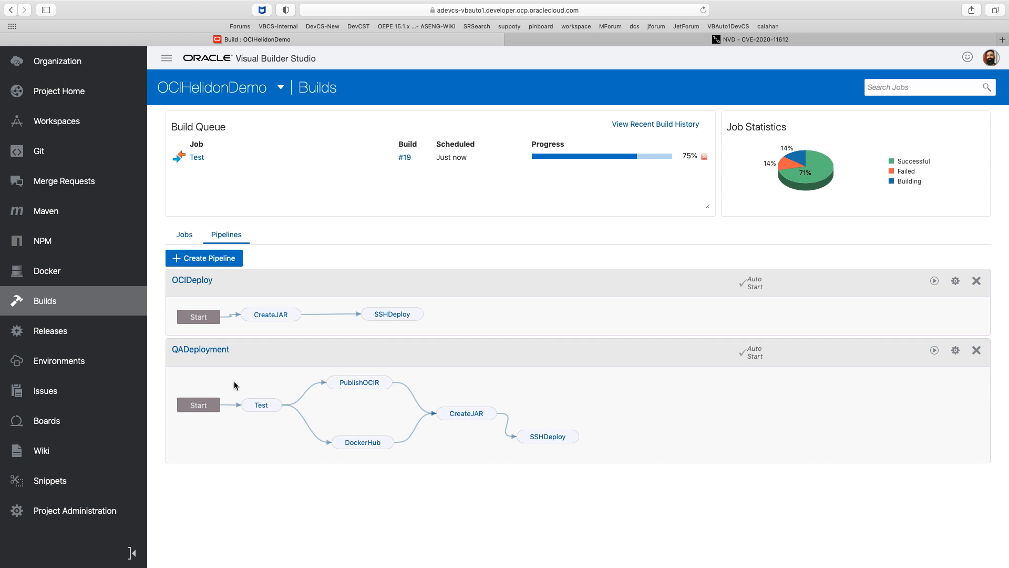
{"action": "left_click", "coordinate": [933, 350]}
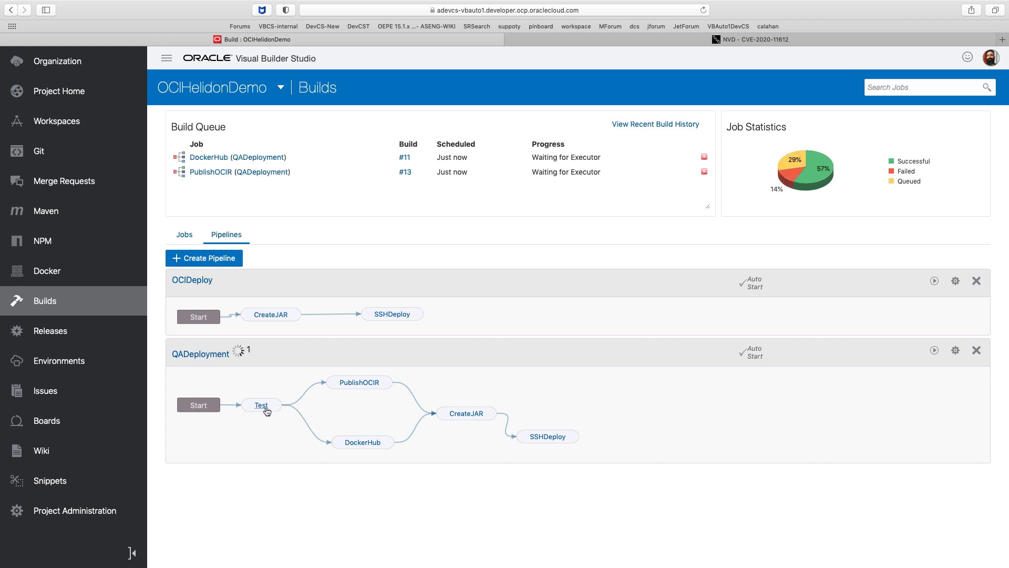
{"action": "mouse_move", "coordinate": [369, 385]}
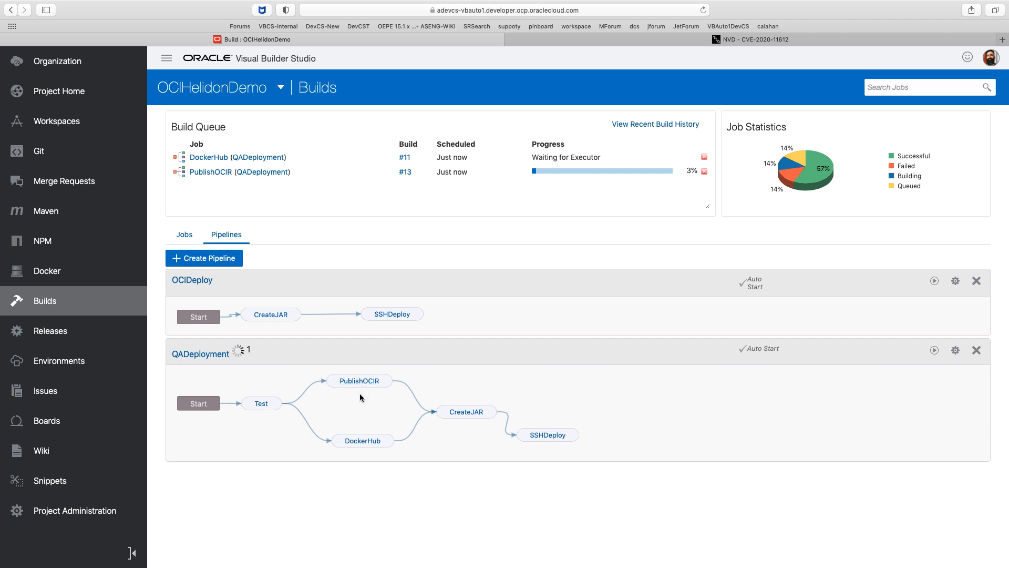
{"action": "mouse_move", "coordinate": [363, 443]}
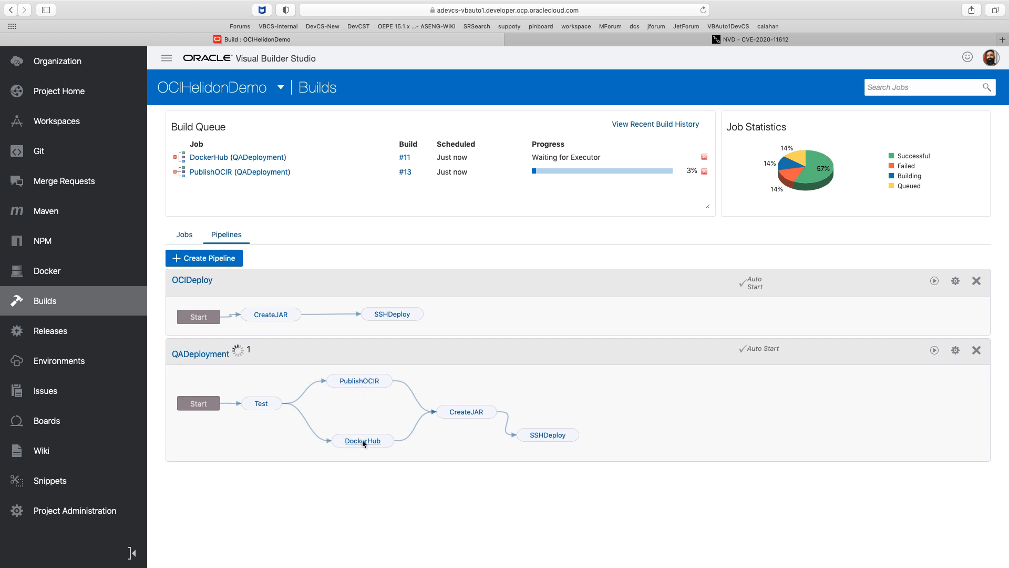
{"action": "mouse_move", "coordinate": [375, 389]}
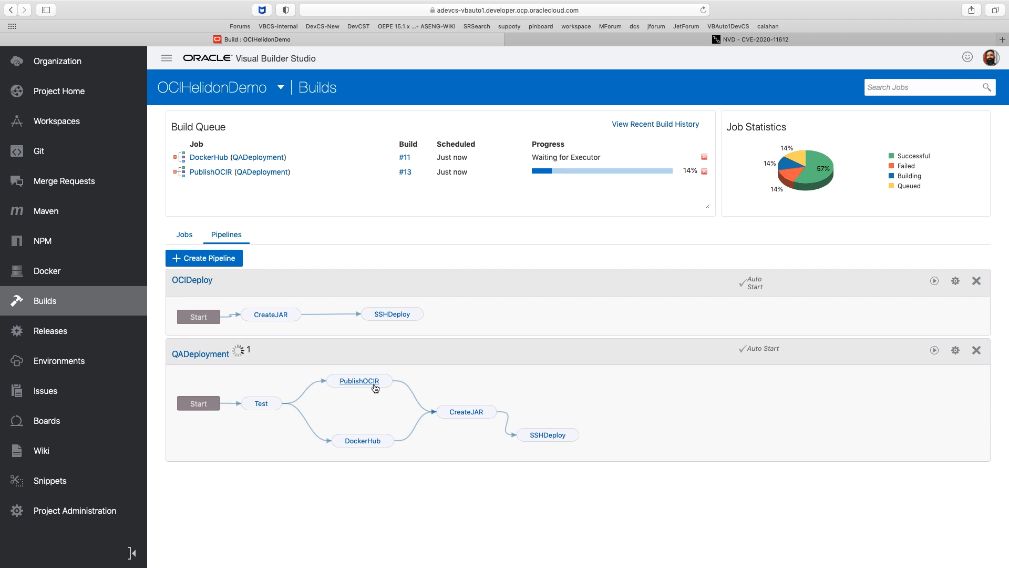
{"action": "mouse_move", "coordinate": [363, 441]}
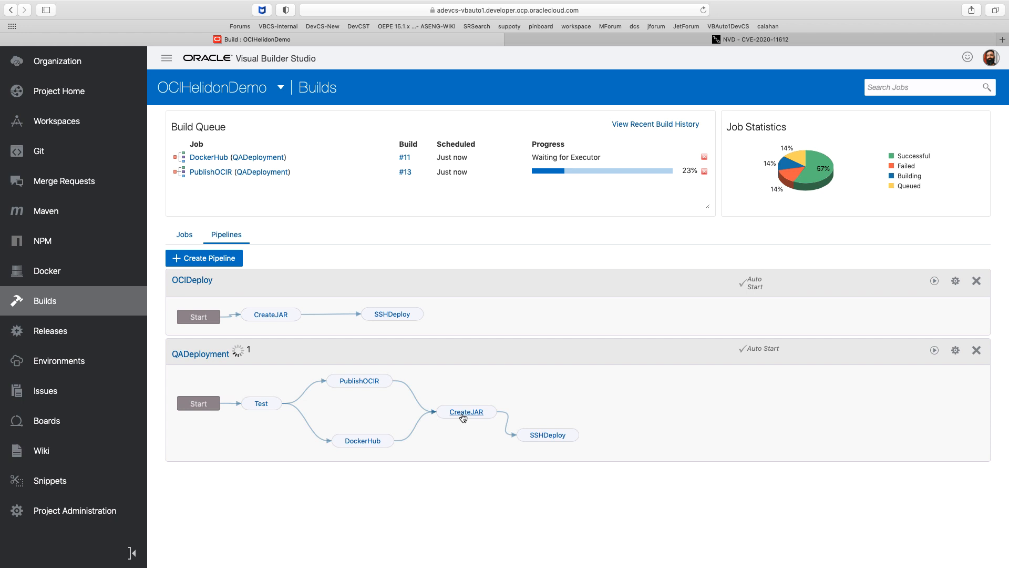
{"action": "mouse_move", "coordinate": [537, 434]}
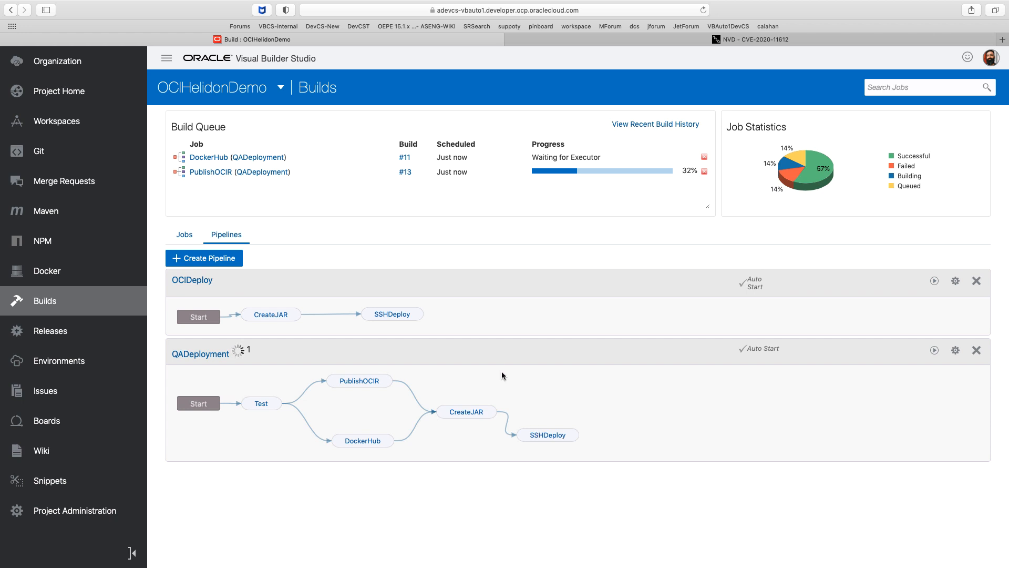
{"action": "mouse_move", "coordinate": [201, 353]}
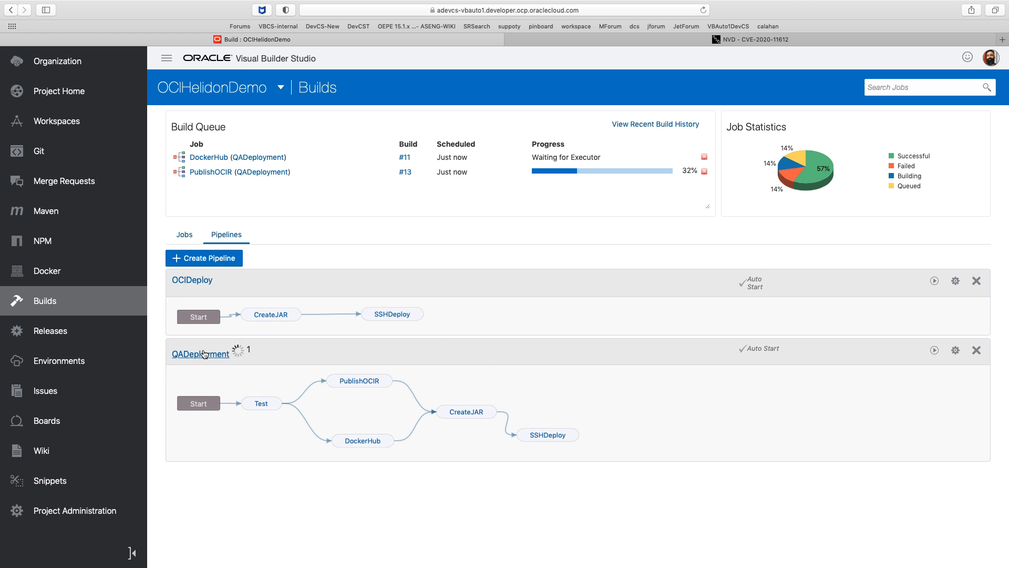
Open the QADeployment pipeline's run history and view the current run's log.
{"action": "left_click", "coordinate": [200, 353]}
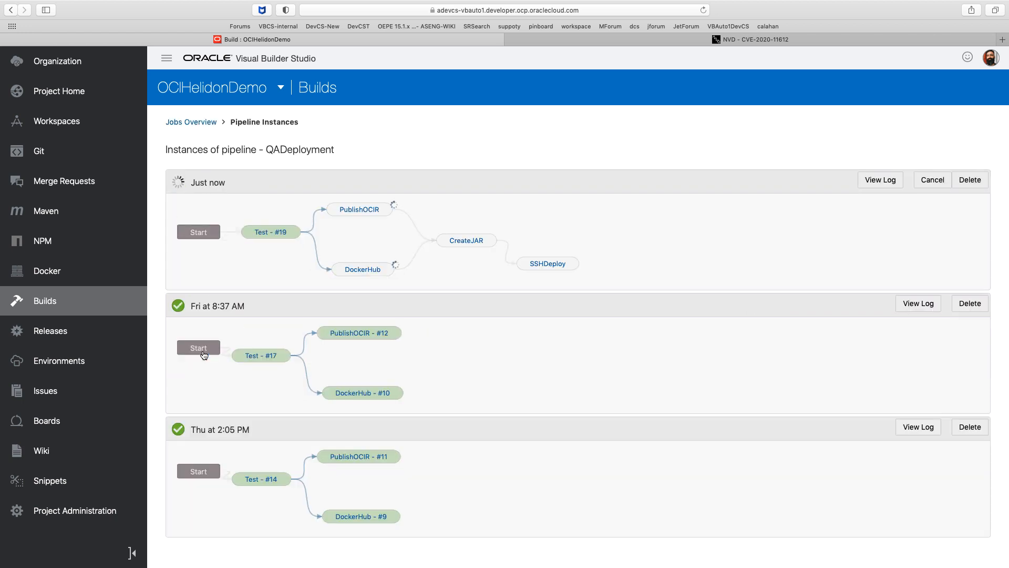
{"action": "mouse_move", "coordinate": [341, 216]}
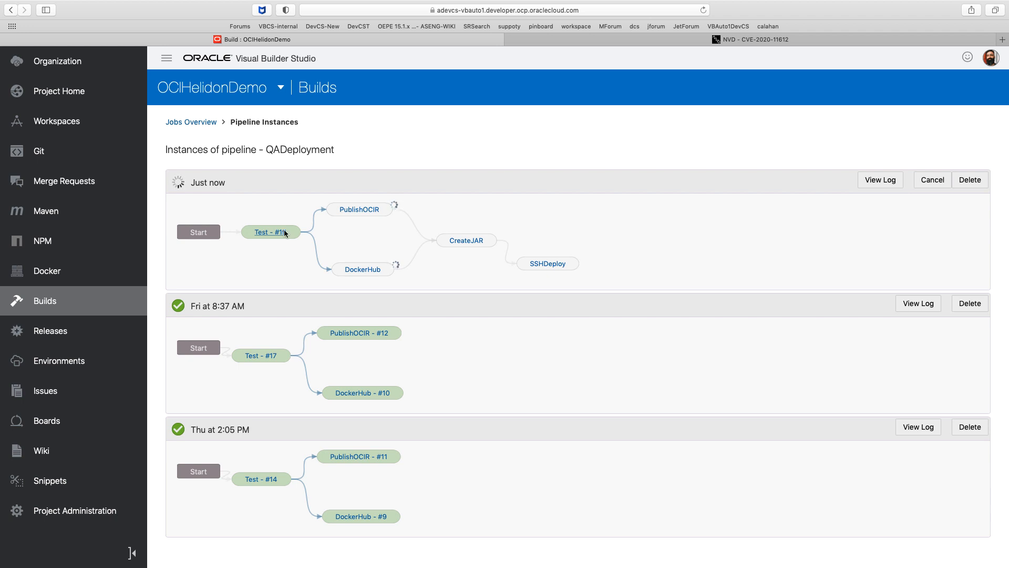
{"action": "left_click", "coordinate": [880, 179]}
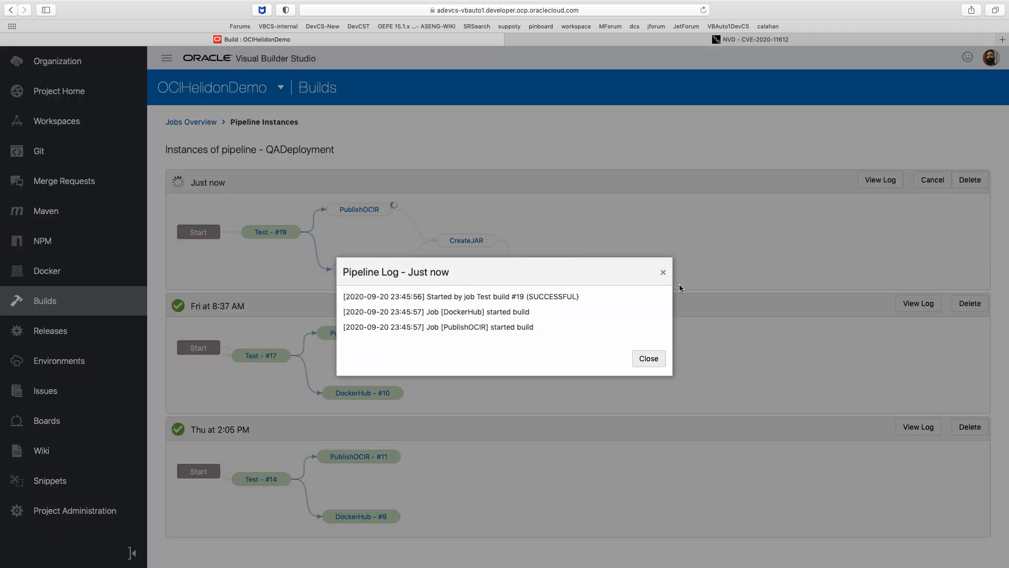
{"action": "left_click", "coordinate": [647, 357]}
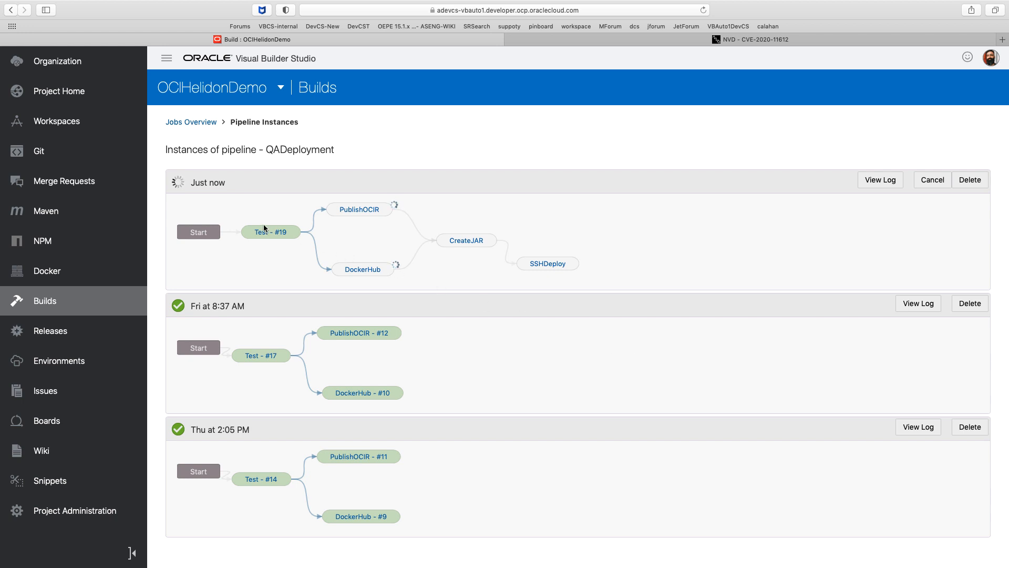
{"action": "mouse_move", "coordinate": [270, 233]}
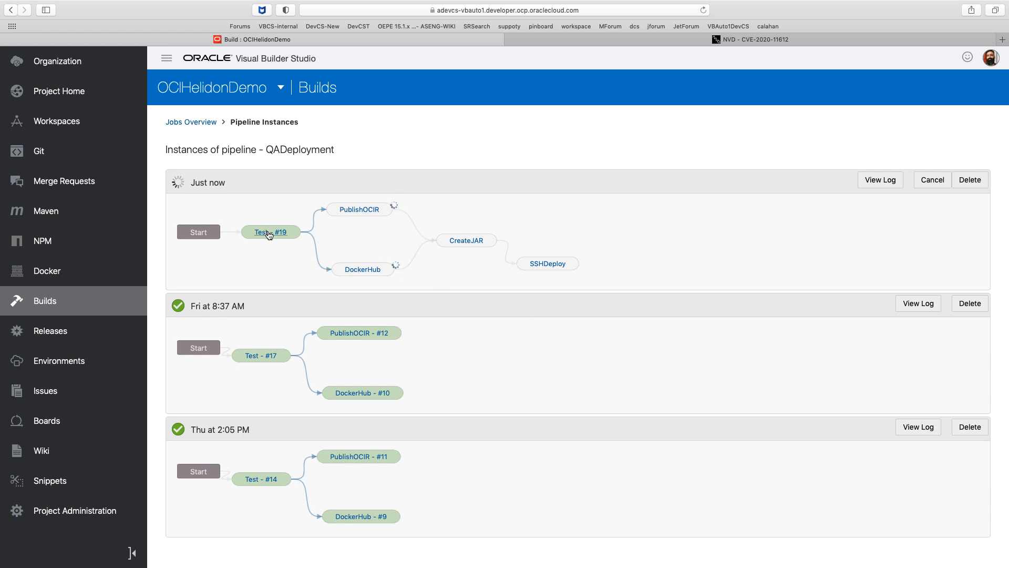
Check Test build #19's passing JUnit results and return to the pipeline run history.
{"action": "left_click", "coordinate": [270, 231]}
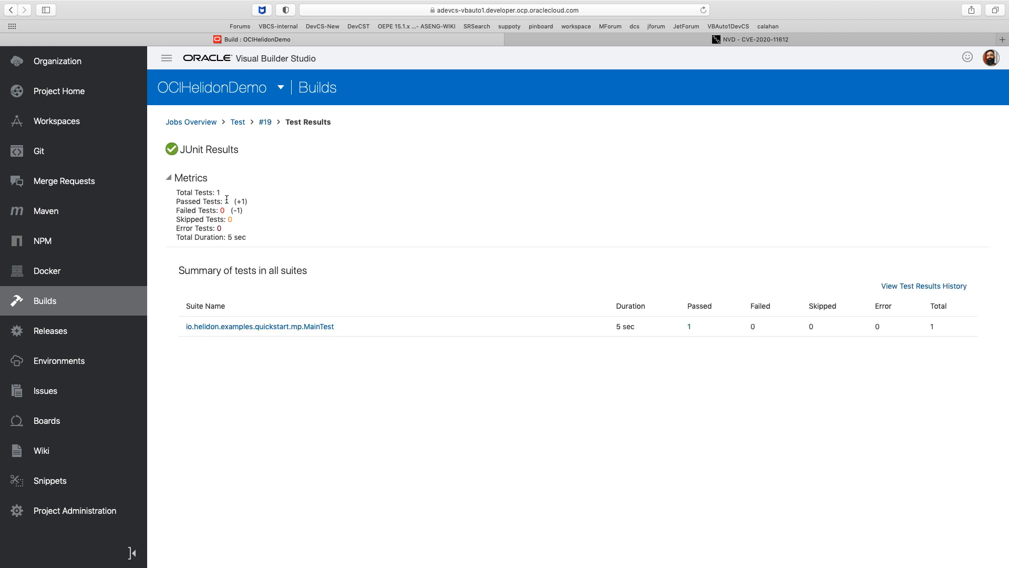
{"action": "double_click", "coordinate": [202, 200]}
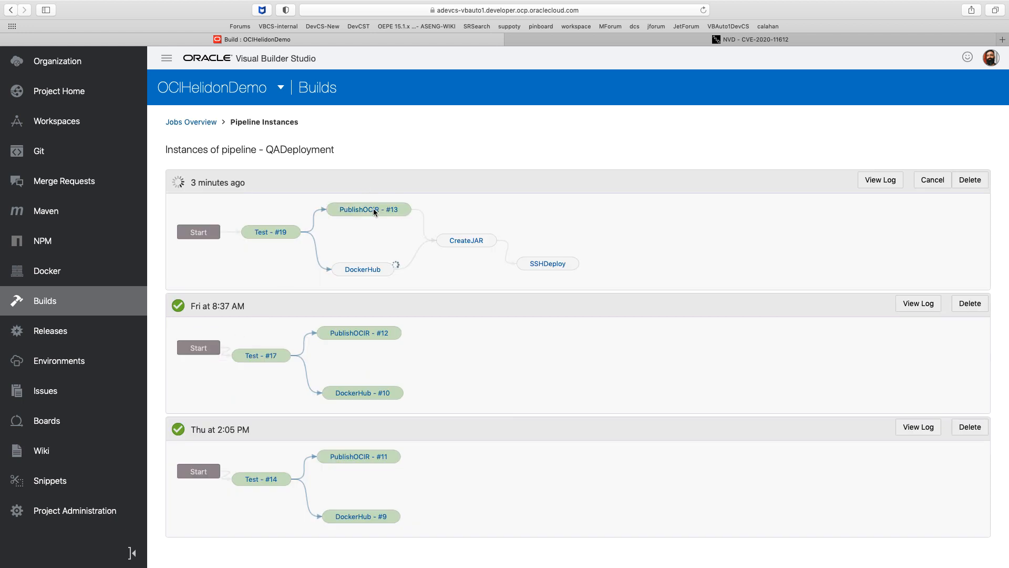
{"action": "mouse_move", "coordinate": [369, 272]}
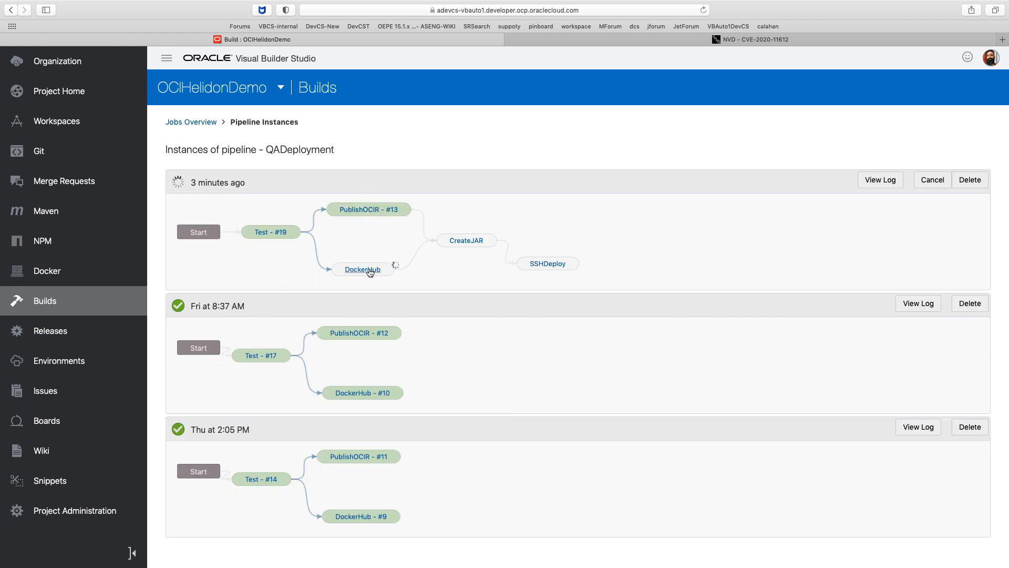
Review the DockerHub job's configured login, build and push steps.
{"action": "left_click", "coordinate": [363, 269]}
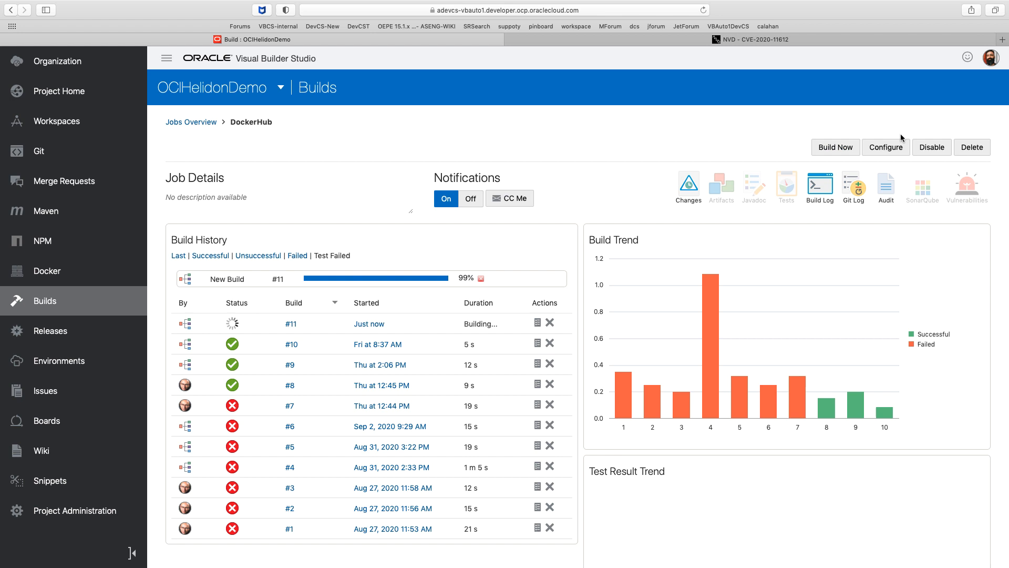
{"action": "left_click", "coordinate": [885, 147]}
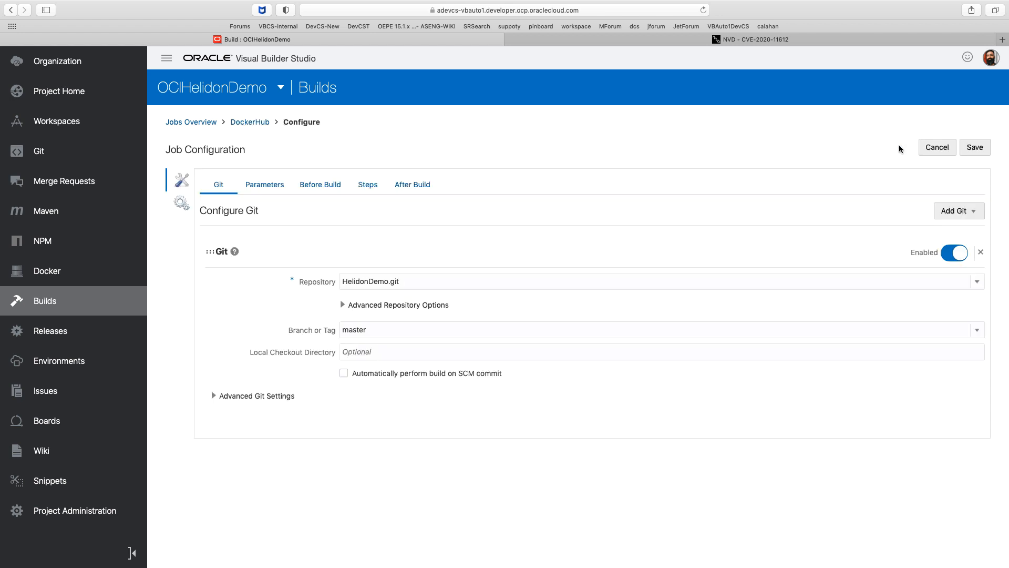
{"action": "left_click", "coordinate": [367, 184]}
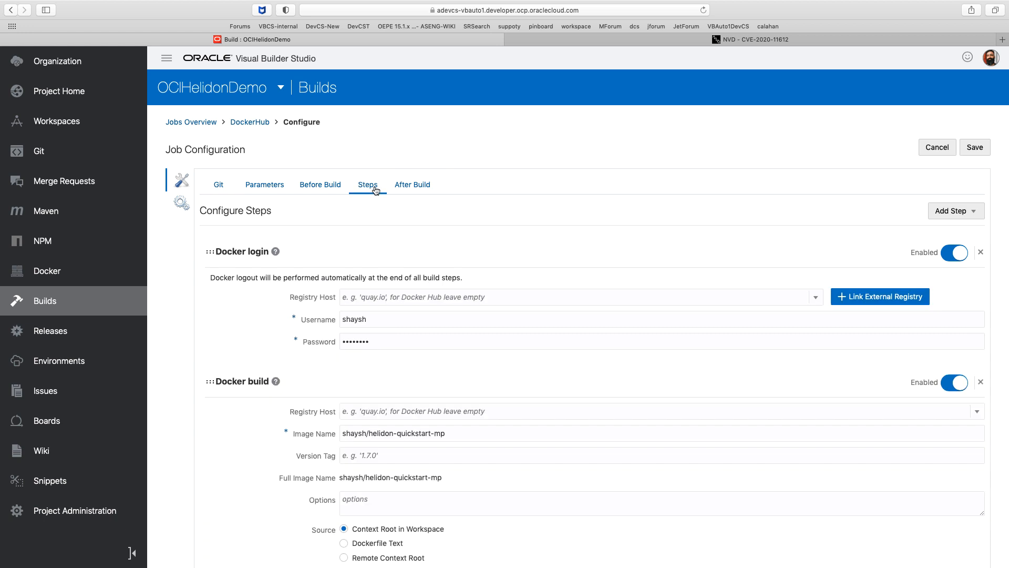
{"action": "mouse_move", "coordinate": [337, 350]}
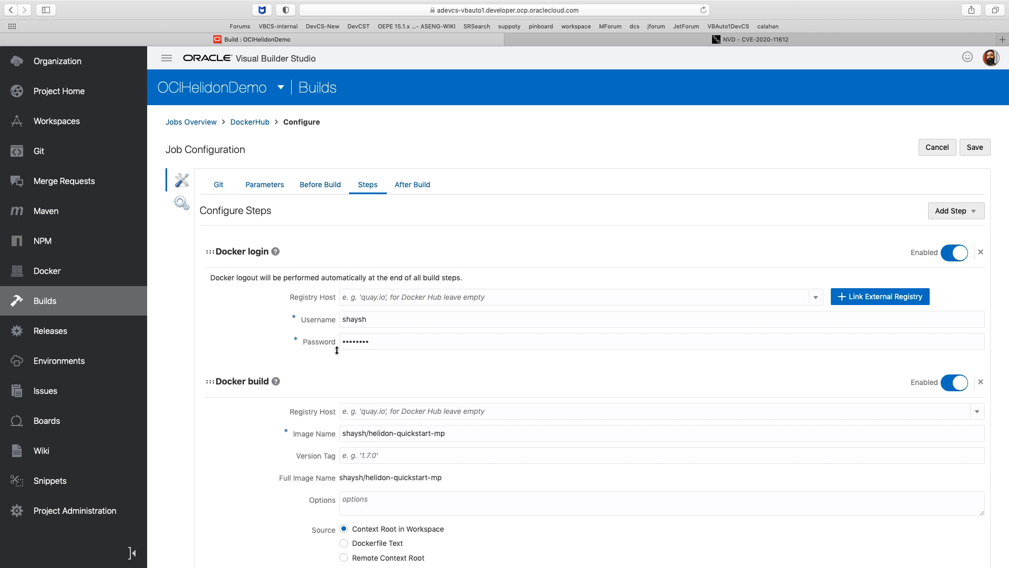
{"action": "scroll", "scroll_direction": "down", "scroll_amount": 3}
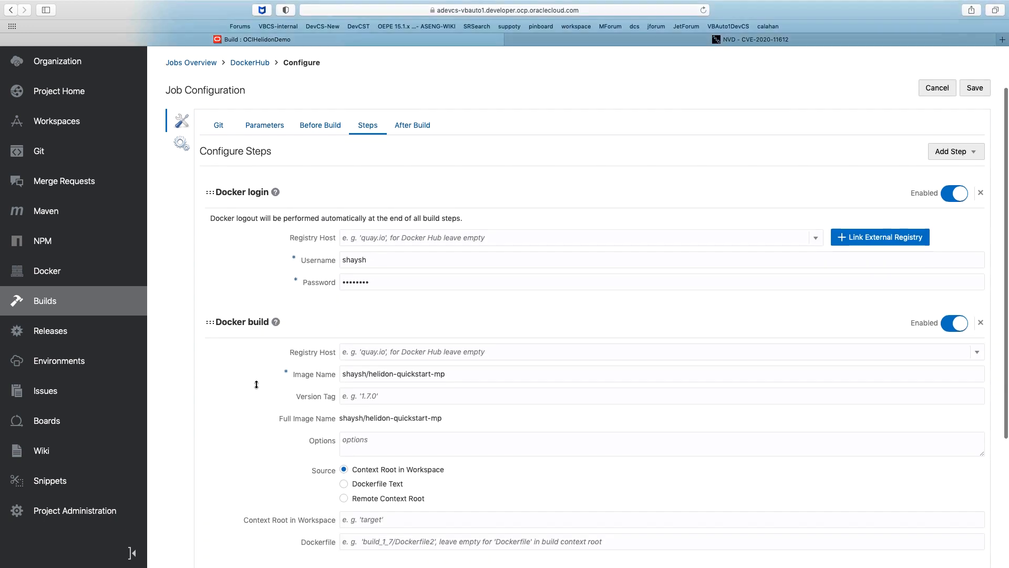
{"action": "scroll", "scroll_direction": "down", "scroll_amount": 3}
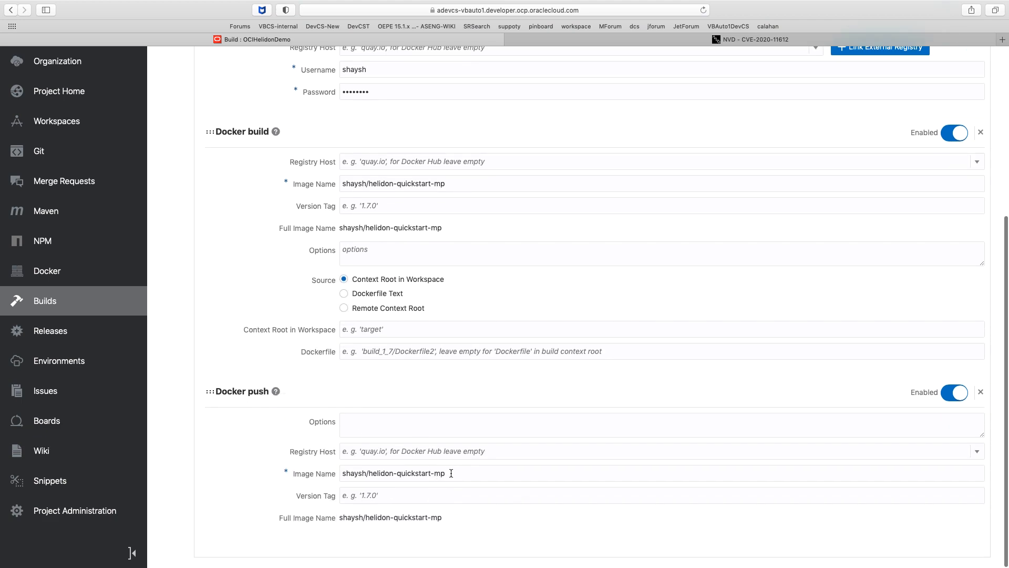
{"action": "scroll", "scroll_direction": "up", "scroll_amount": 3}
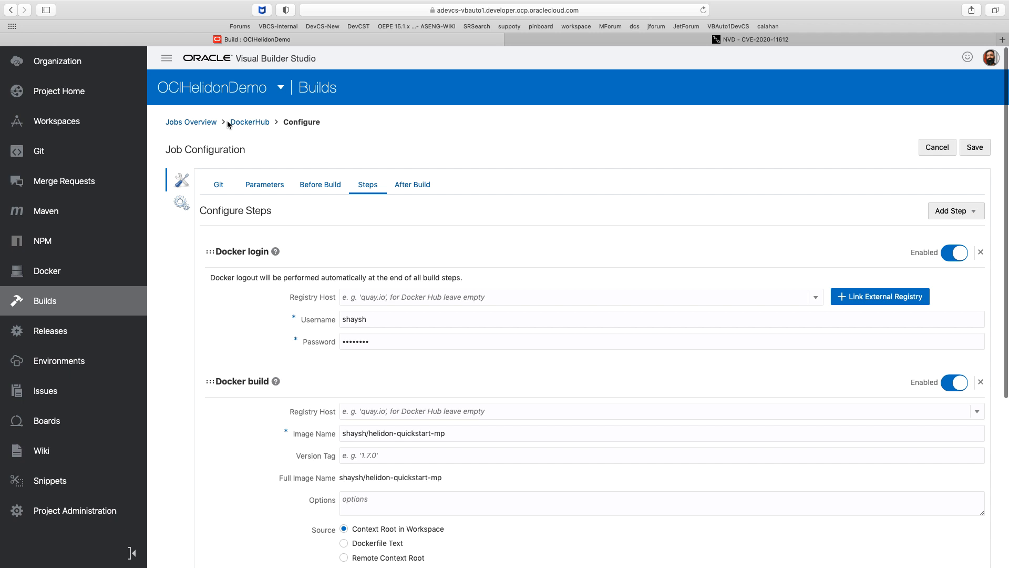
Return to the DockerHub job overview showing build #11 succeeded, then switch to the NVD page.
{"action": "left_click", "coordinate": [250, 122]}
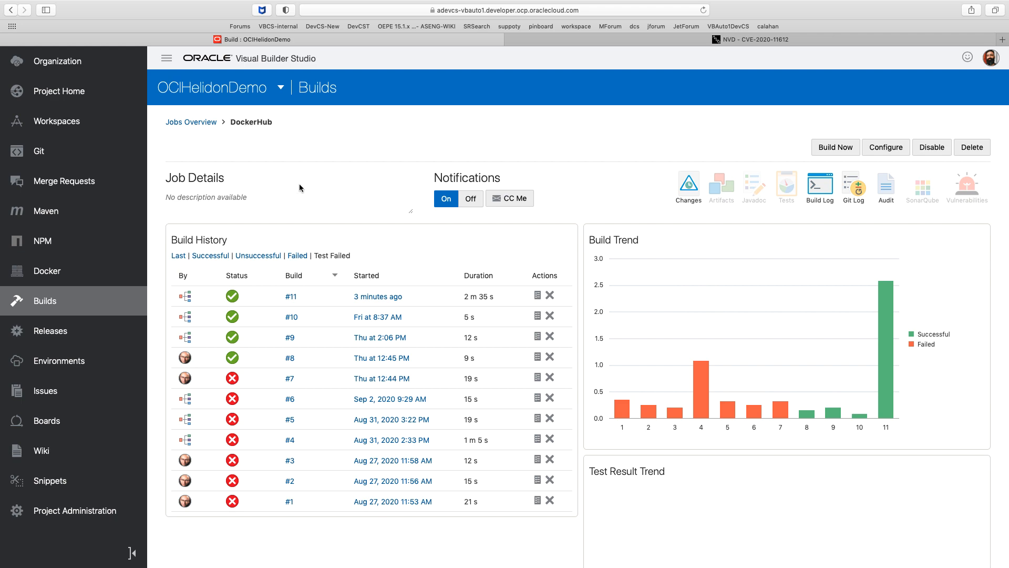
{"action": "mouse_move", "coordinate": [377, 297]}
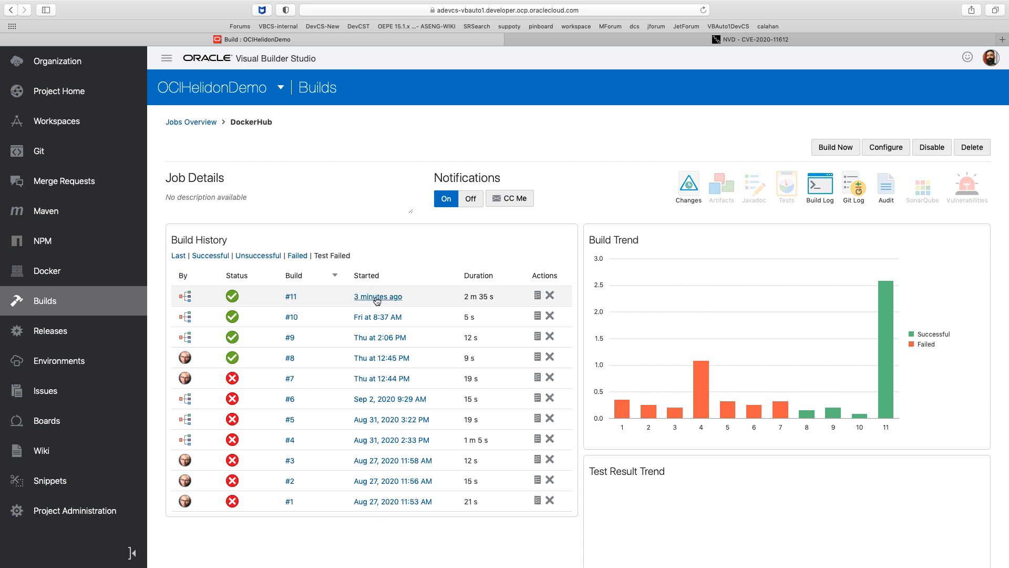
{"action": "left_click", "coordinate": [749, 39]}
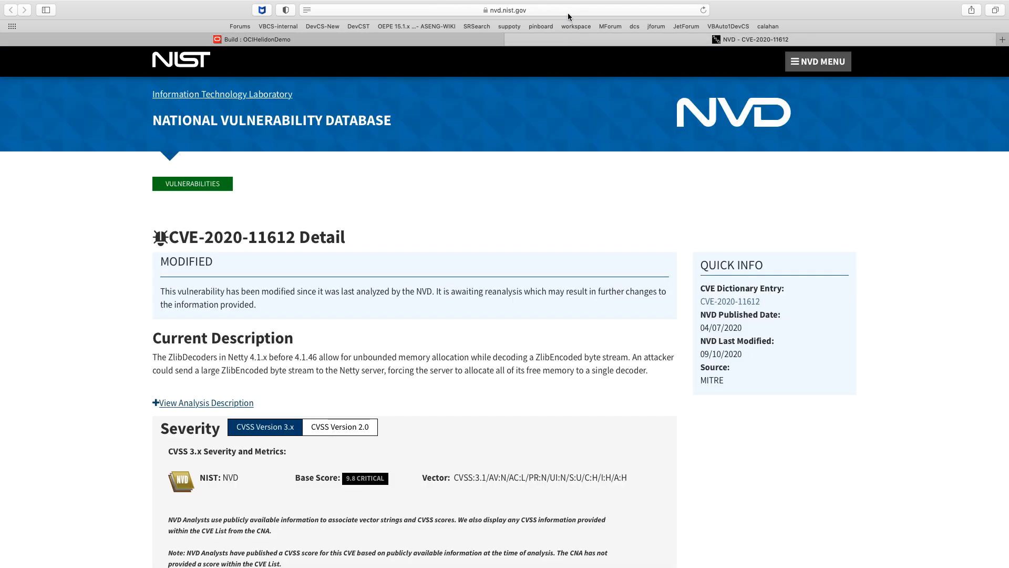
View the Docker Hub repositories list showing helidon-quickstart-mp updated a few seconds ago.
{"action": "left_click", "coordinate": [503, 10]}
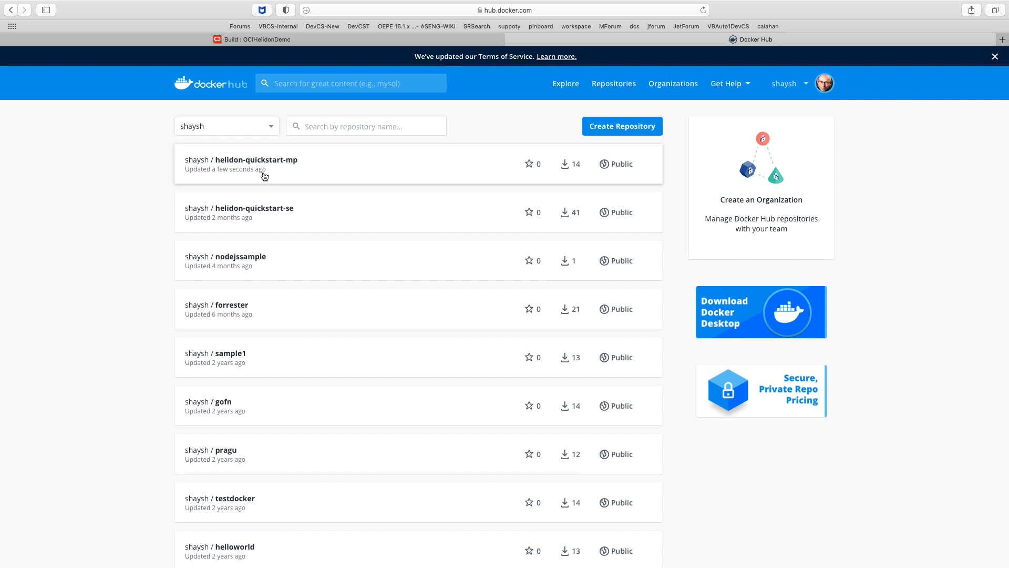
{"action": "left_click", "coordinate": [251, 39]}
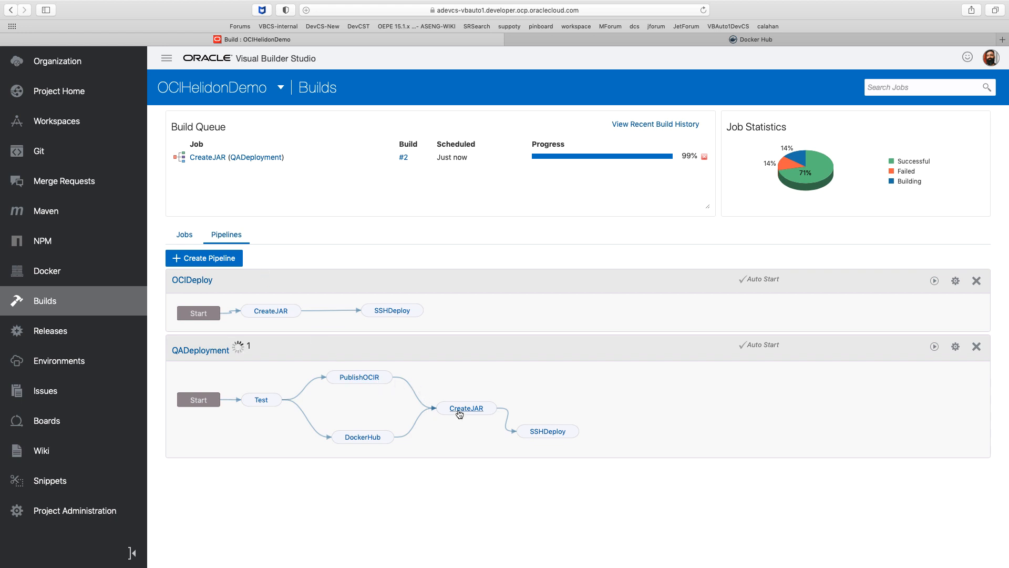
Review the CreateJAR job's configuration: Maven package step and *.jar artifact archiving.
{"action": "left_click", "coordinate": [465, 408]}
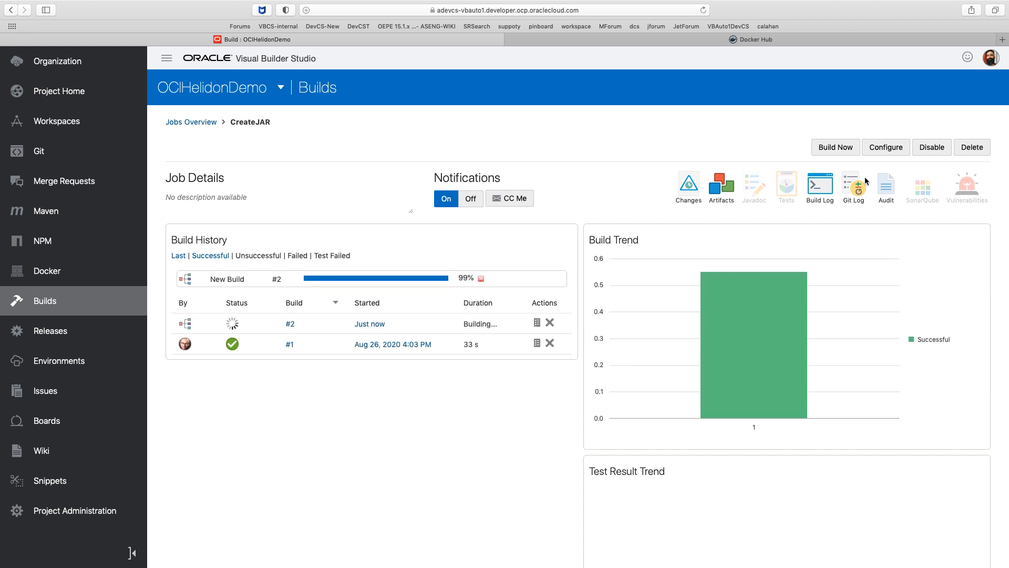
{"action": "left_click", "coordinate": [885, 147]}
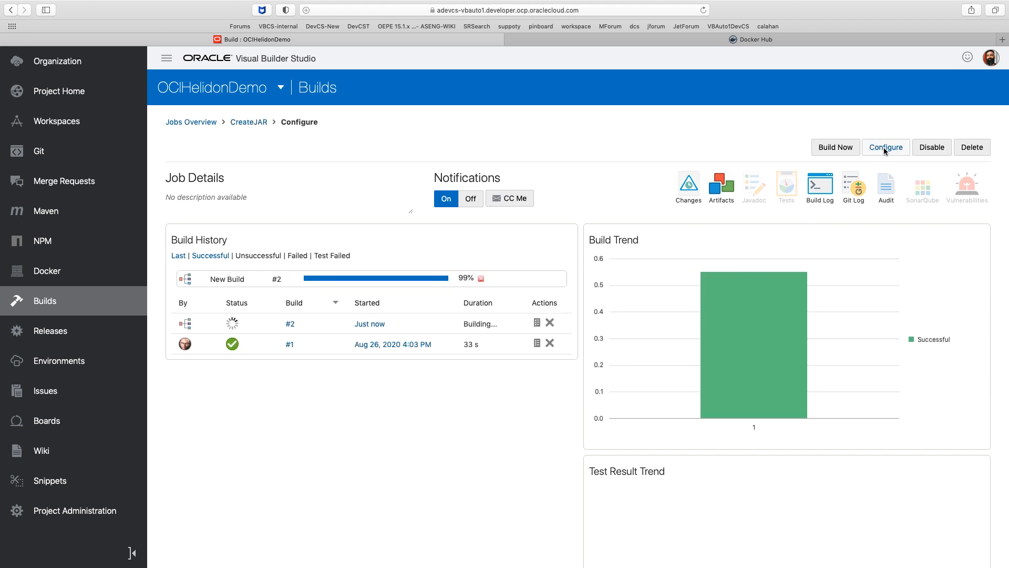
{"action": "left_click", "coordinate": [885, 147]}
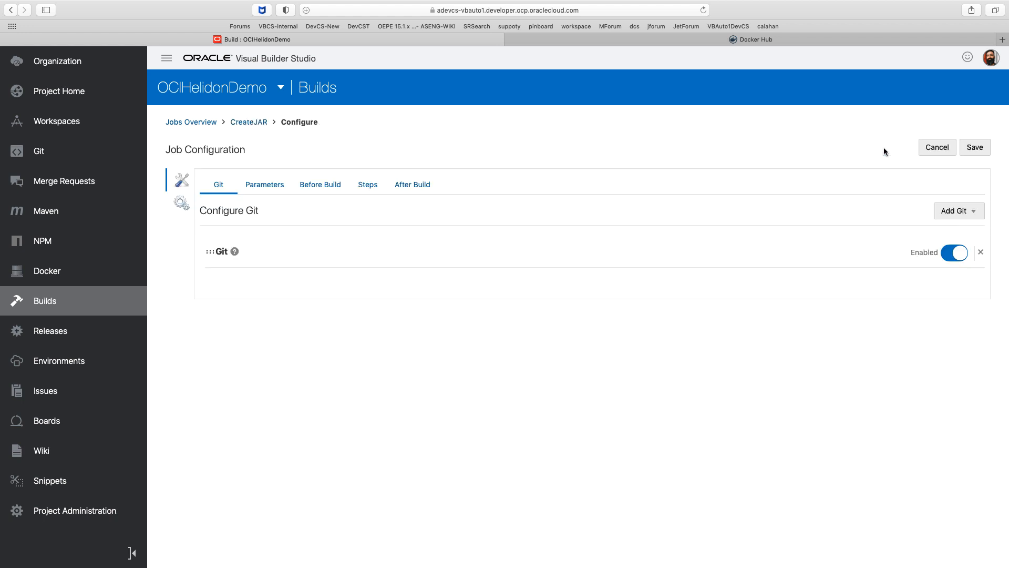
{"action": "left_click", "coordinate": [221, 251]}
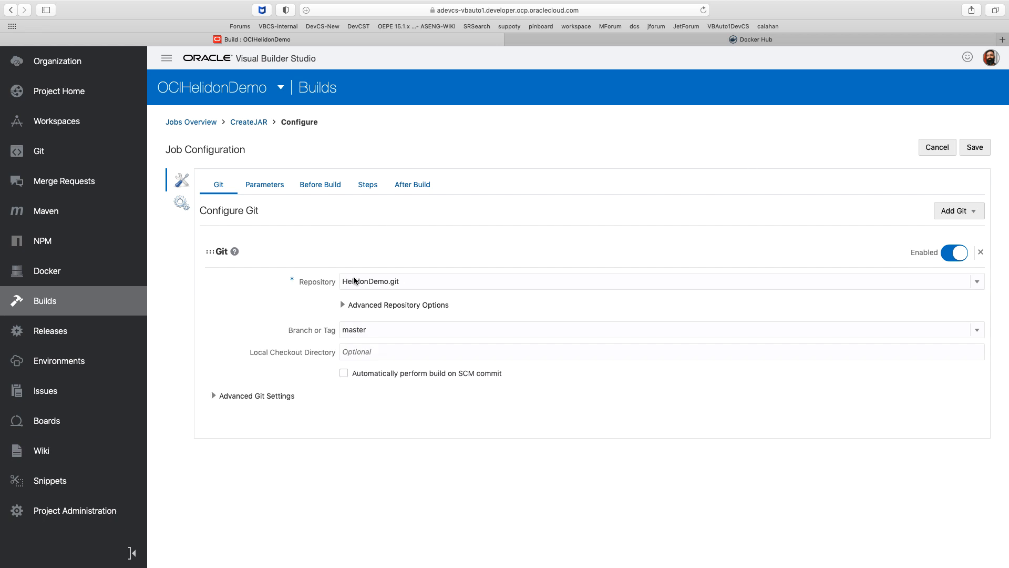
{"action": "mouse_move", "coordinate": [367, 185]}
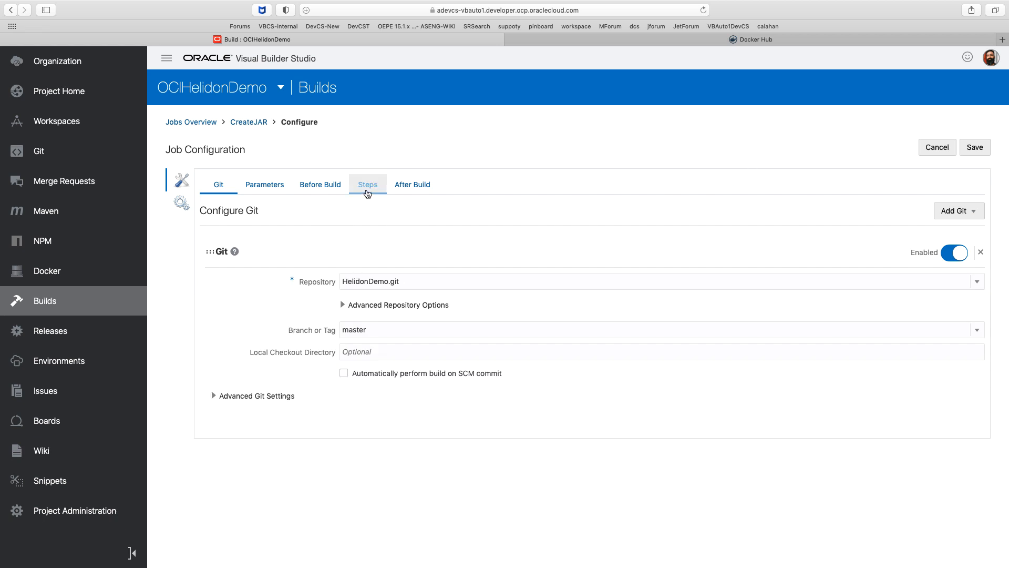
{"action": "left_click", "coordinate": [367, 184]}
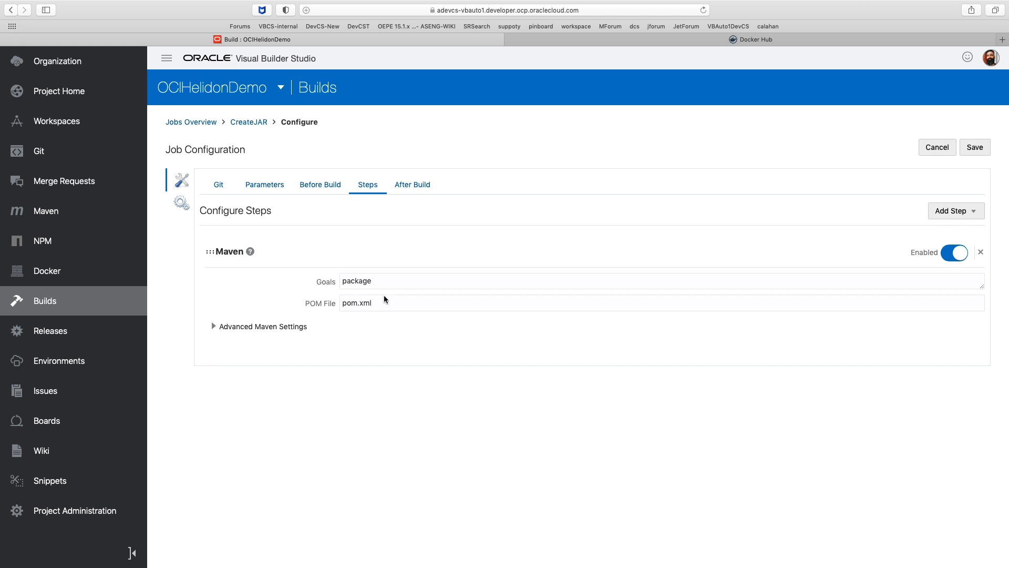
{"action": "mouse_move", "coordinate": [370, 301]}
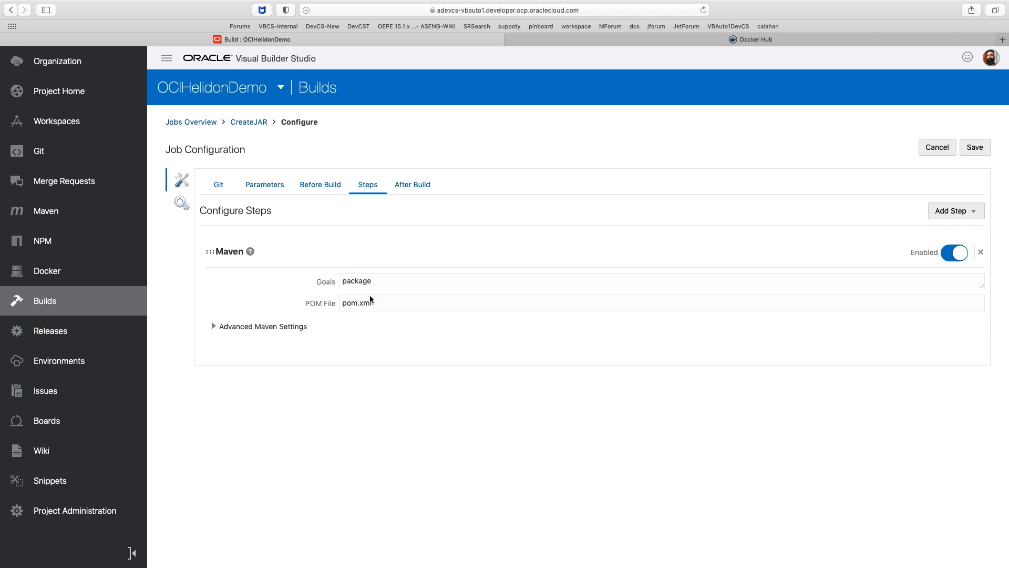
{"action": "left_click", "coordinate": [412, 185]}
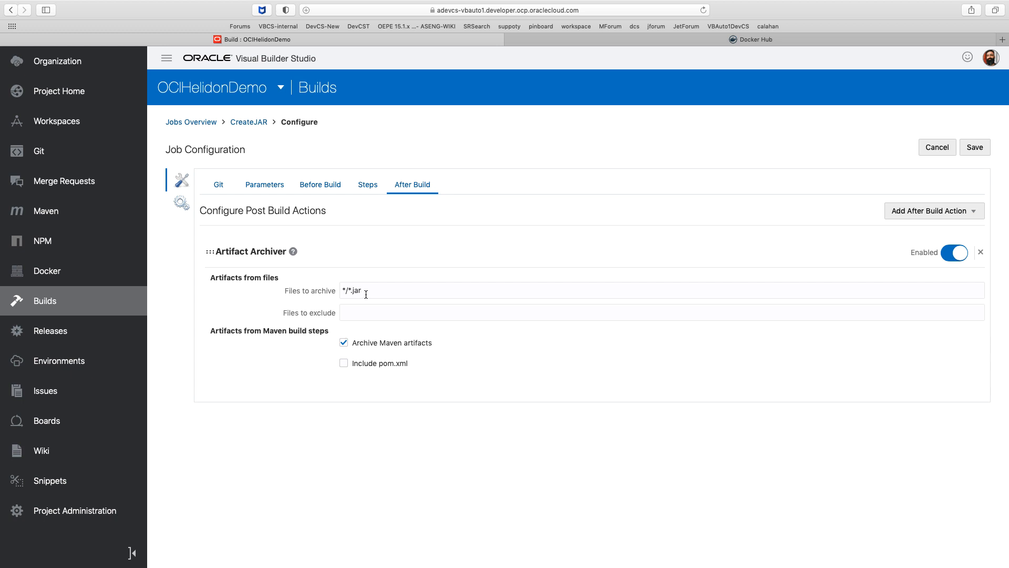
{"action": "mouse_move", "coordinate": [365, 341]}
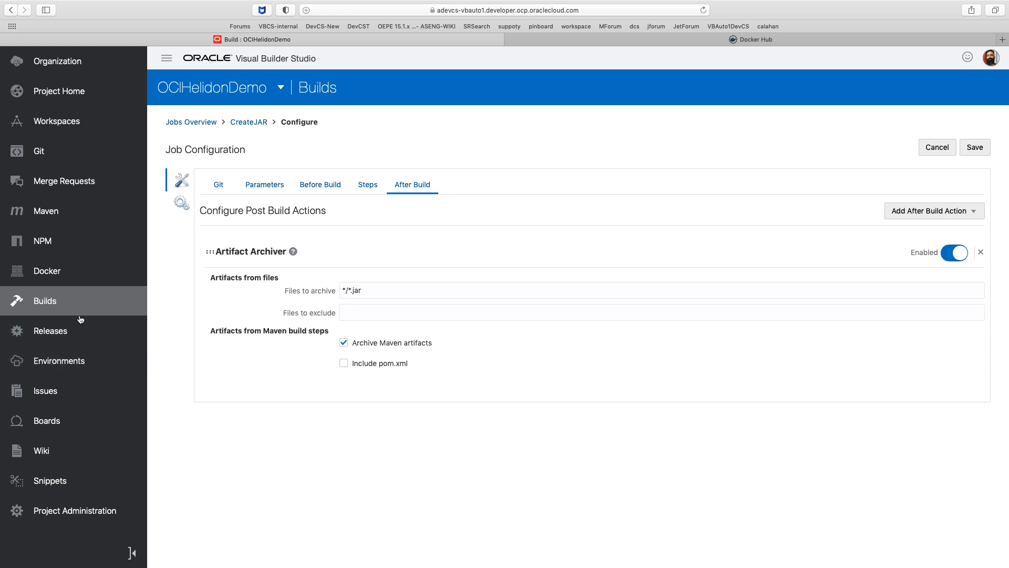
{"action": "mouse_move", "coordinate": [48, 210]}
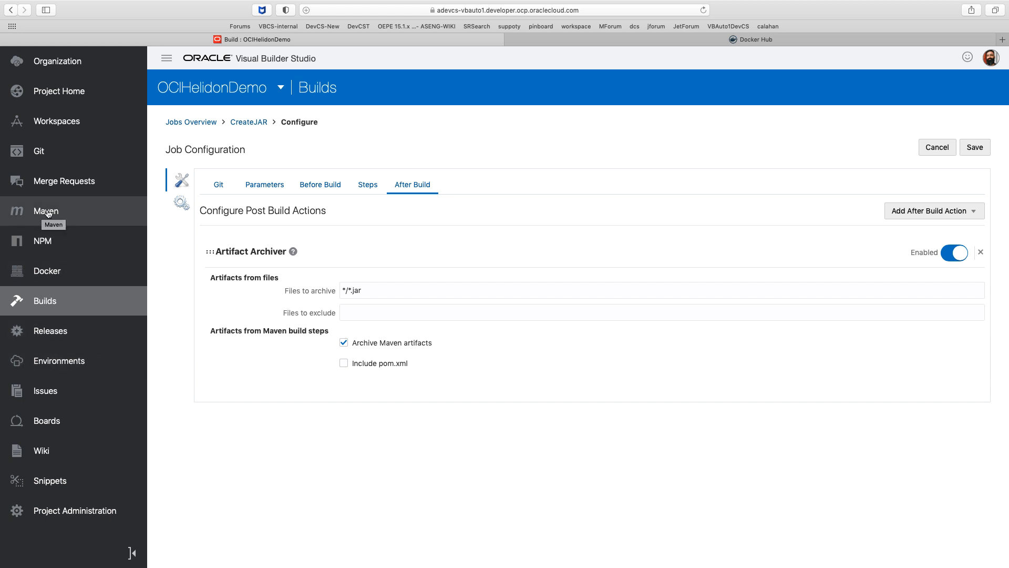
{"action": "mouse_move", "coordinate": [249, 122]}
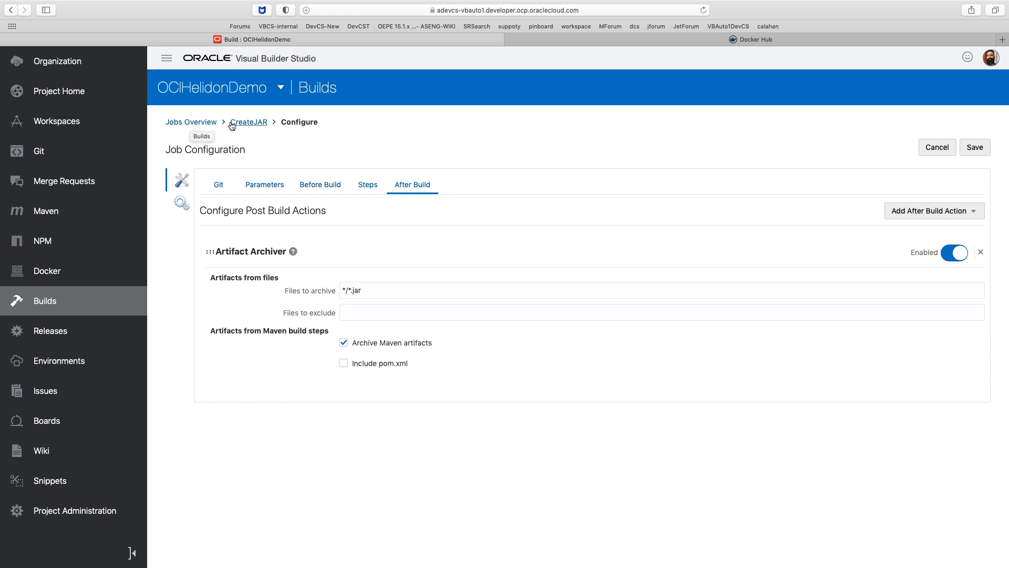
Return to the CreateJAR job's build history, where build #2 succeeded.
{"action": "left_click", "coordinate": [250, 122]}
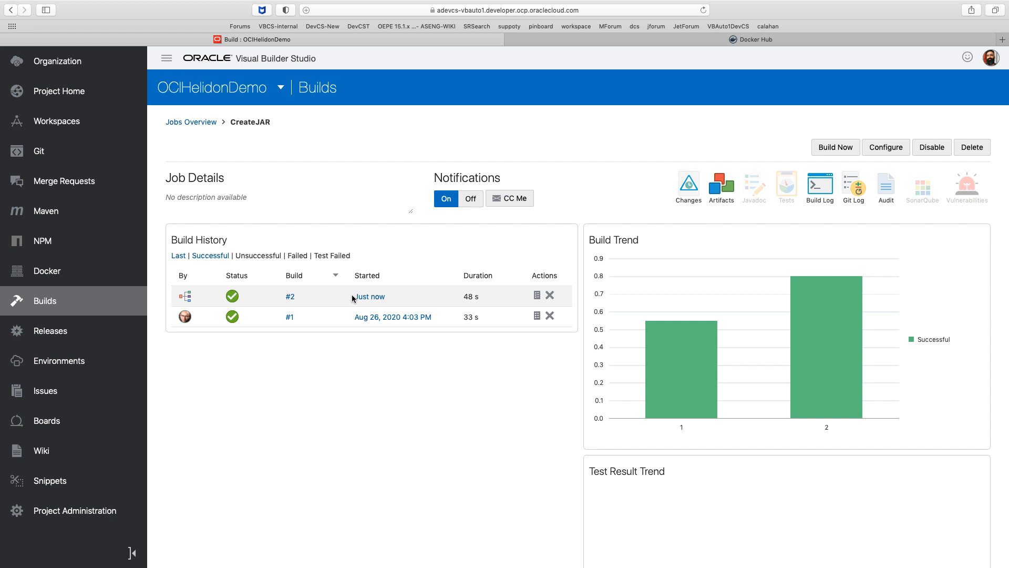
Return to the Jobs Overview with pipelines, then enter localhost in the Docker Hub tab's address bar.
{"action": "left_click", "coordinate": [190, 122]}
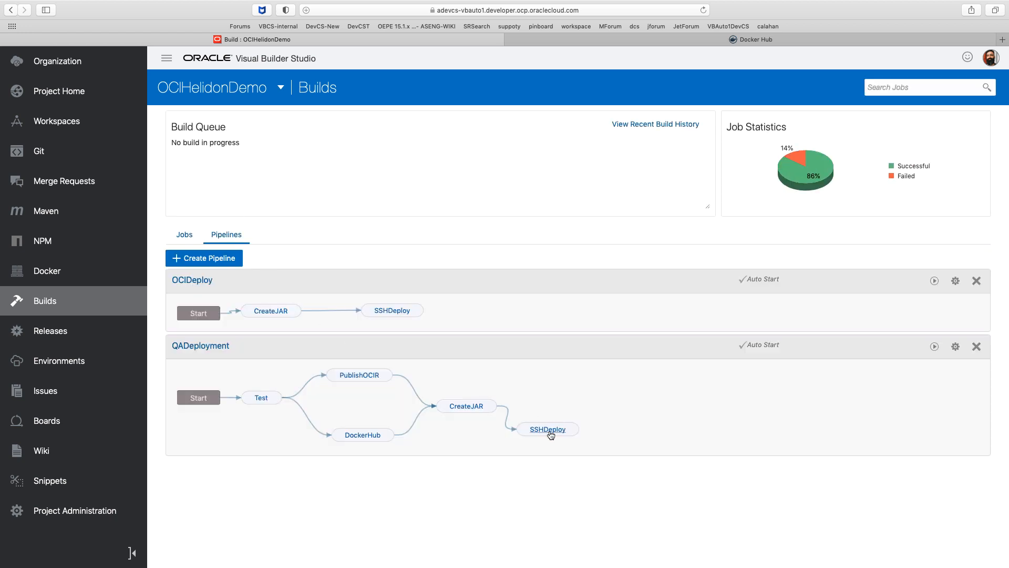
{"action": "mouse_move", "coordinate": [502, 109]}
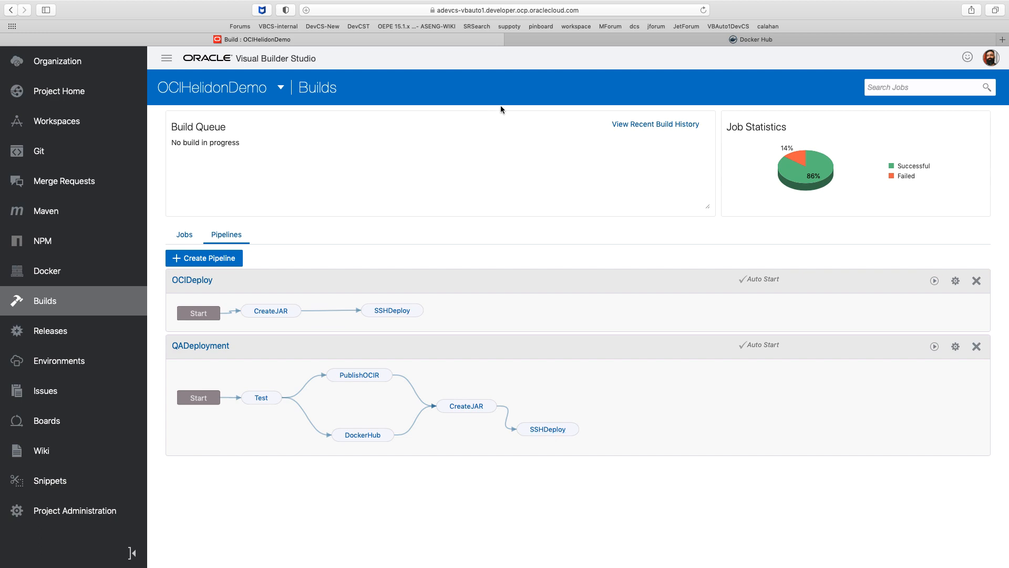
{"action": "left_click", "coordinate": [750, 39]}
{"action": "type", "text": "loc"}
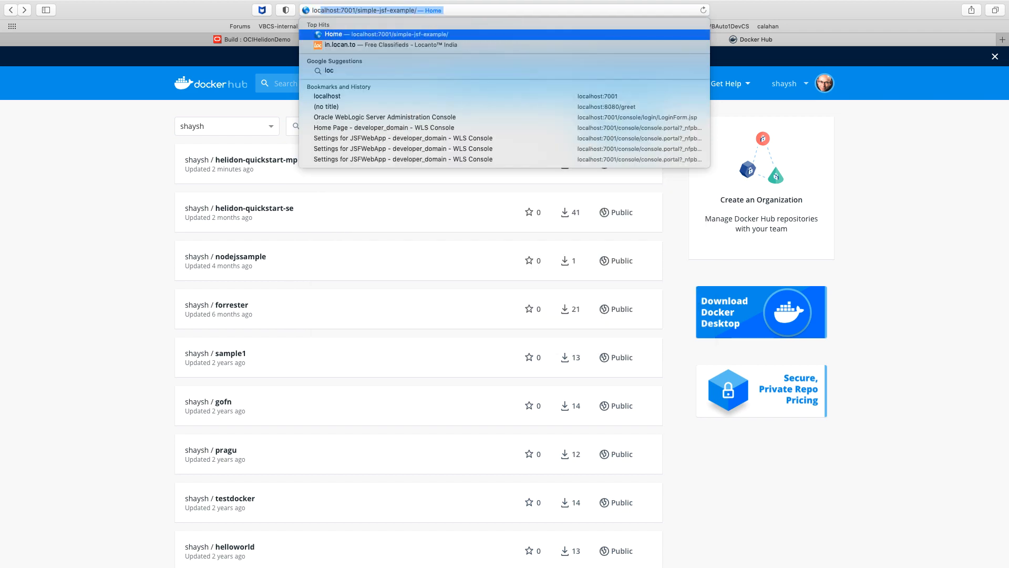
{"action": "type", "text": "a"}
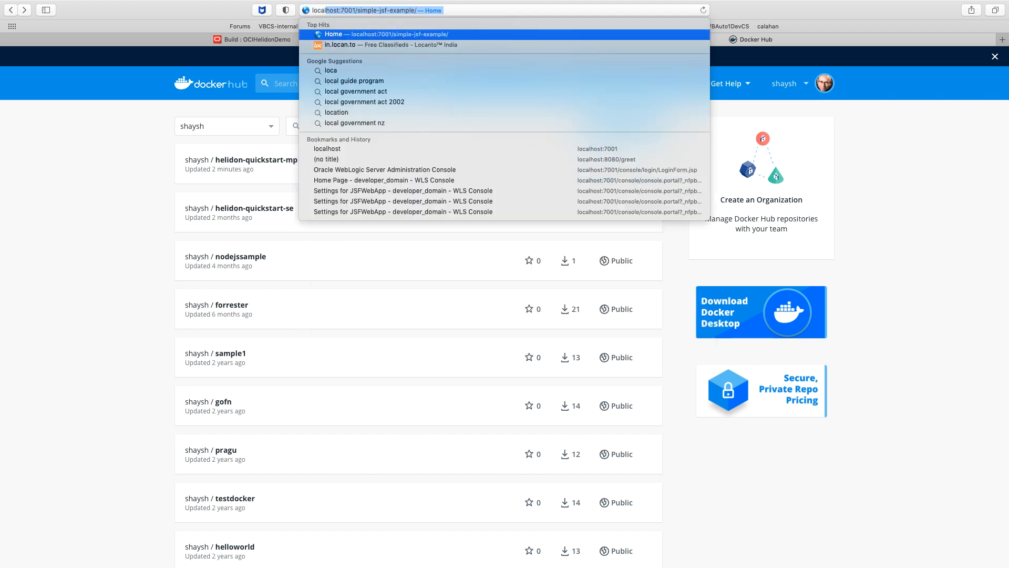
{"action": "type", "text": "localhostL"}
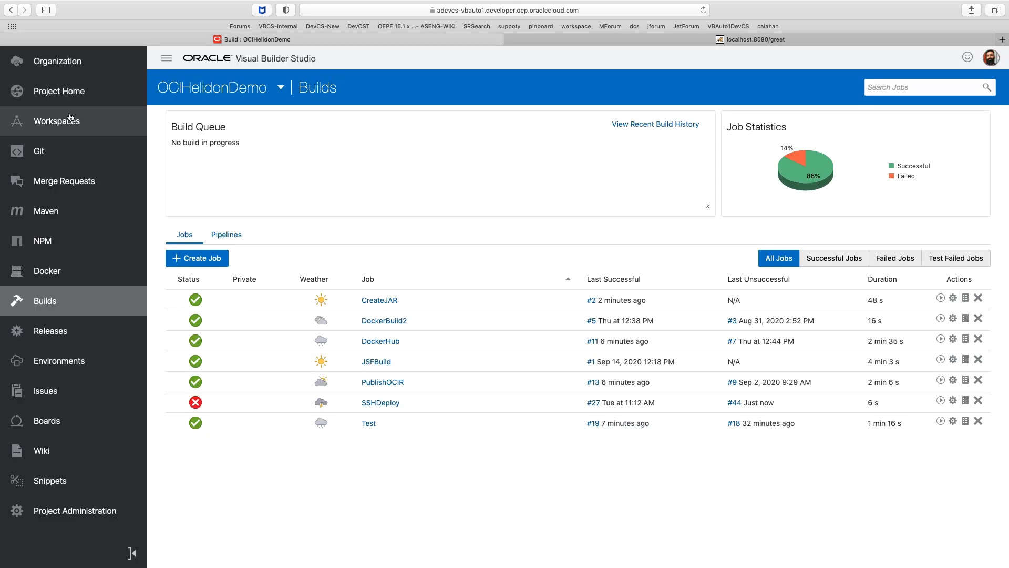
Scroll the Project Home recent activities showing the builds and Defect 101 resolved as fixed.
{"action": "left_click", "coordinate": [59, 90]}
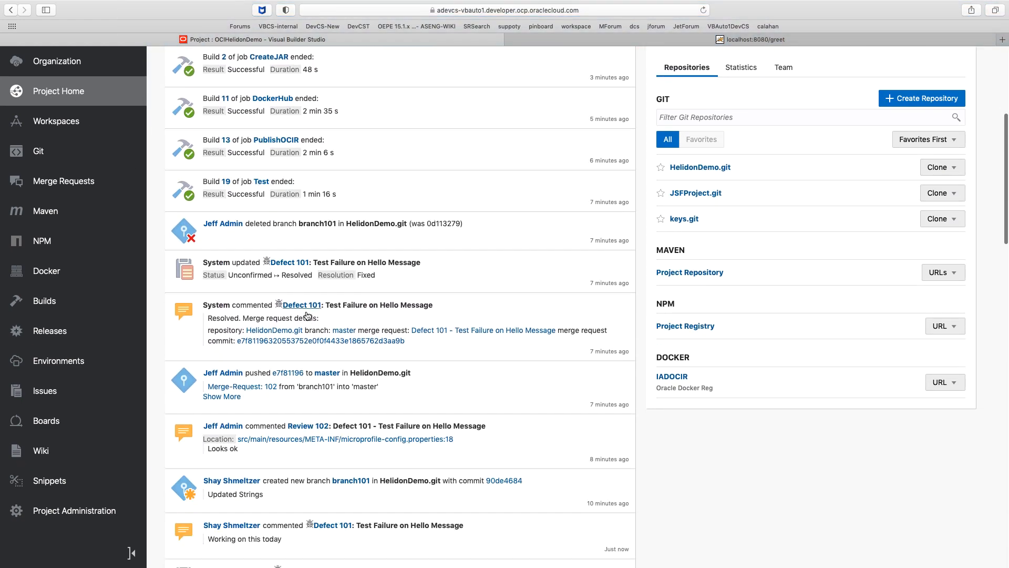
{"action": "scroll", "scroll_direction": "down", "scroll_amount": 3}
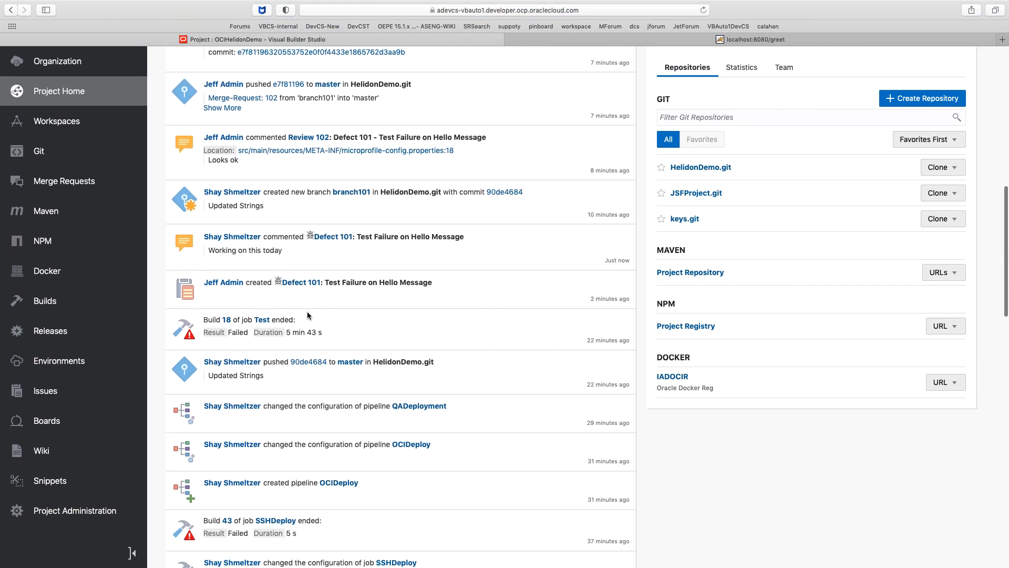
{"action": "scroll", "scroll_direction": "down", "scroll_amount": 3}
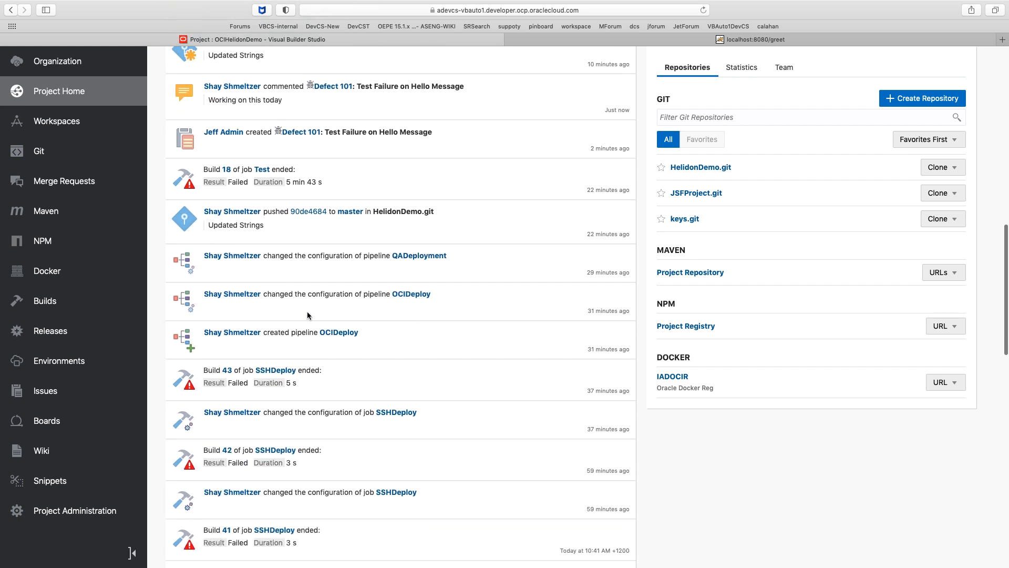
{"action": "scroll", "scroll_direction": "up", "scroll_amount": 3}
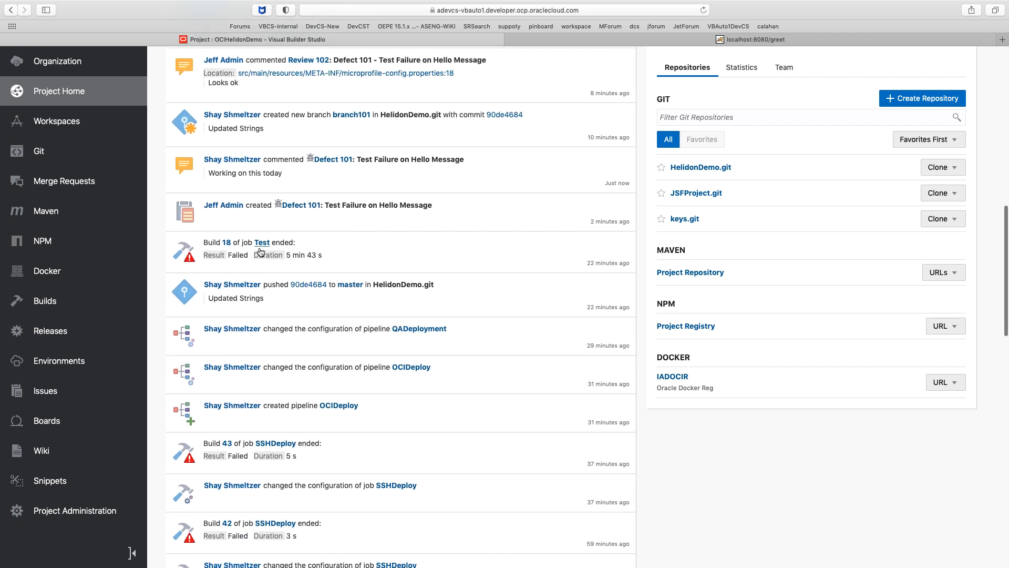
{"action": "scroll", "scroll_direction": "up", "scroll_amount": 3}
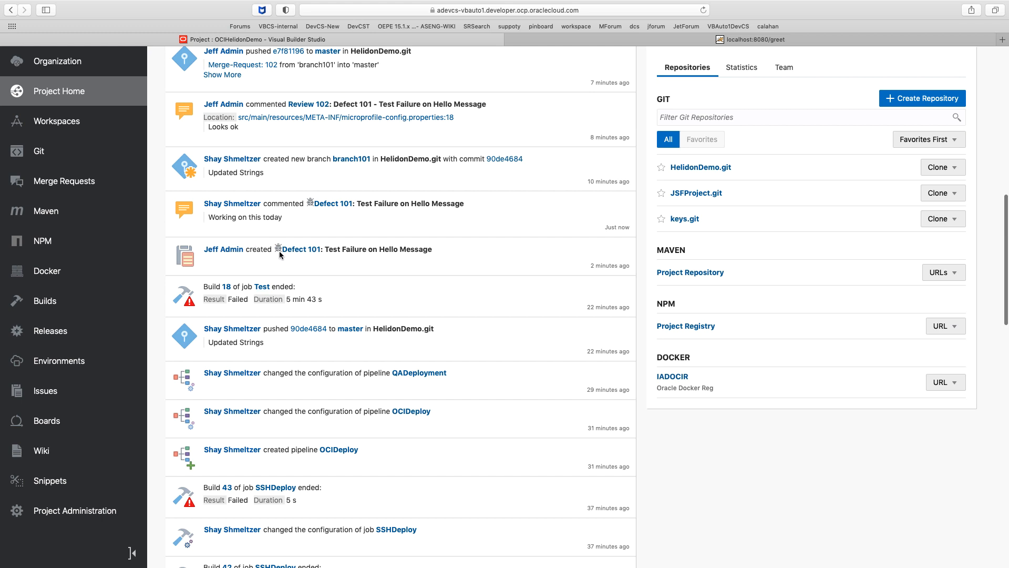
{"action": "mouse_move", "coordinate": [302, 251]}
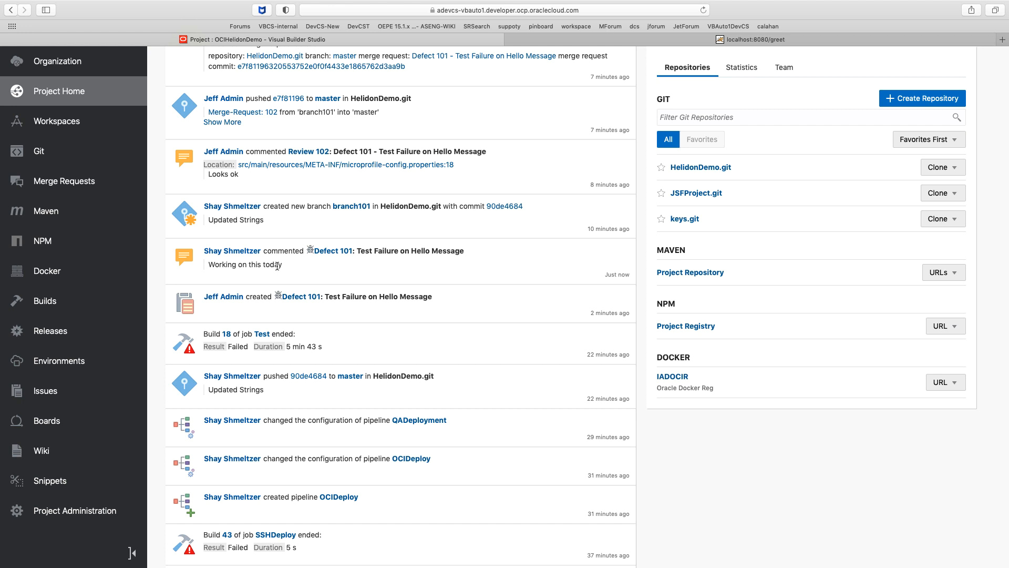
{"action": "scroll", "scroll_direction": "up", "scroll_amount": 3}
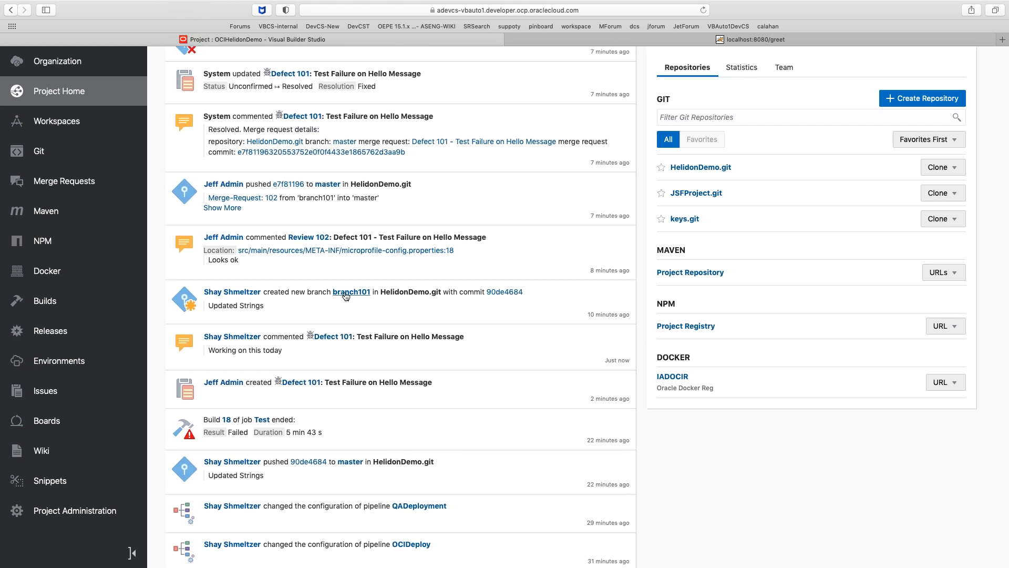
{"action": "scroll", "scroll_direction": "up", "scroll_amount": 3}
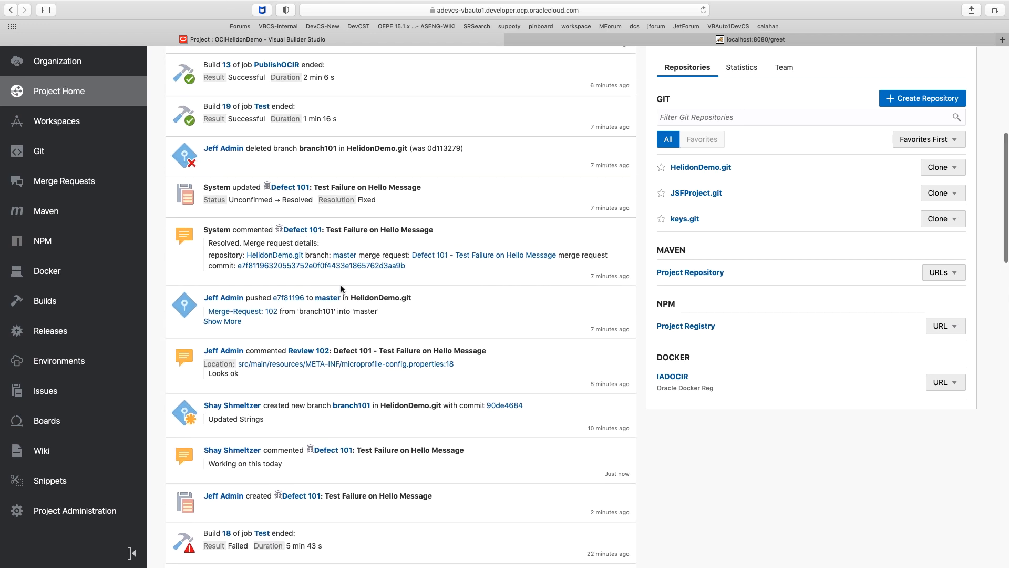
{"action": "scroll", "scroll_direction": "up", "scroll_amount": 3}
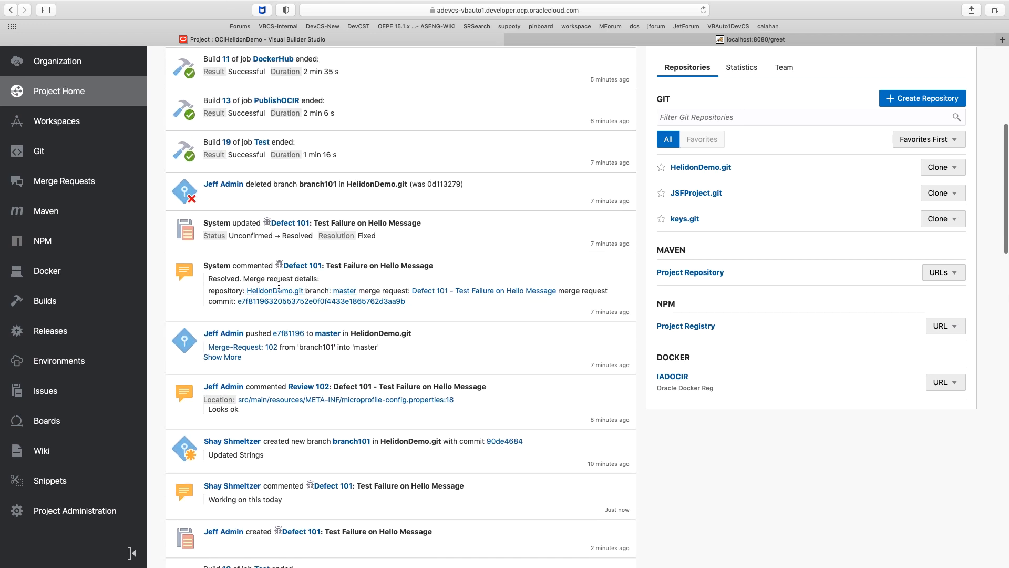
{"action": "scroll", "scroll_direction": "up", "scroll_amount": 3}
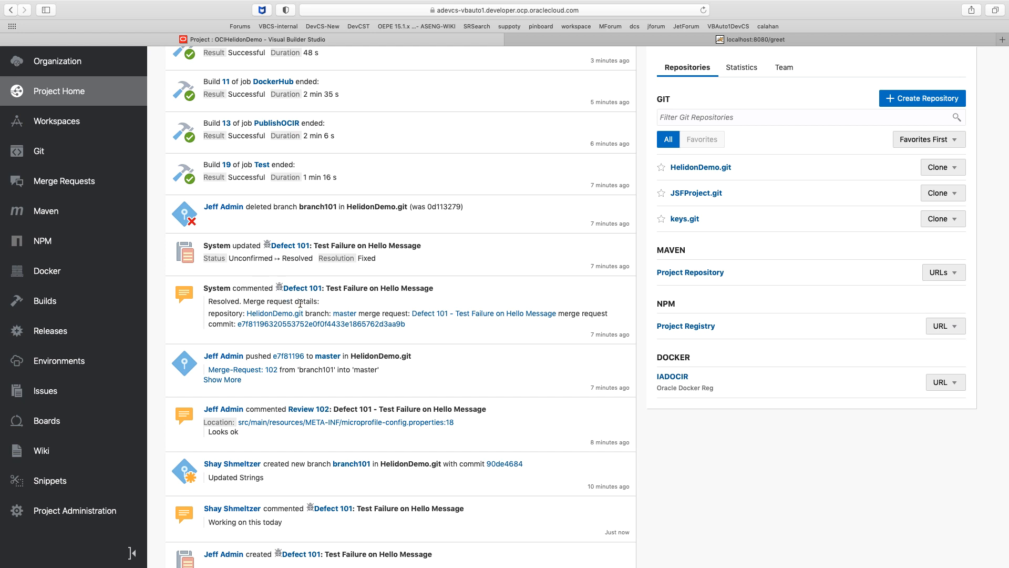
{"action": "scroll", "scroll_direction": "up", "scroll_amount": 3}
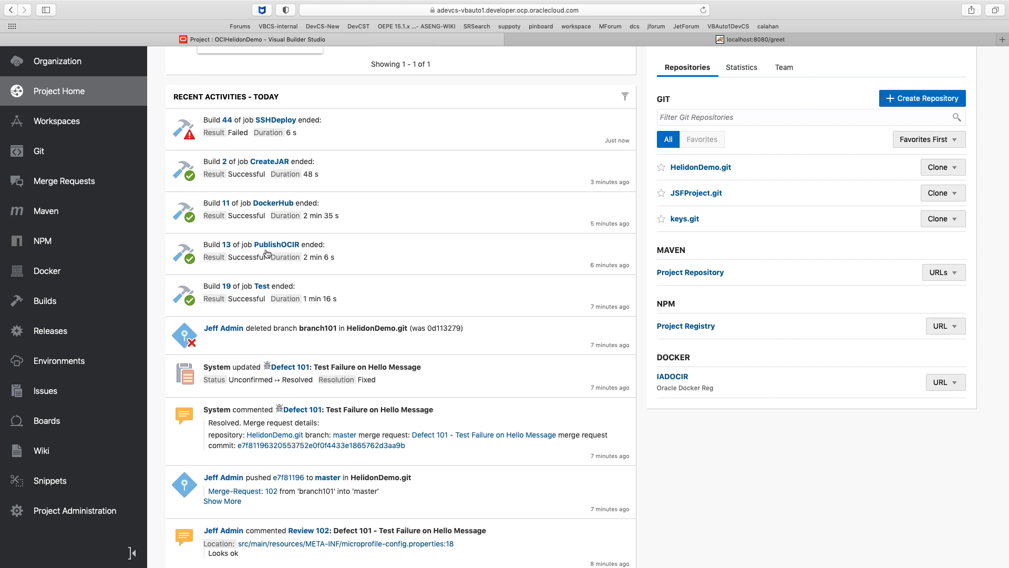
{"action": "mouse_move", "coordinate": [272, 180]}
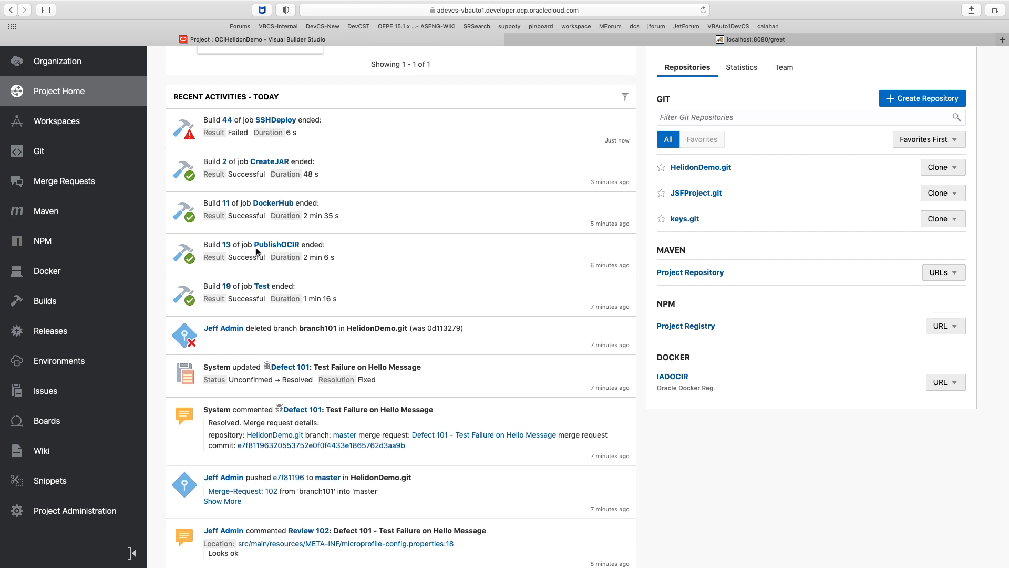
{"action": "scroll", "scroll_direction": "up", "scroll_amount": 3}
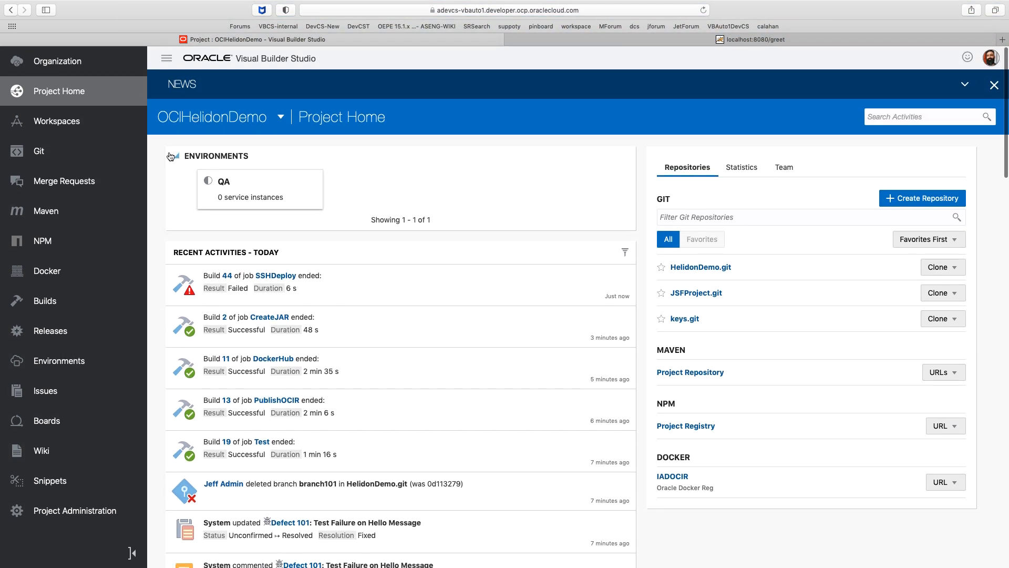
{"action": "mouse_move", "coordinate": [73, 391]}
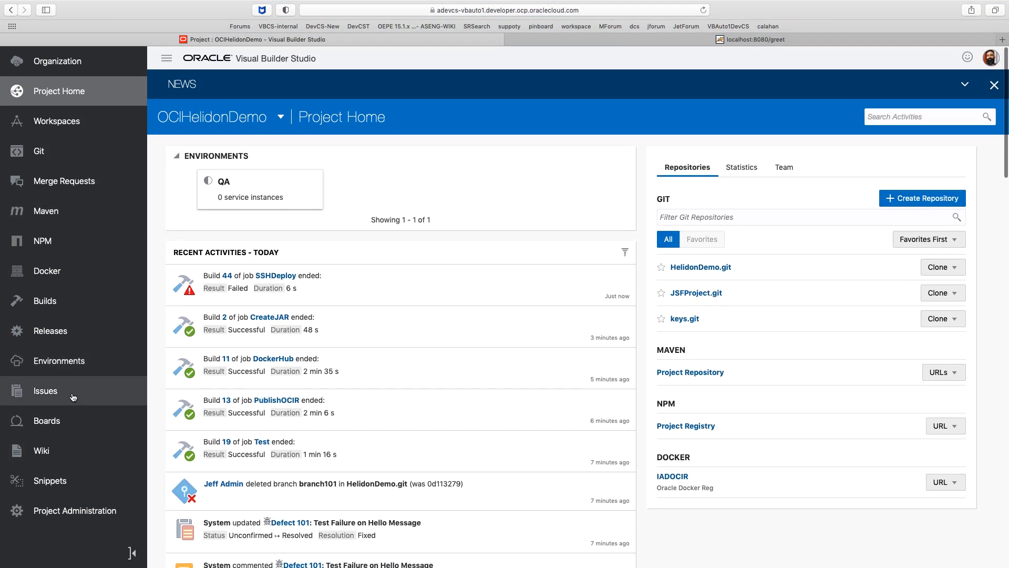
View the SepSprint2 active sprint board with Defect 101 under Completed as Resolved: Fixed.
{"action": "left_click", "coordinate": [46, 420]}
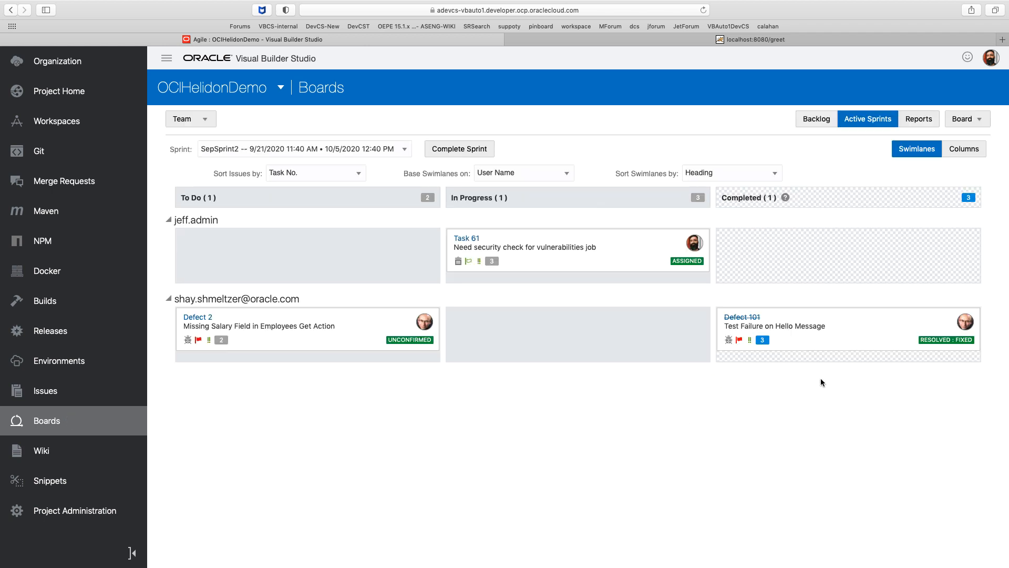
{"action": "mouse_move", "coordinate": [798, 339]}
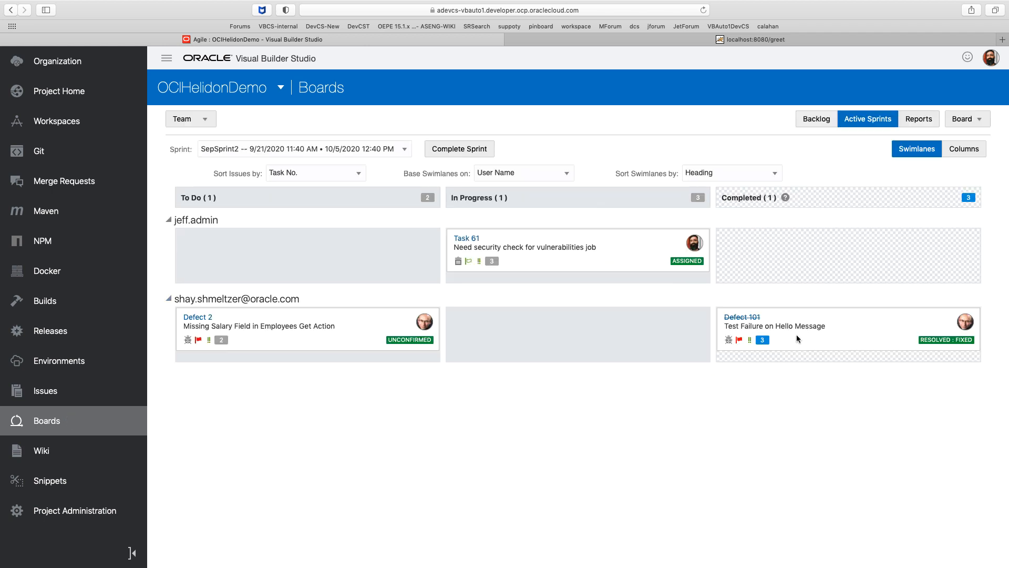